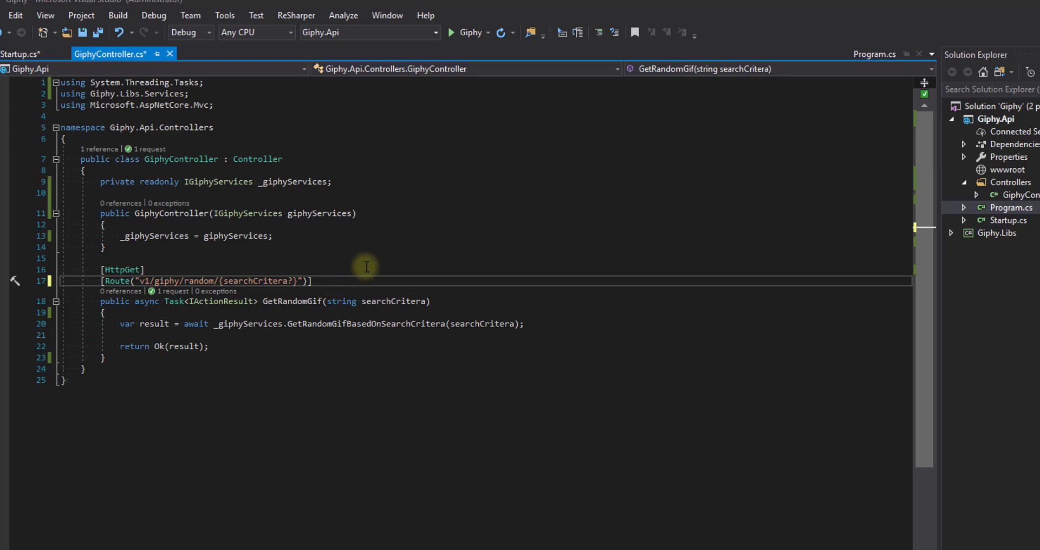
mouse_move(242, 316)
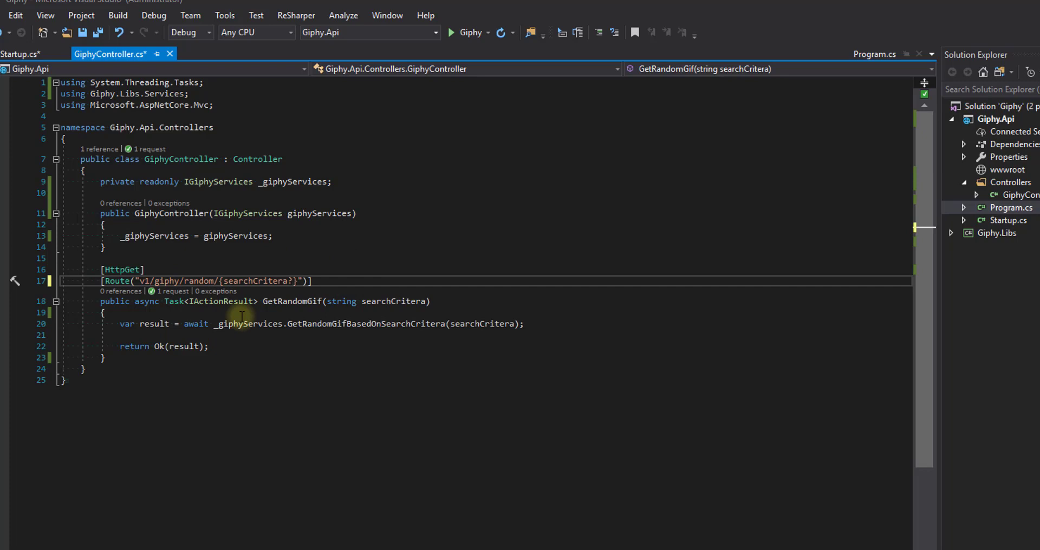
mouse_move(295, 286)
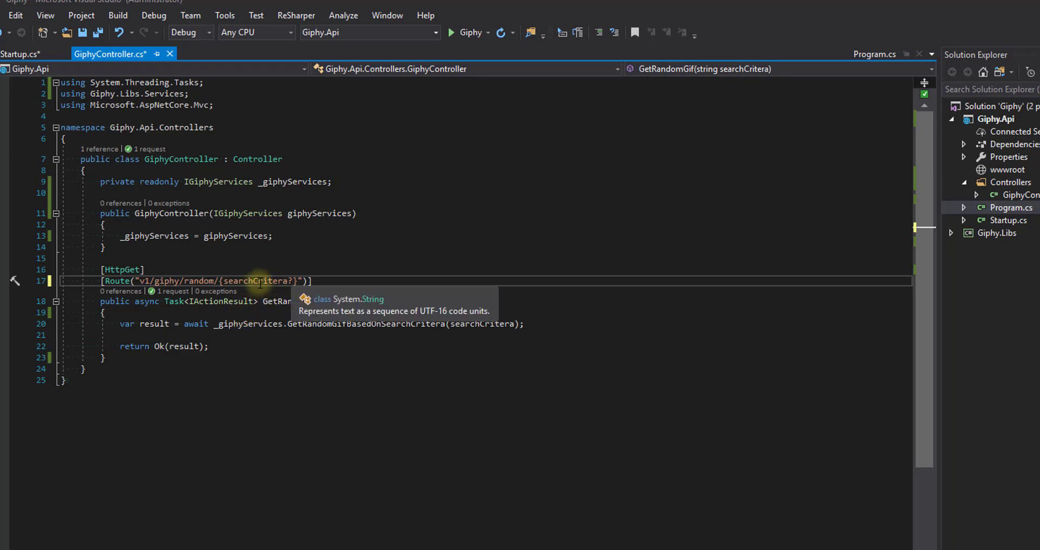
mouse_move(272, 272)
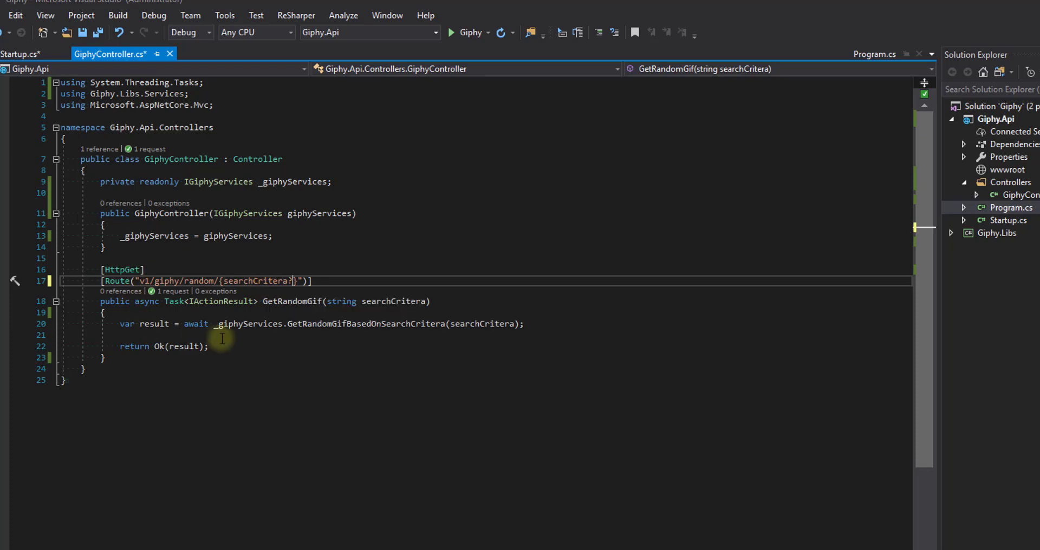
- Add an if (string.IsNullOrEmpty(searchCritera)) guard at the start of GetRandomGif
click(293, 281)
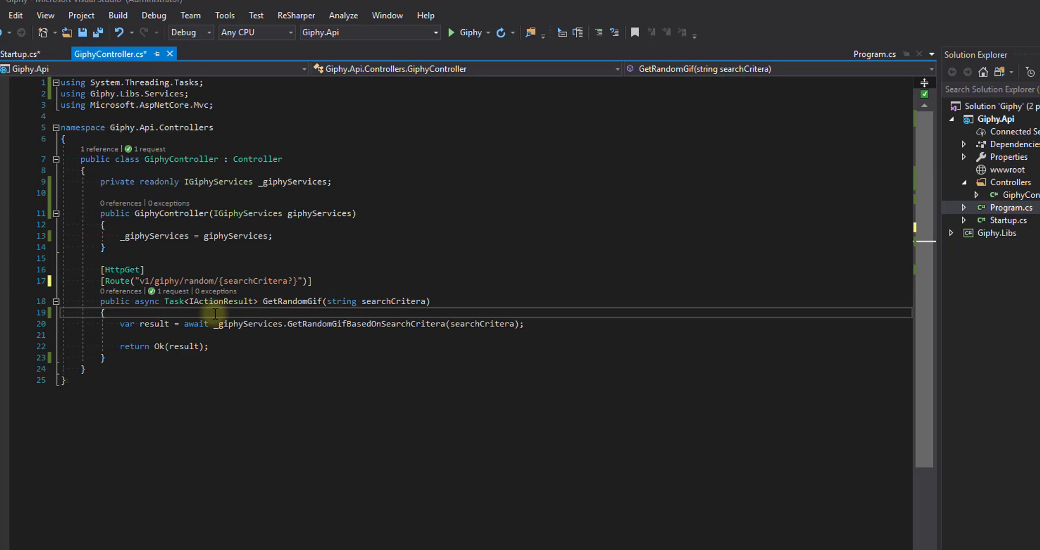
mouse_move(383, 301)
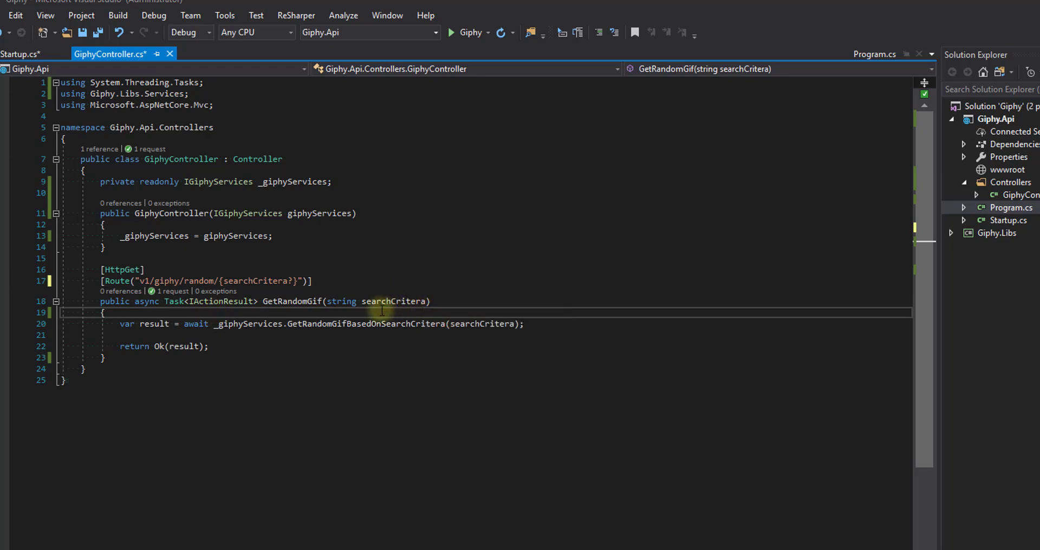
key(Enter)
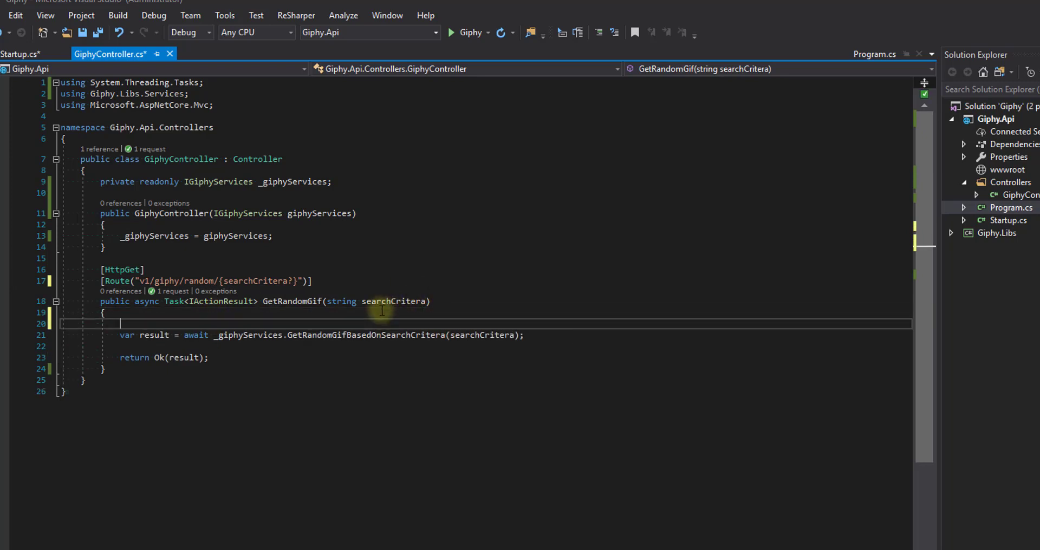
text(if (str))
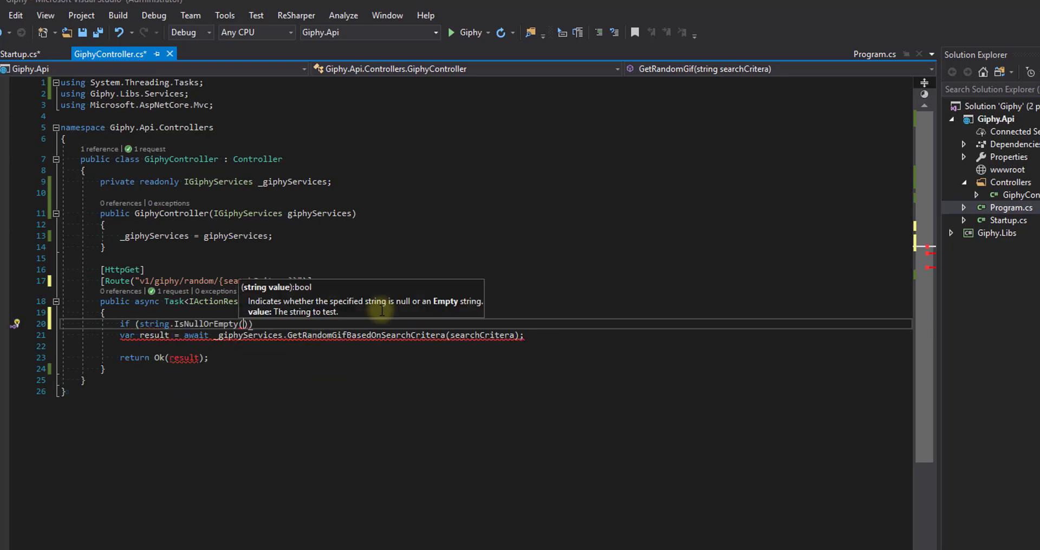
text(searchCritera)
text({)
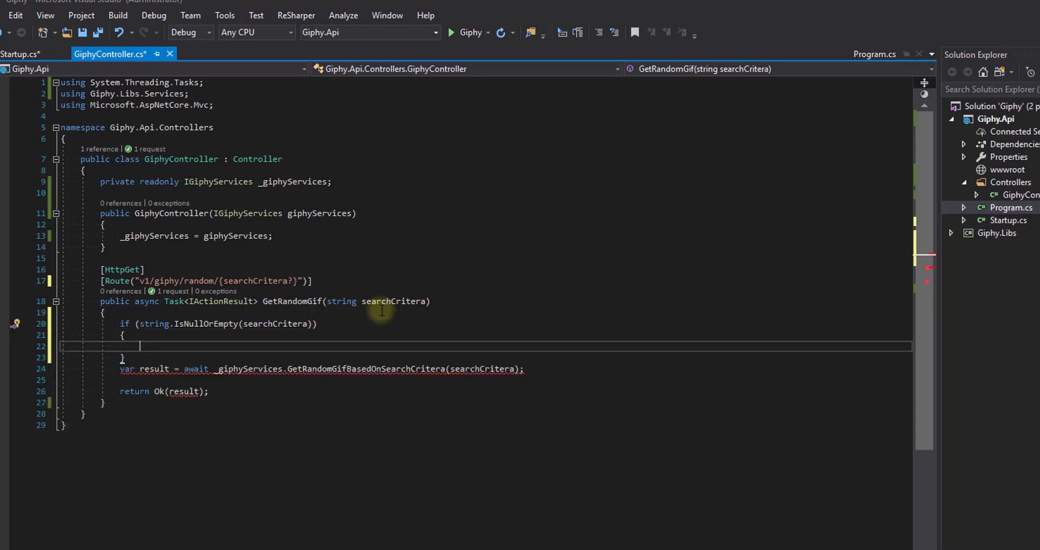
key(Enter)
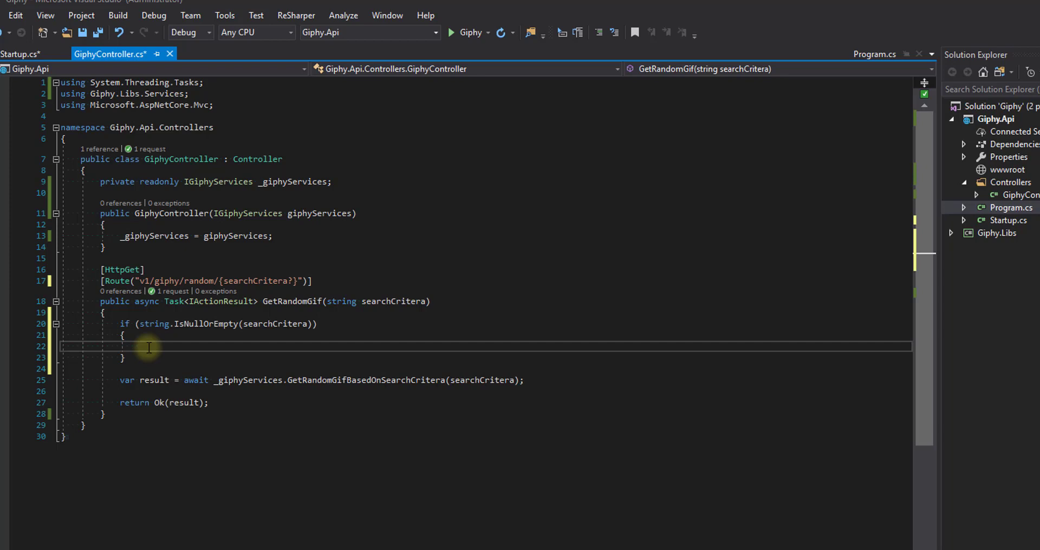
- Inside the guard, return FromProblem(_problemFactory.MissingPayLoad("searchCritera"))
text(return)
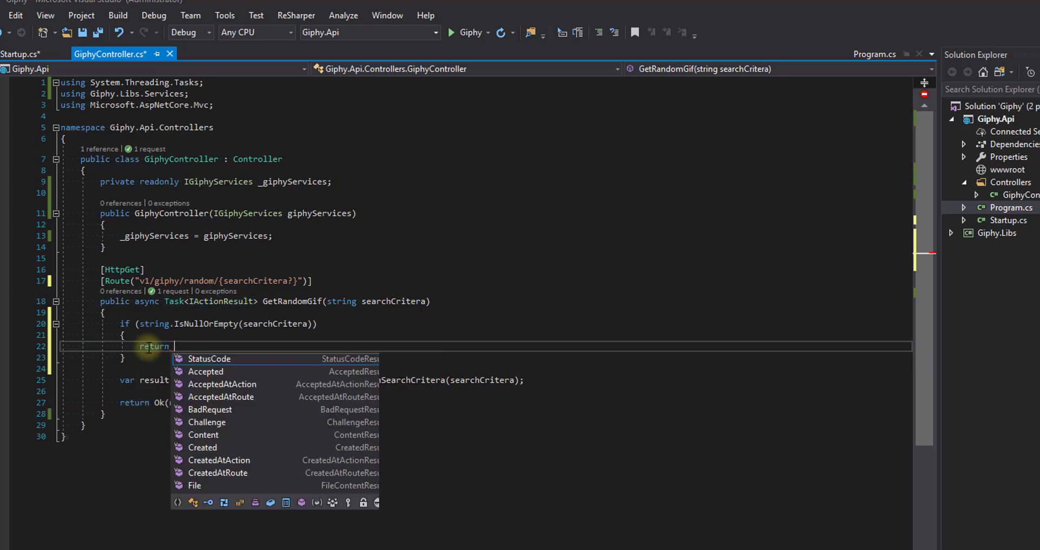
text(FromProbn)
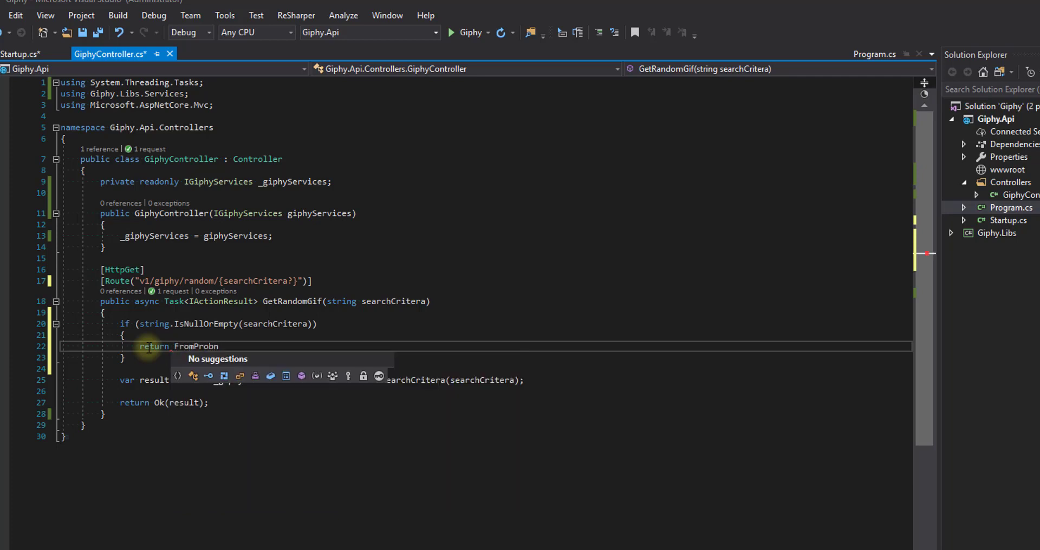
text(lem)
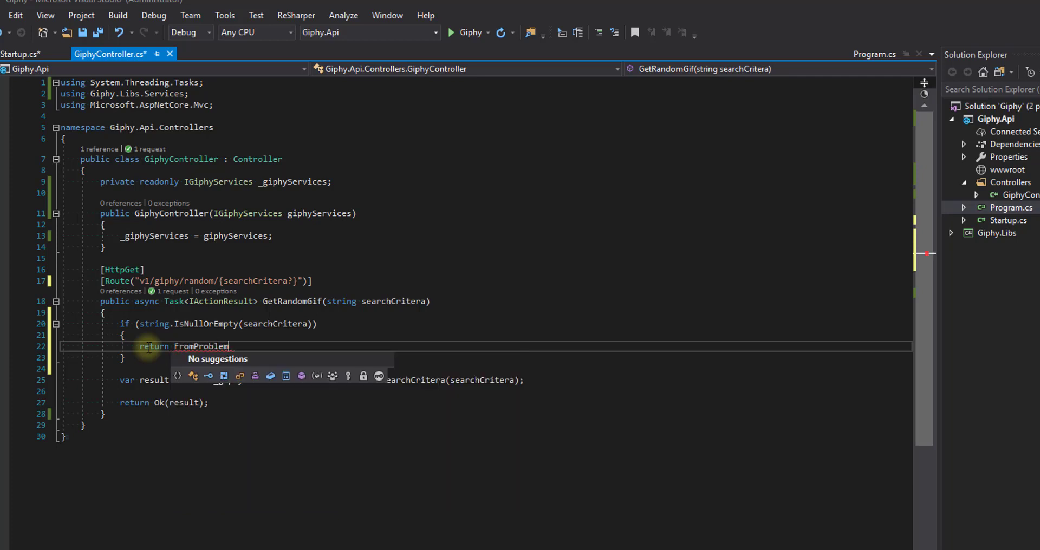
text(()
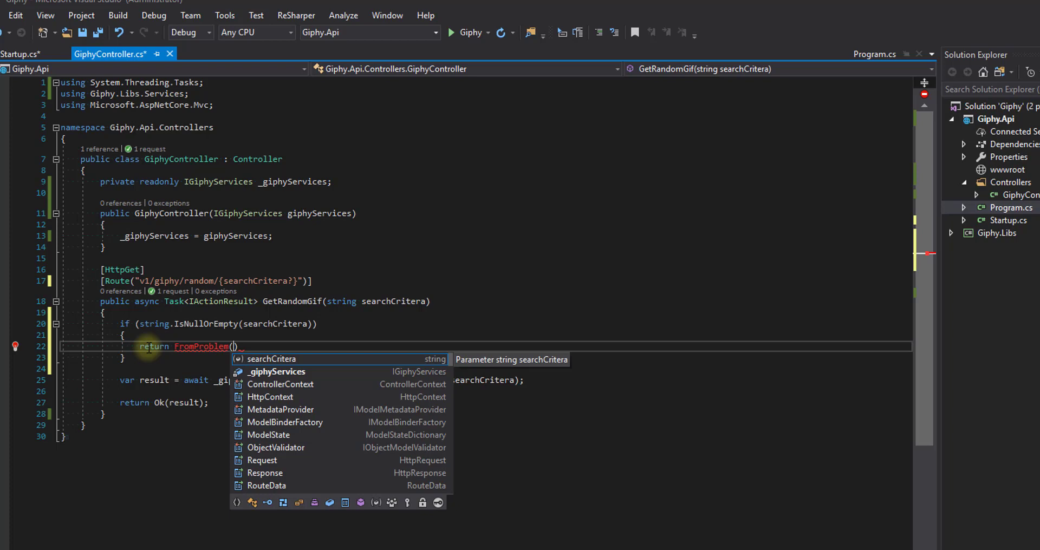
text(_problem)
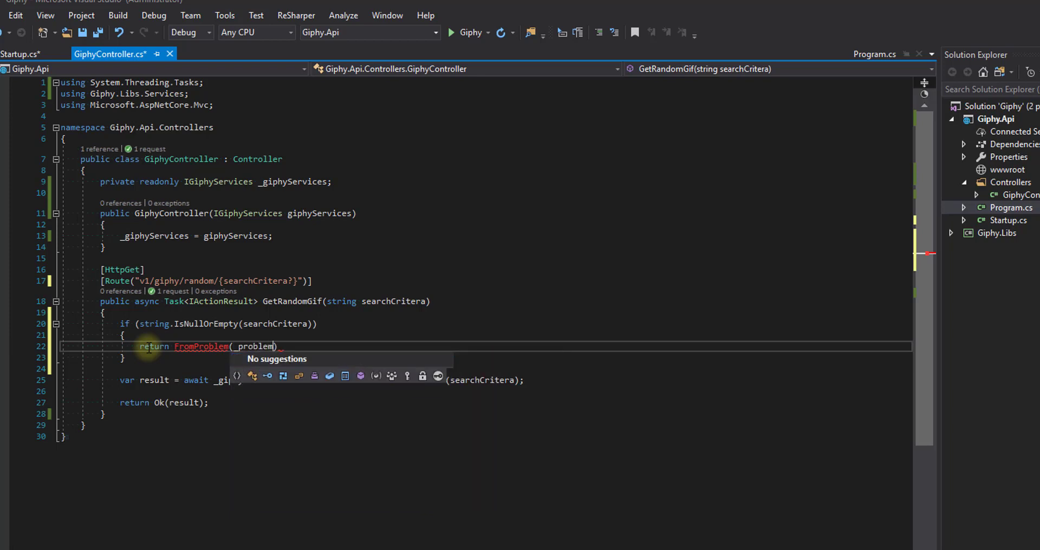
text(F)
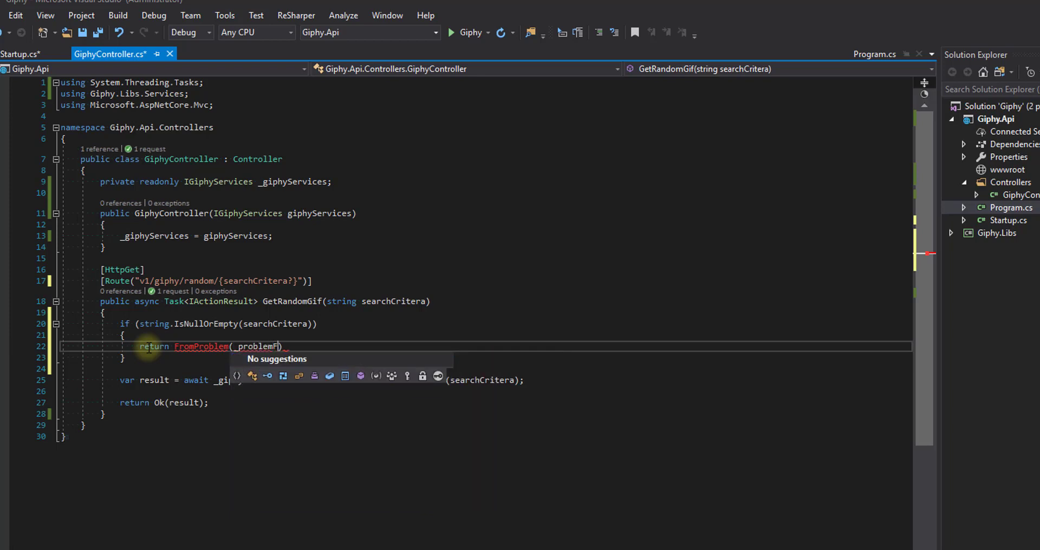
text(actory)
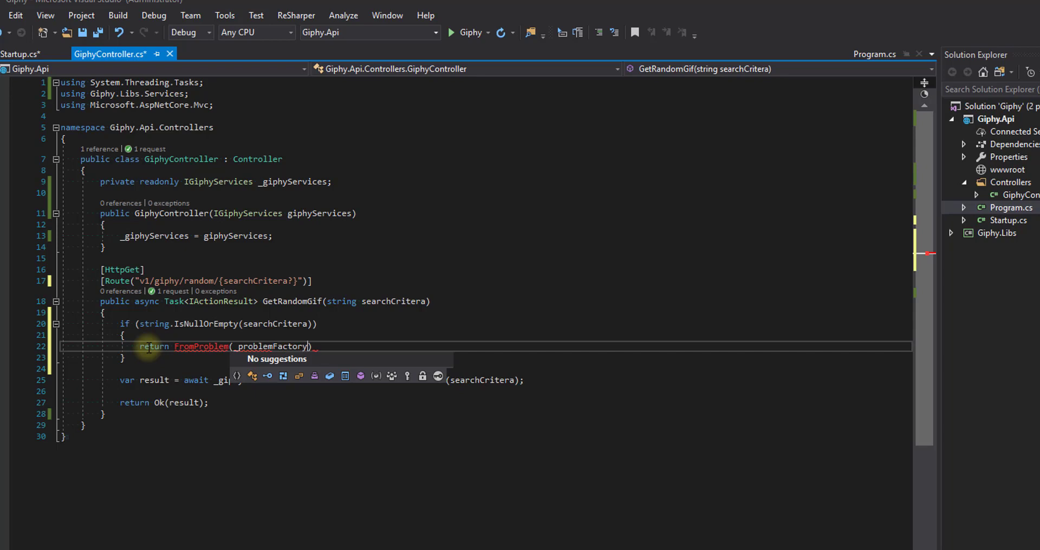
text(.Missing)
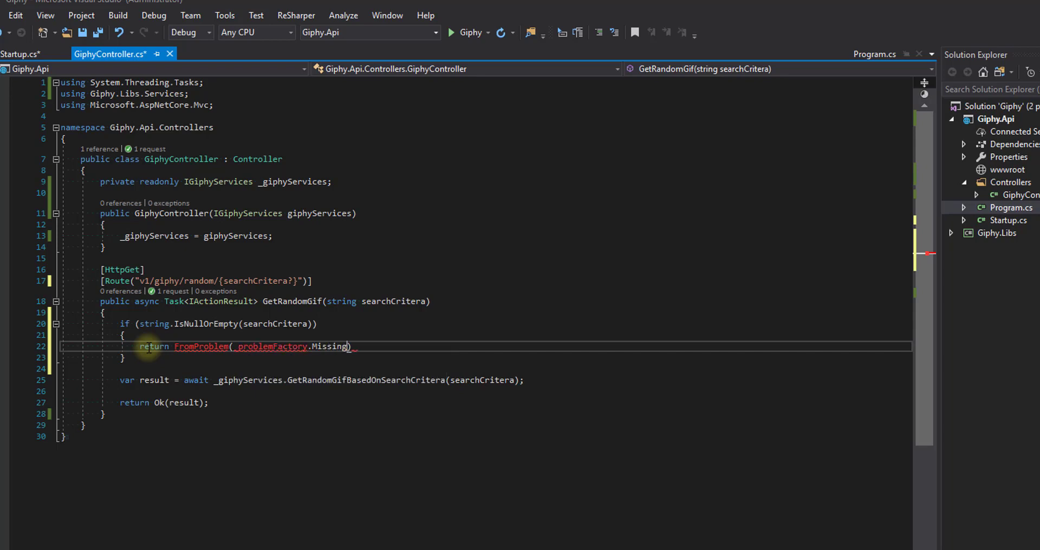
text(Payload)
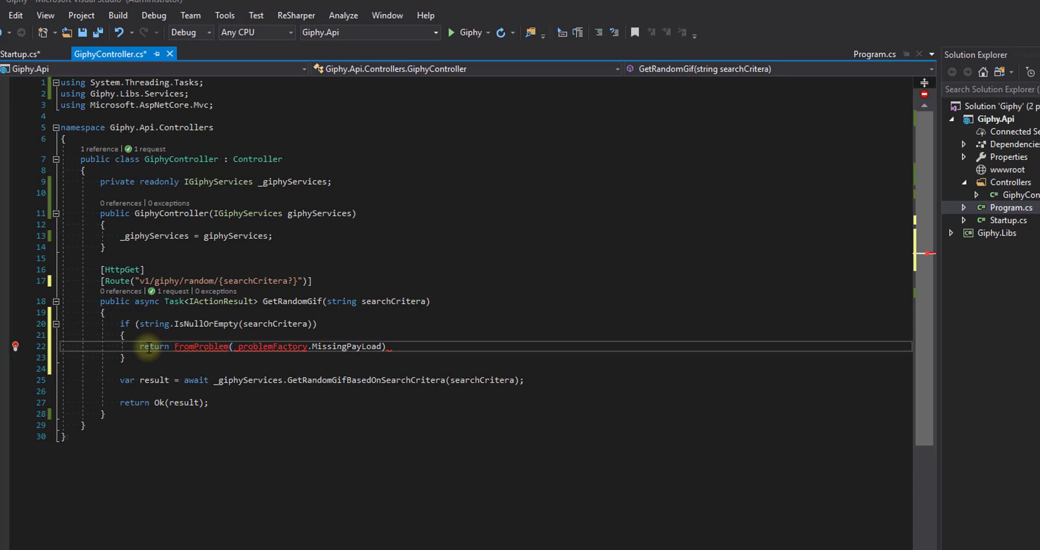
text("searchCri")
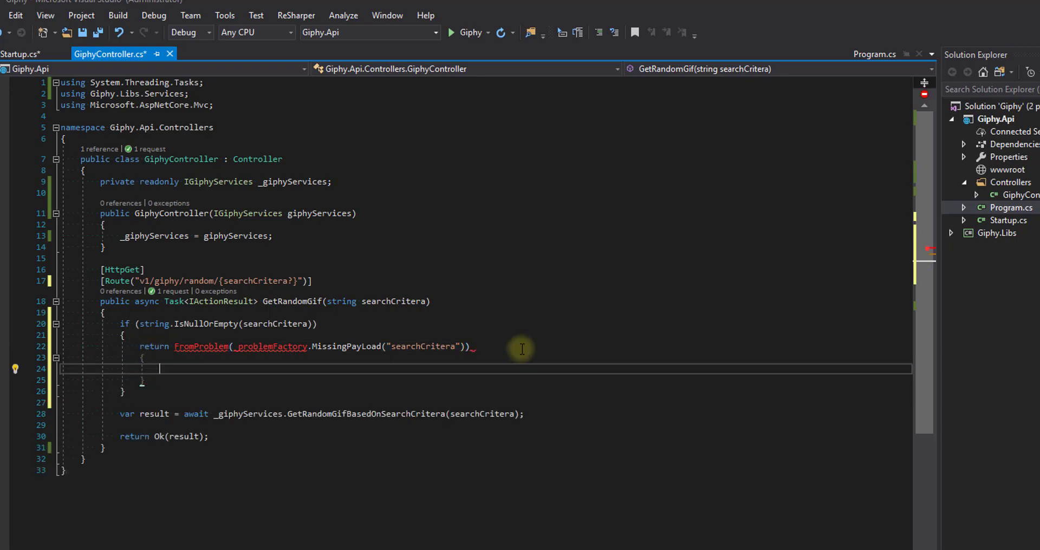
key(Backspace)
text(;)
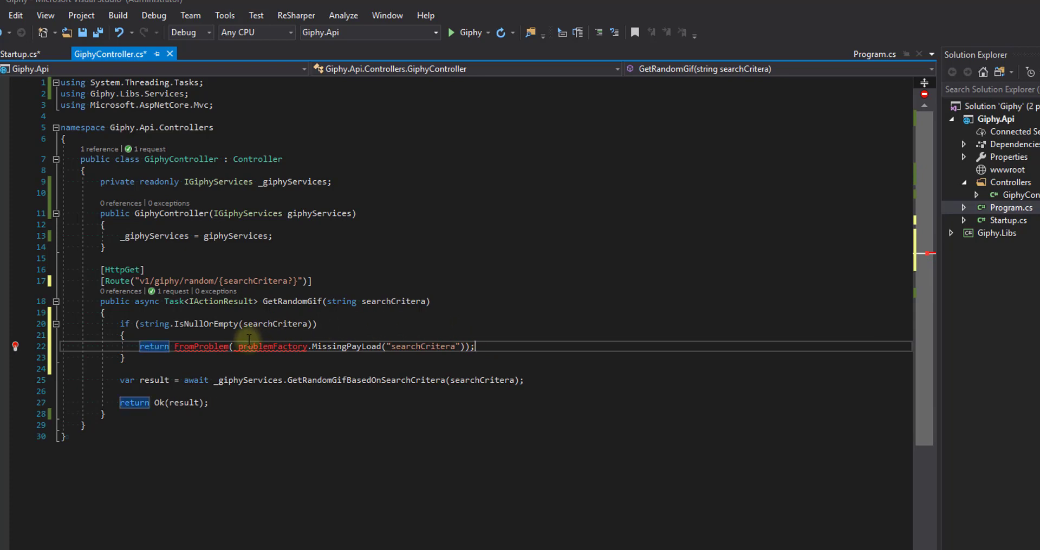
mouse_move(364, 308)
text(public I)
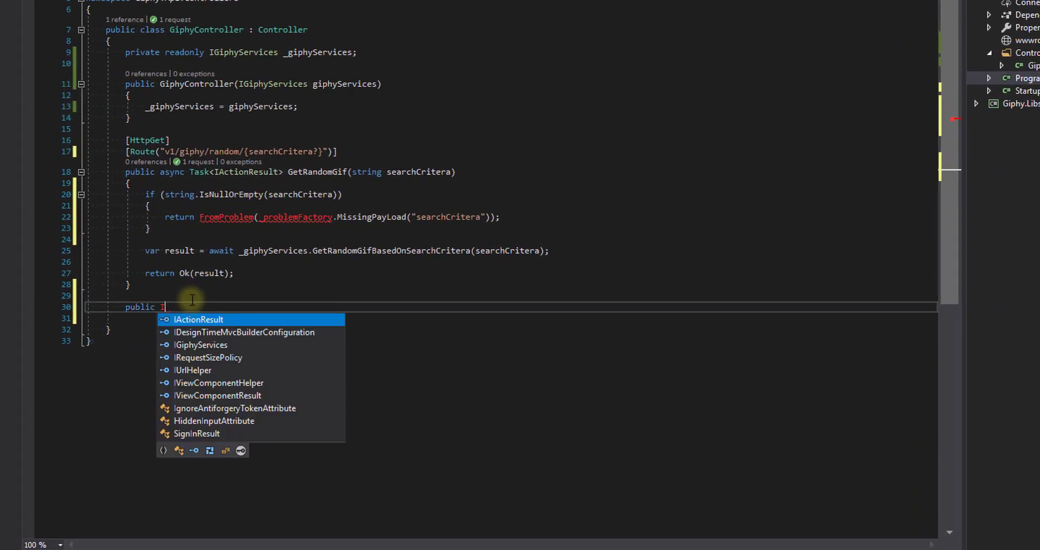
- Declare an IActionResult FromProblem(Problem problem) method in GiphyController
key(Tab)
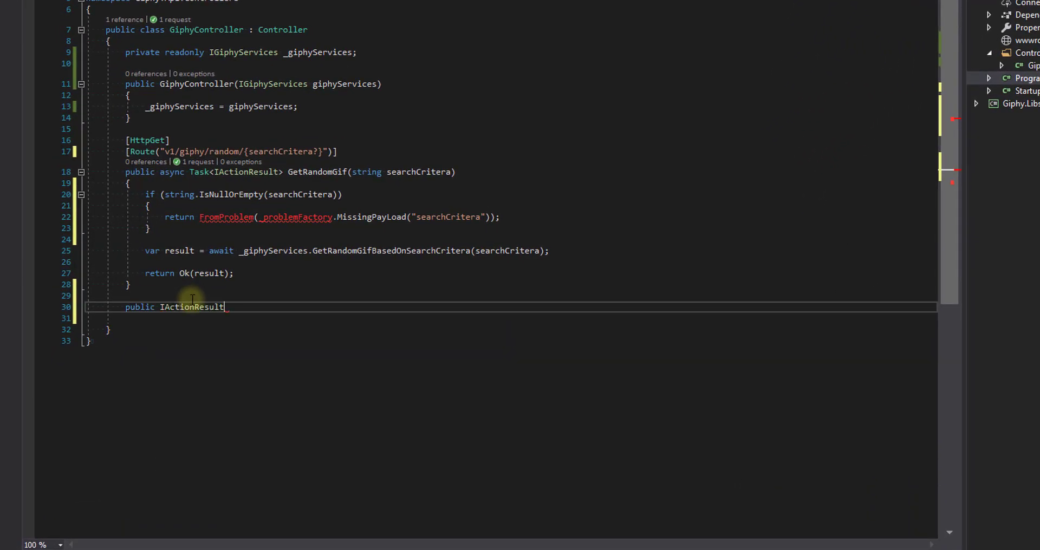
text(FromPr)
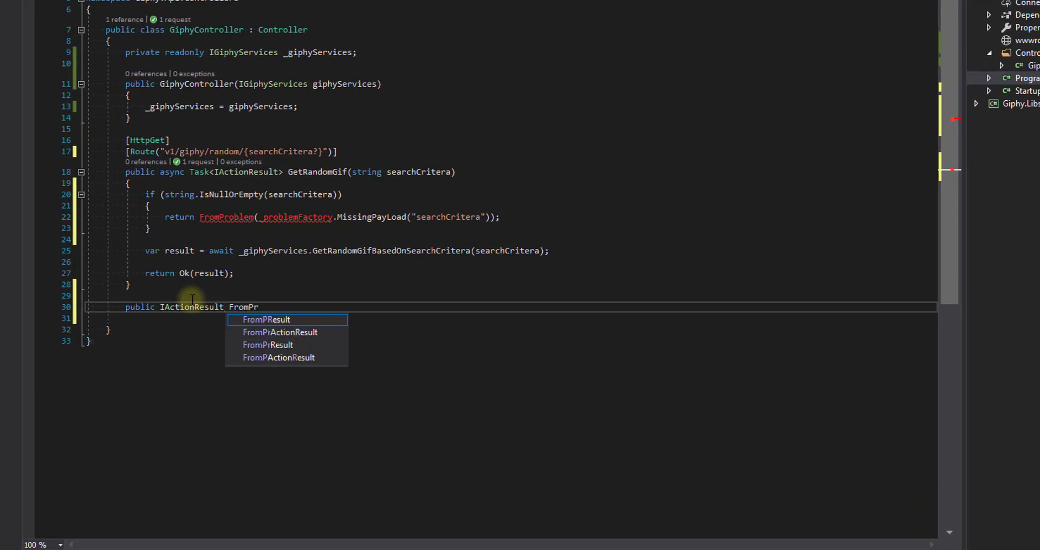
text(oblem)
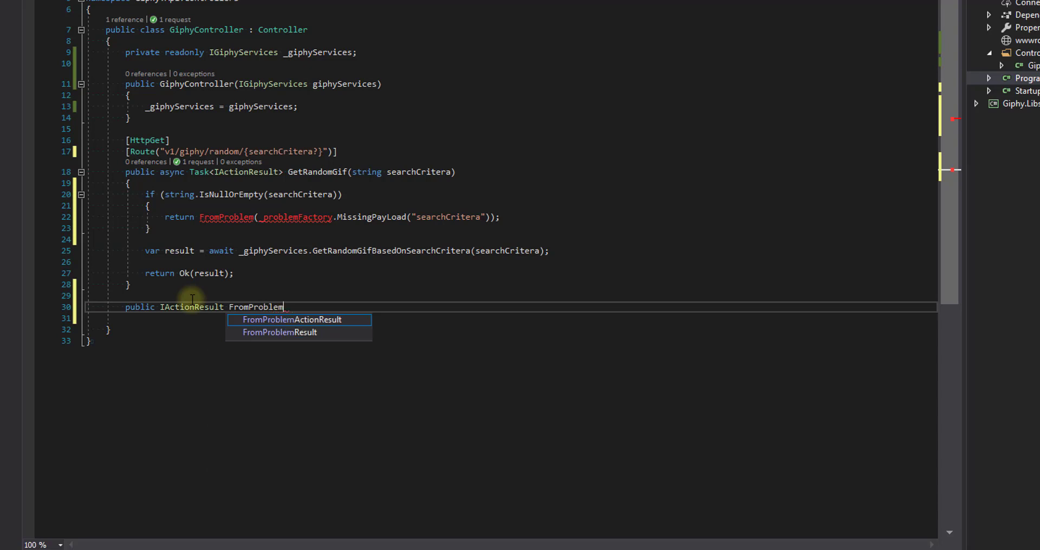
text((Problem.)
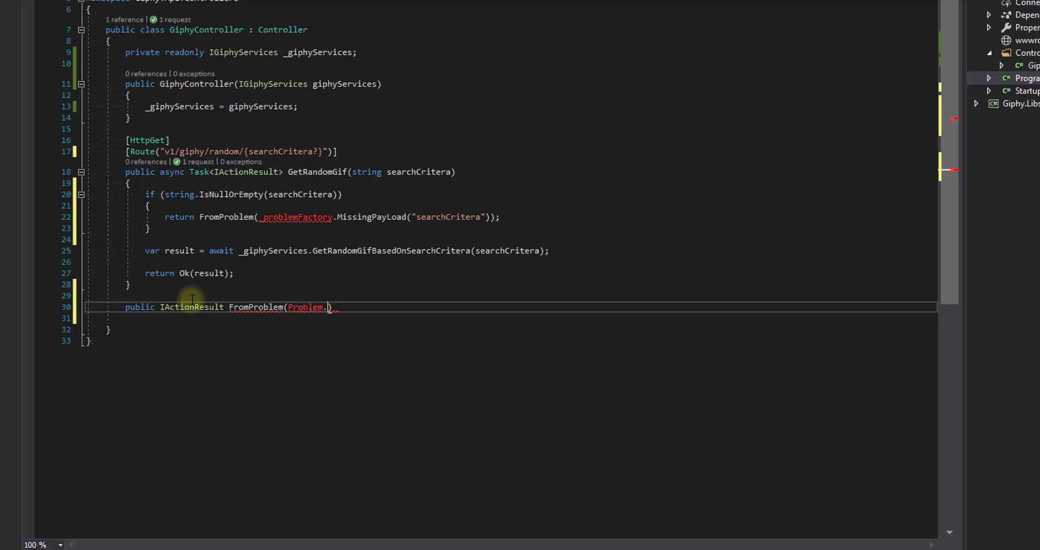
text(Problem)
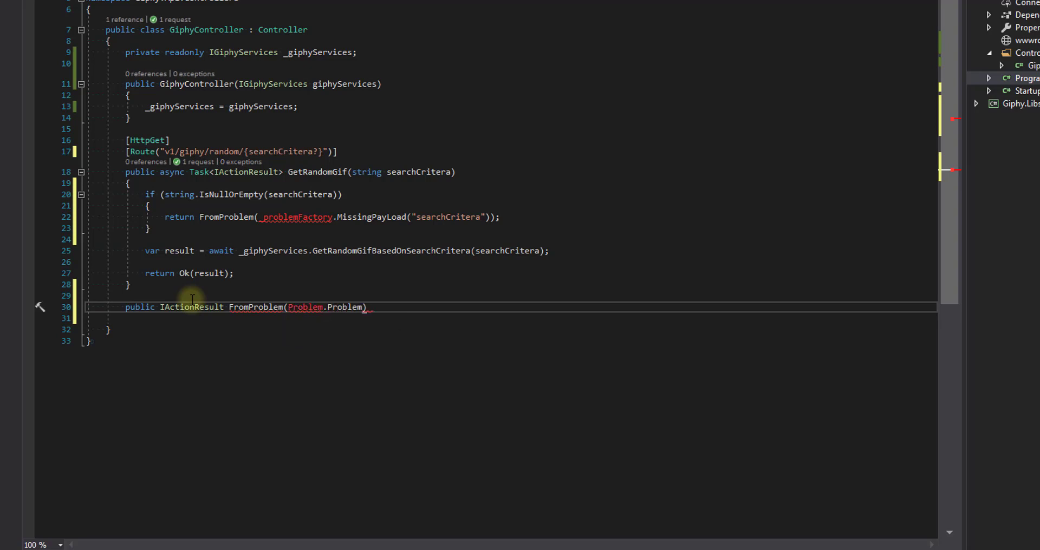
text(pronb)
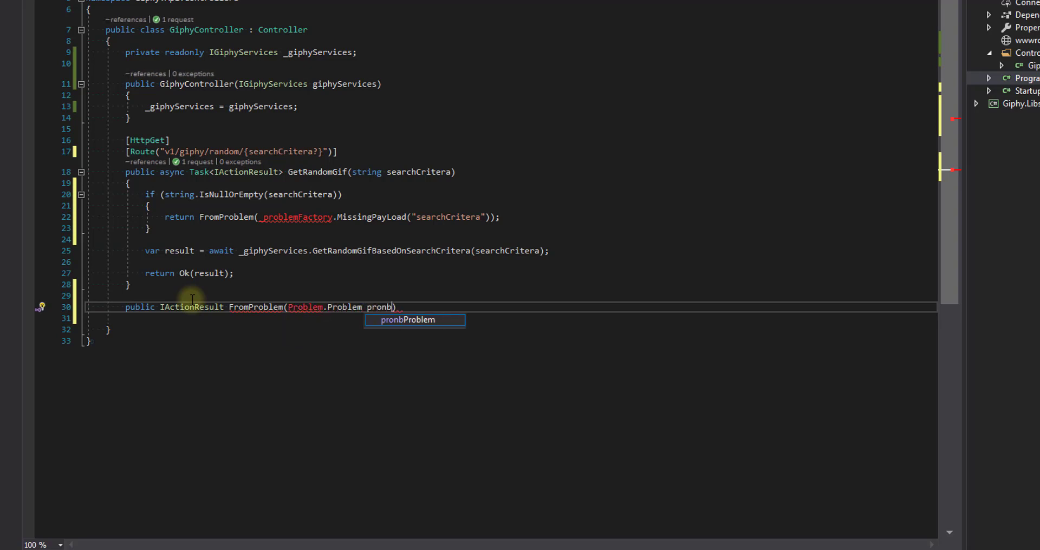
key(Backspace)
text(lem)
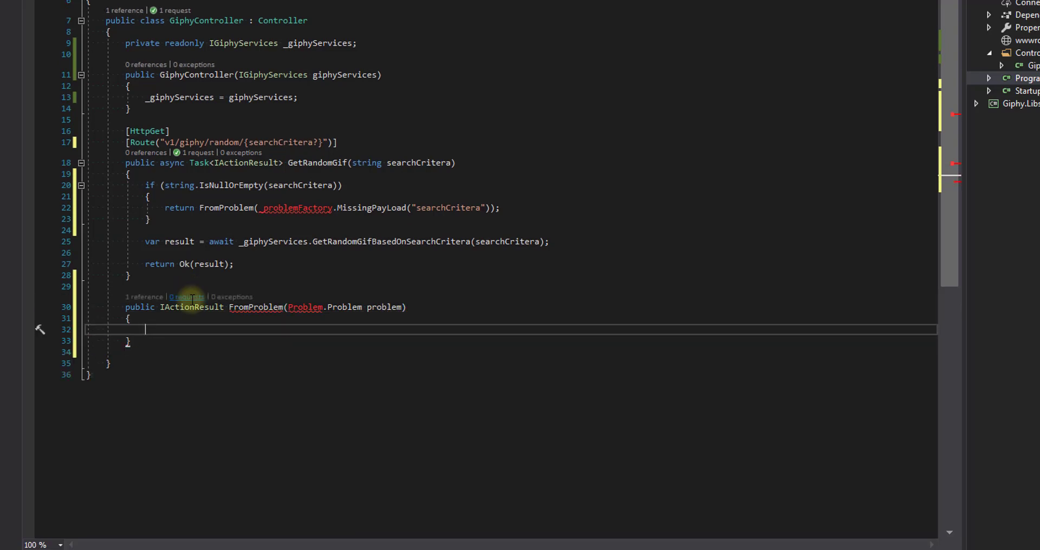
- Make FromProblem return StatusCode((int) problem.StatusCode, problem)
text(return)
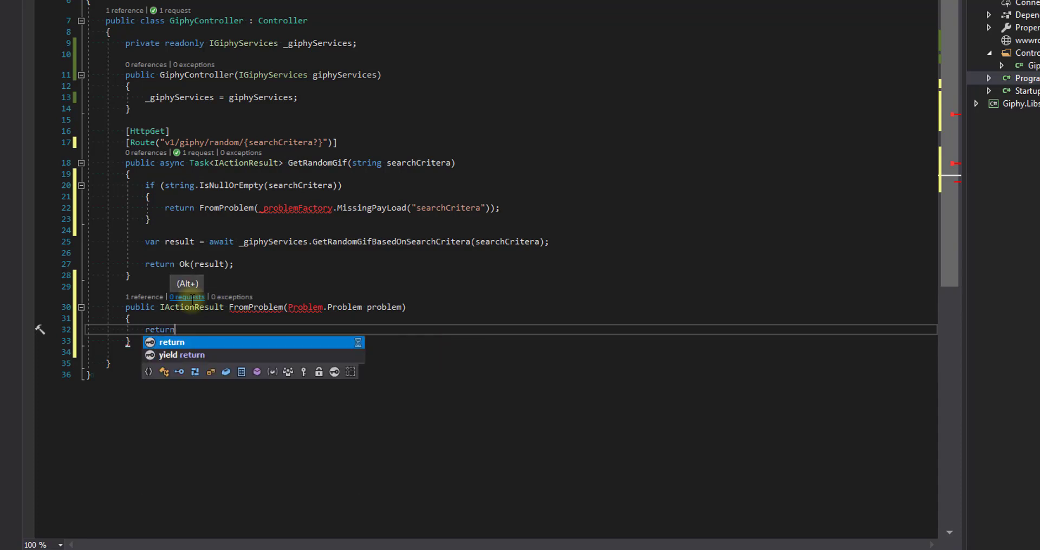
text(StatusCode()
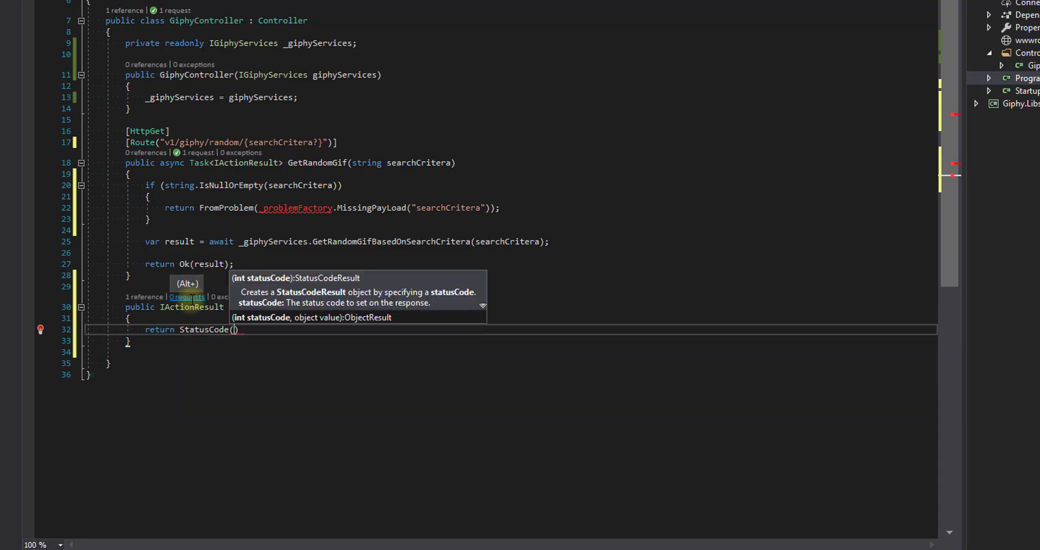
text(int)
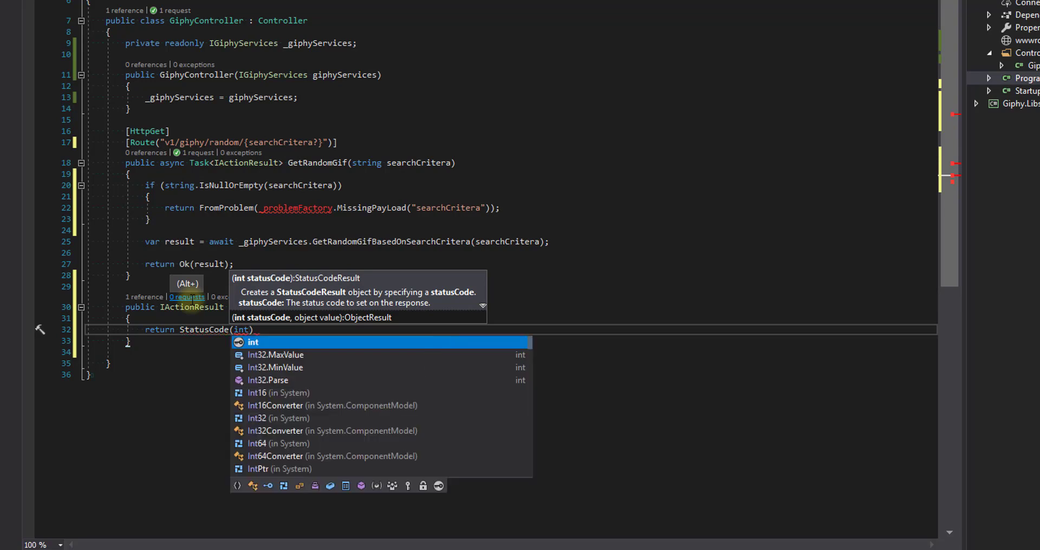
text(()
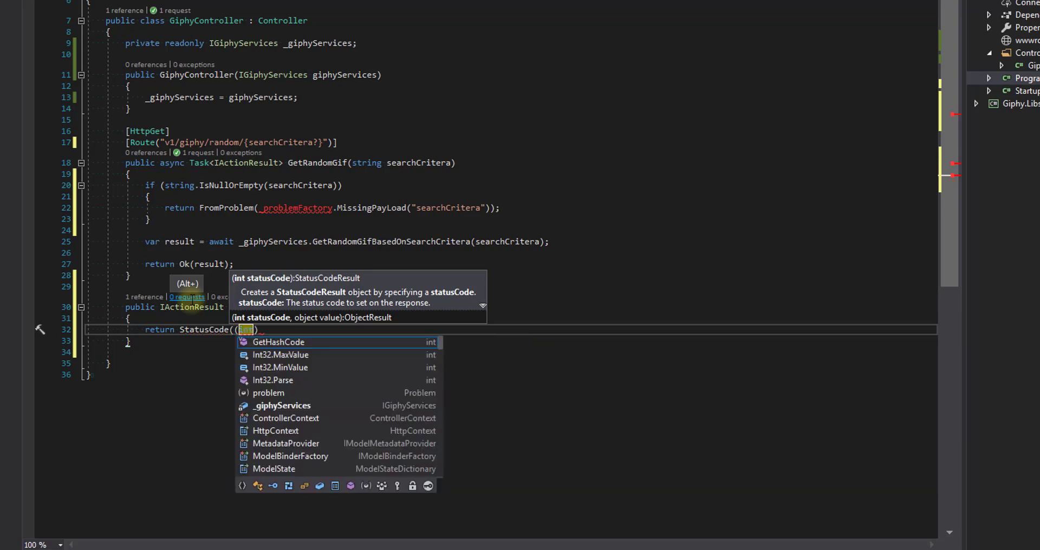
key(Escape)
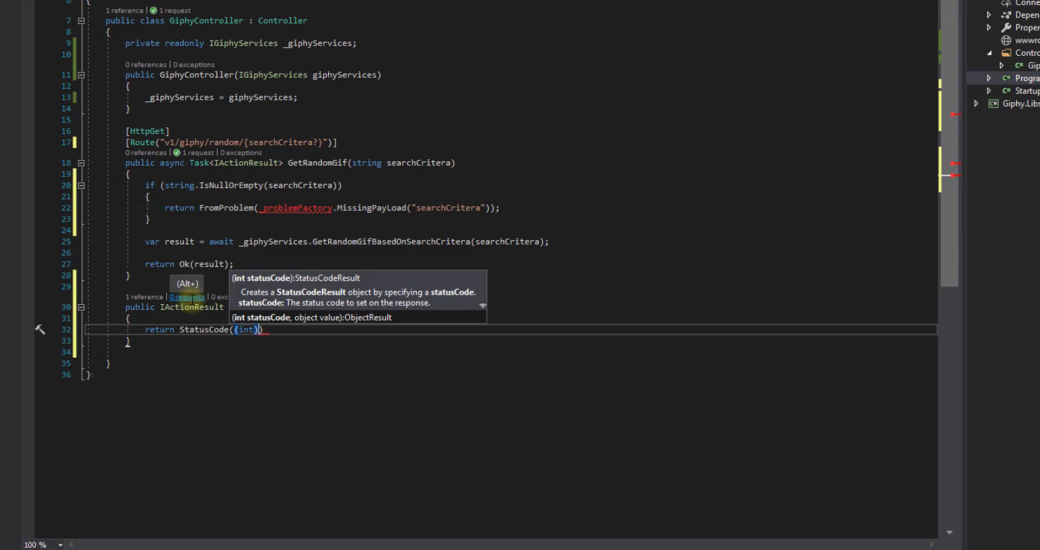
text(problem)
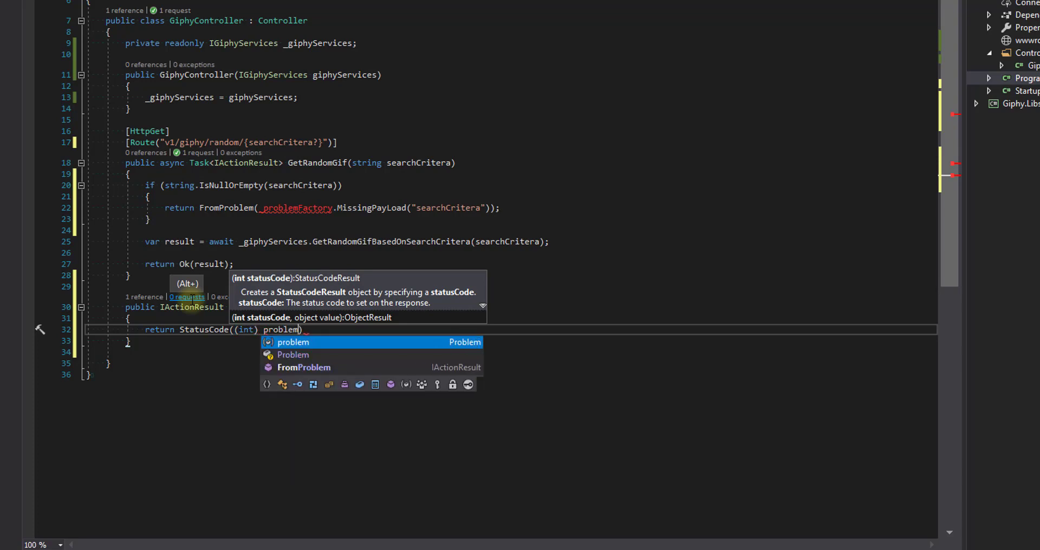
text(.Status)
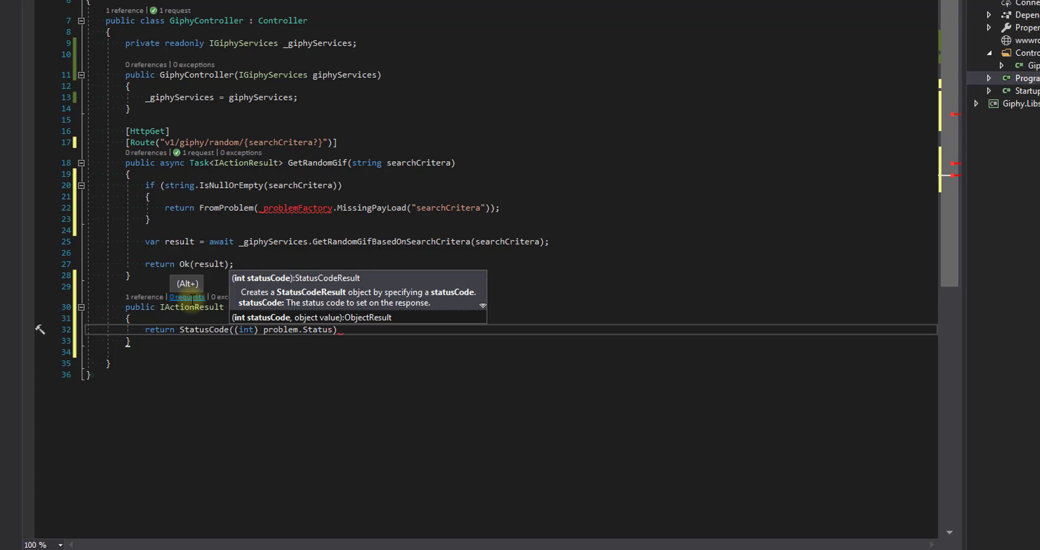
text(Code)
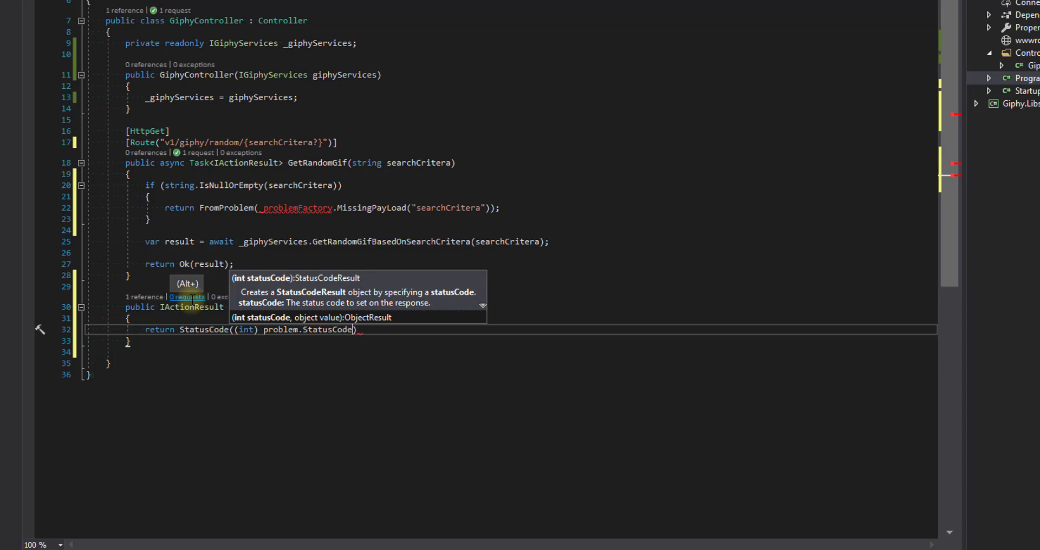
text(, p)
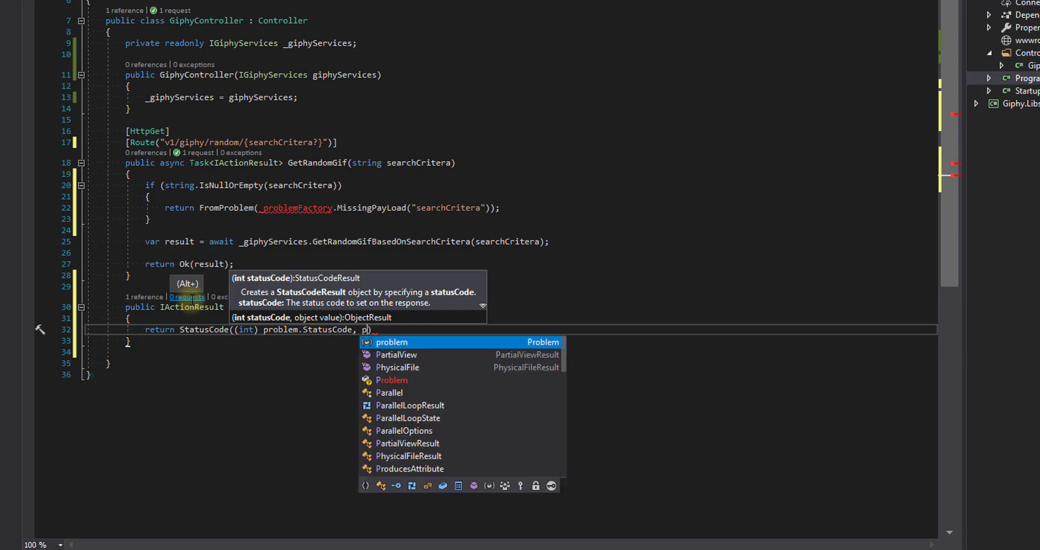
text(roblem)
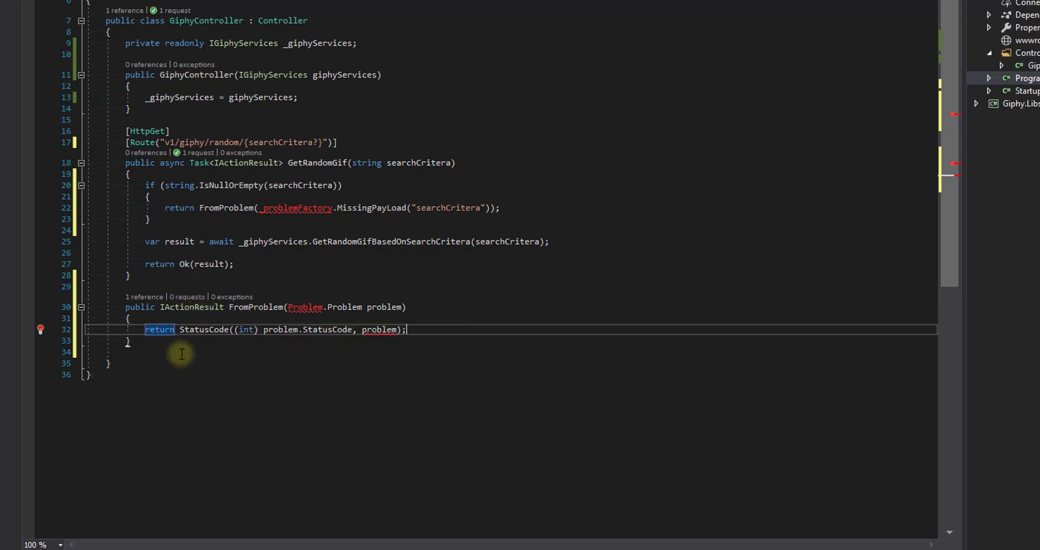
mouse_move(369, 339)
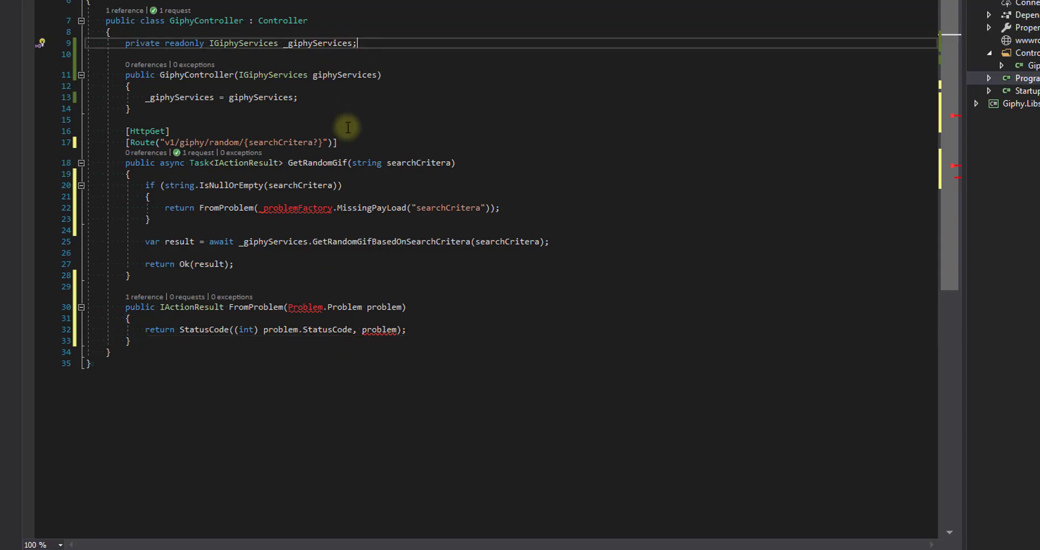
mouse_move(334, 119)
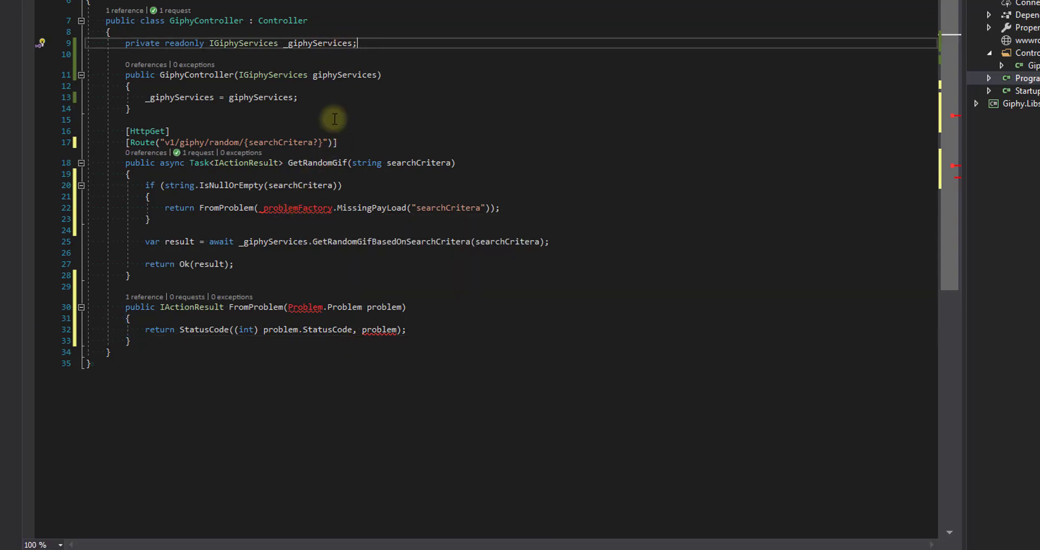
- Declare a private readonly IProblemFactory _problemFactory field and initialize it from the constructor
text(priv)
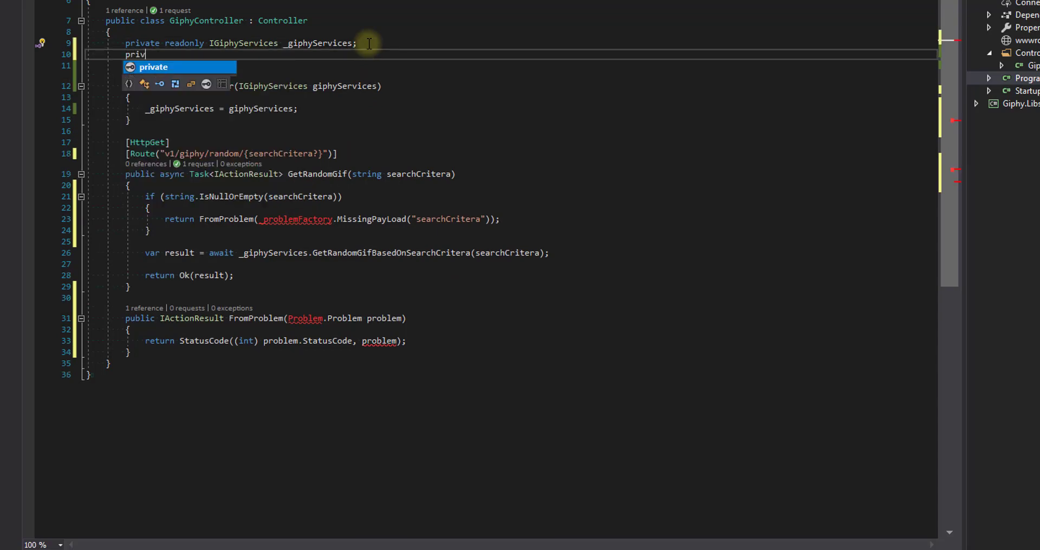
text(readonly I)
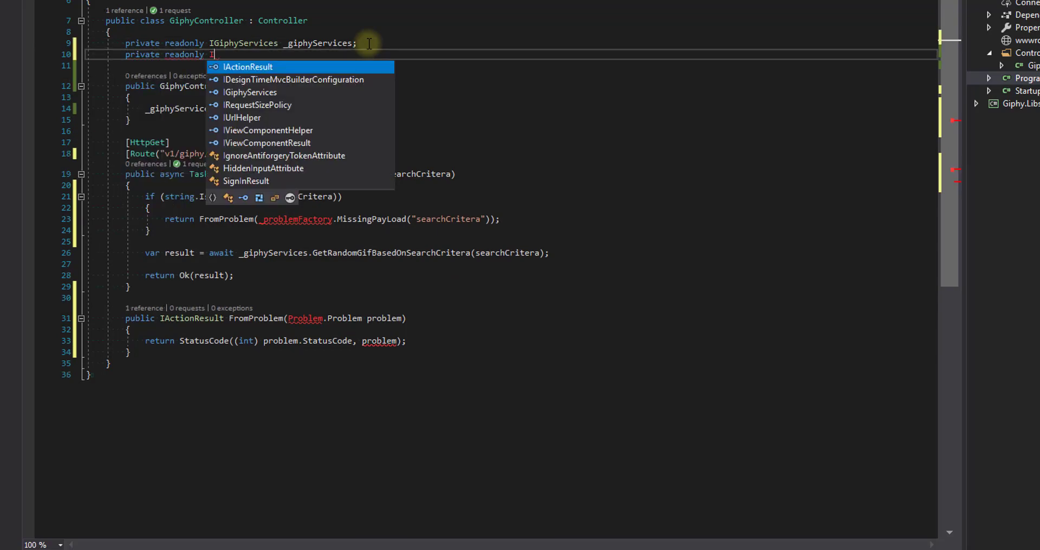
text(Problem)
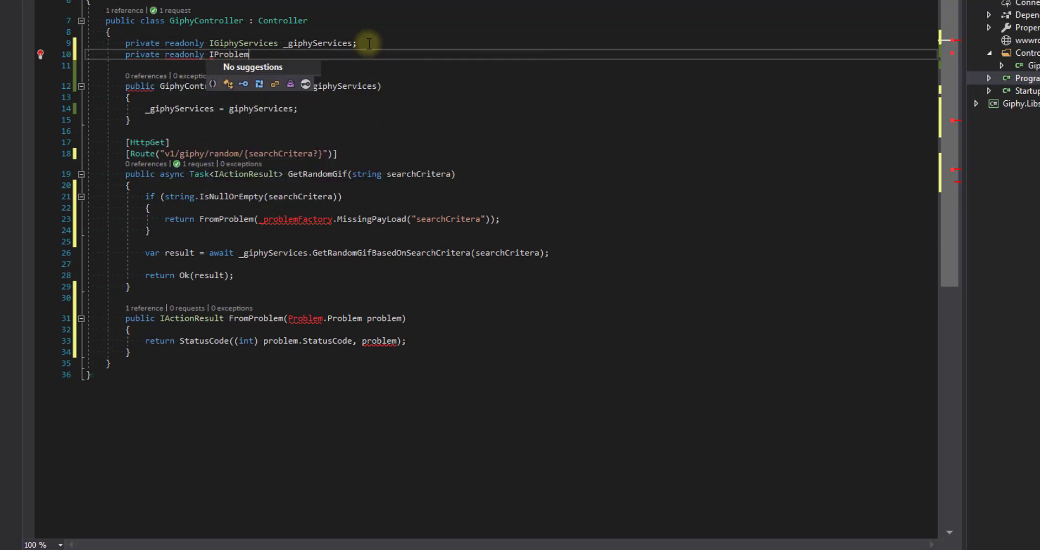
text(Factory)
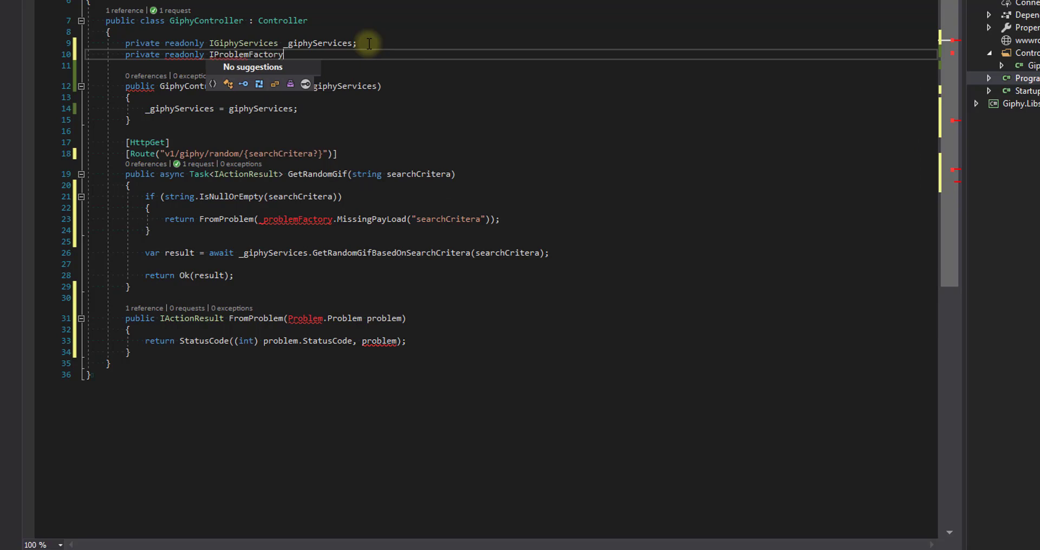
text(_problemFactory;)
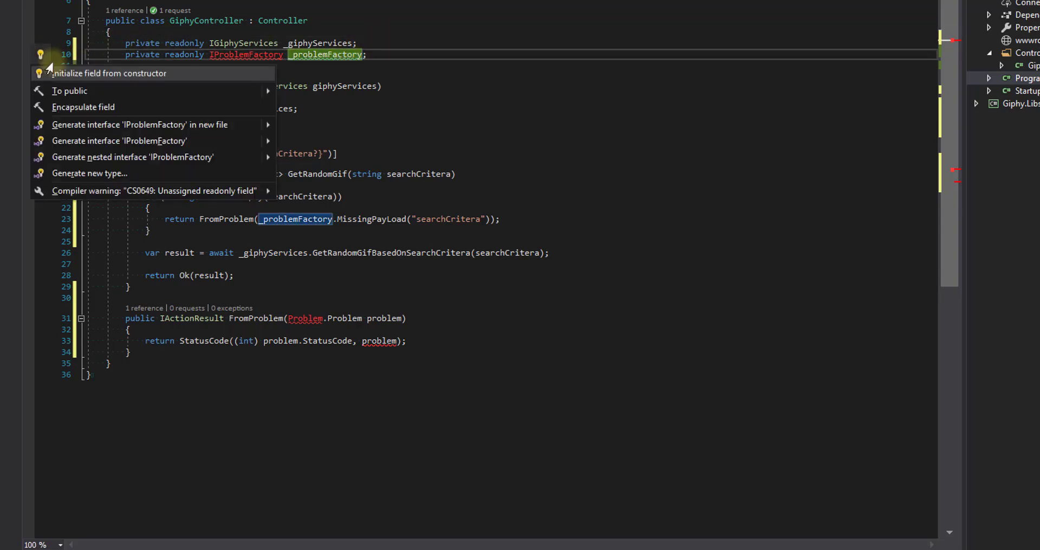
click(115, 73)
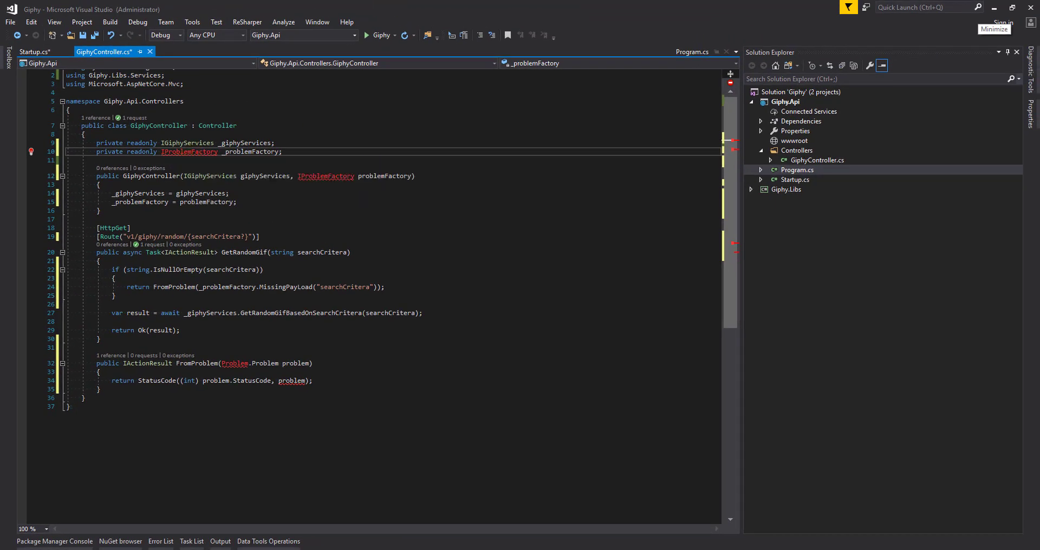
mouse_move(851, 118)
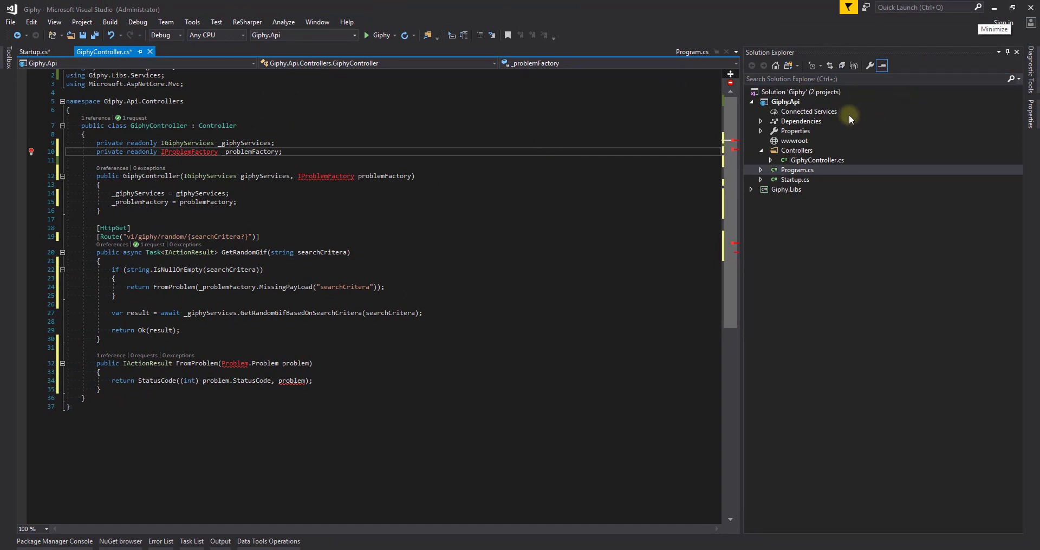
right_click(784, 102)
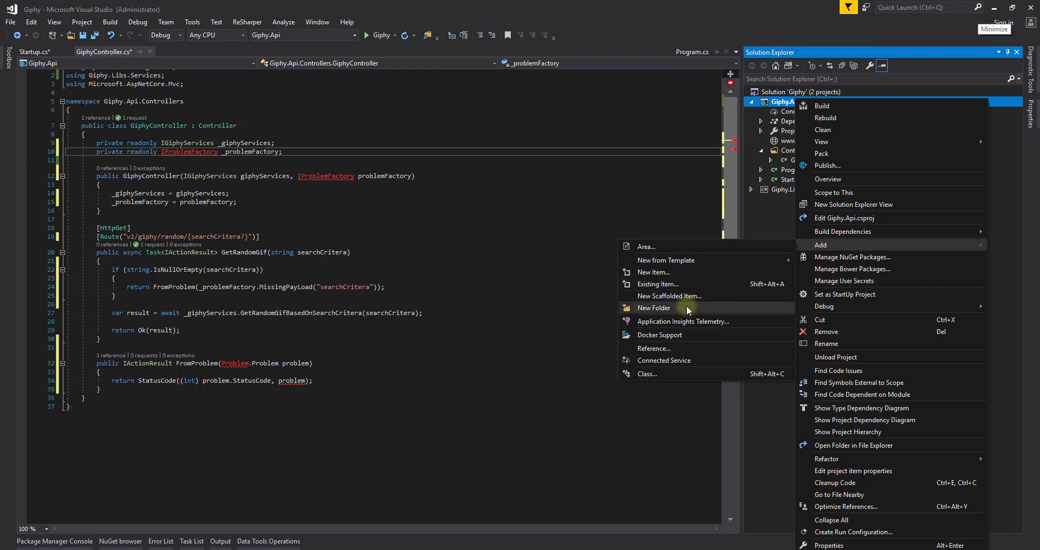
- Create a new folder named Problem in the Giphy.Api project
click(653, 307)
text(Problem)
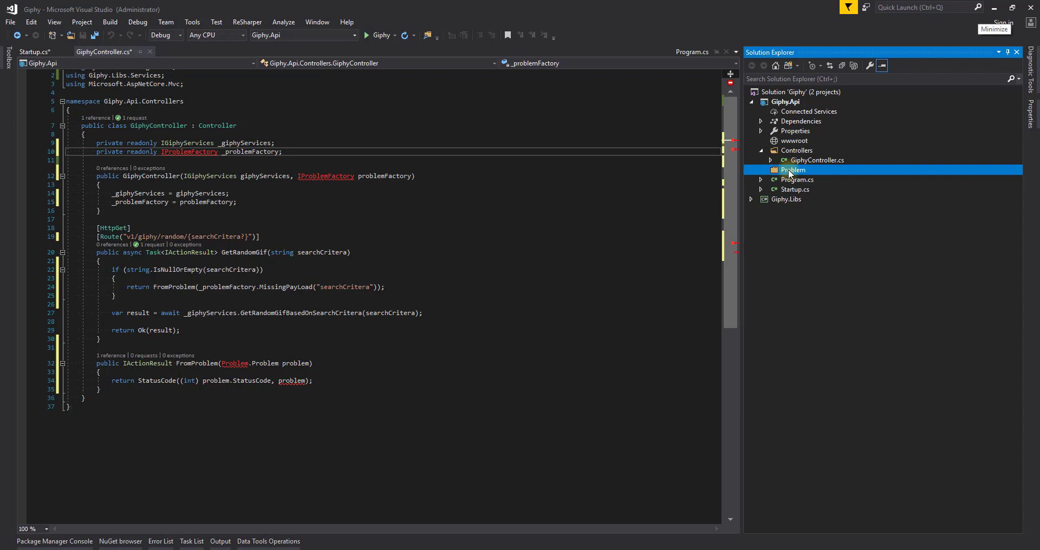
right_click(791, 170)
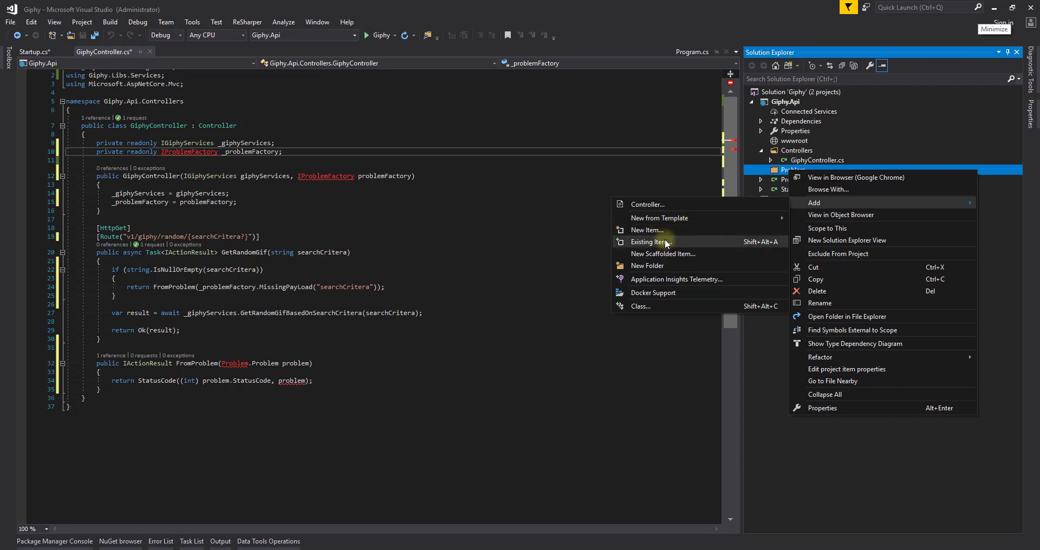
- Add a new class file named Problem.cs to the Problem folder
click(647, 242)
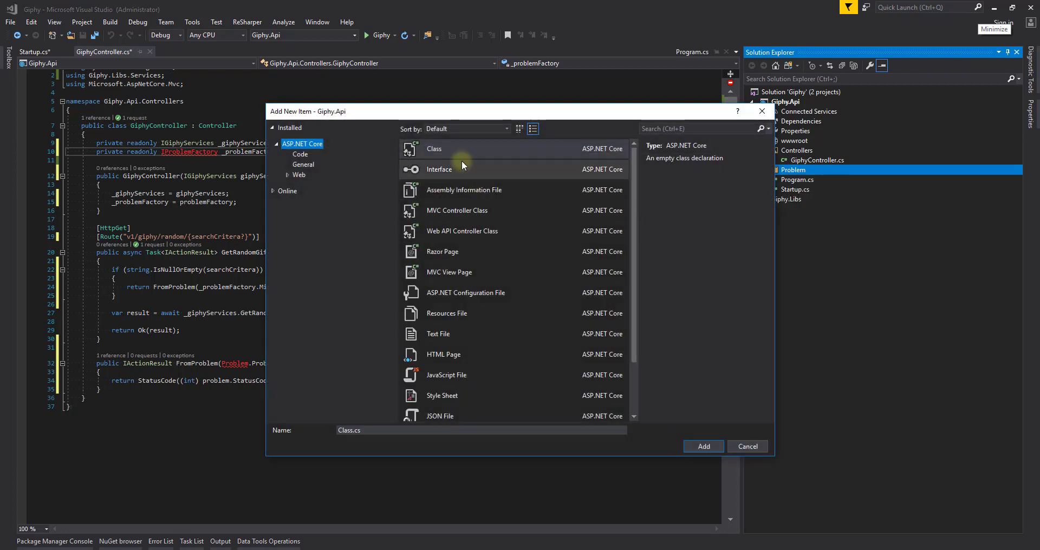
click(434, 148)
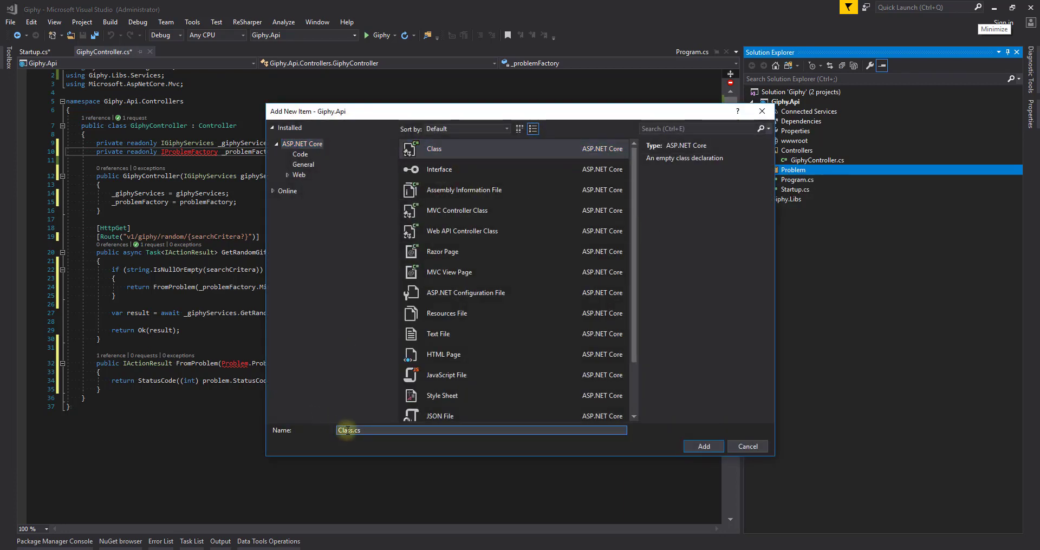
text(Pli)
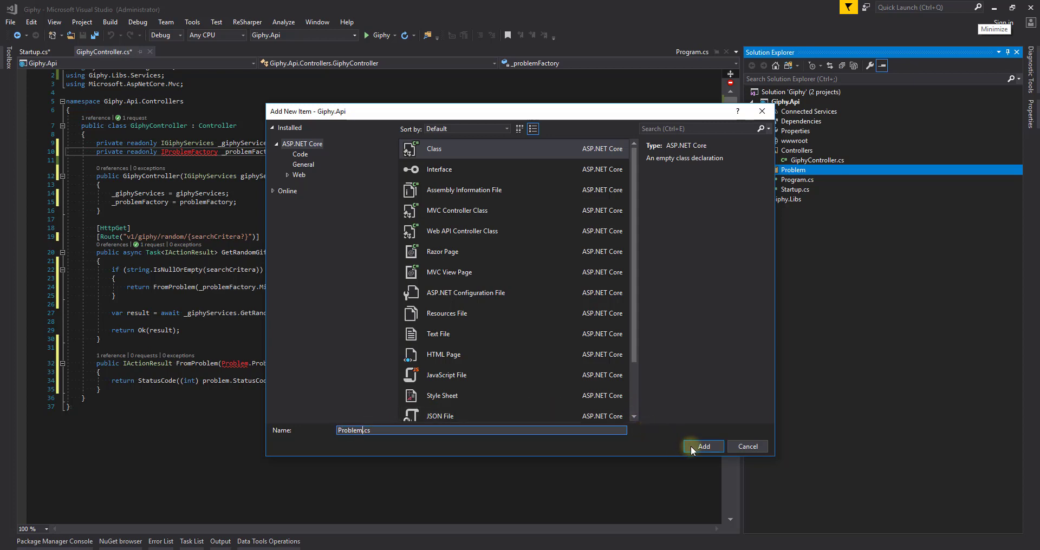
click(703, 446)
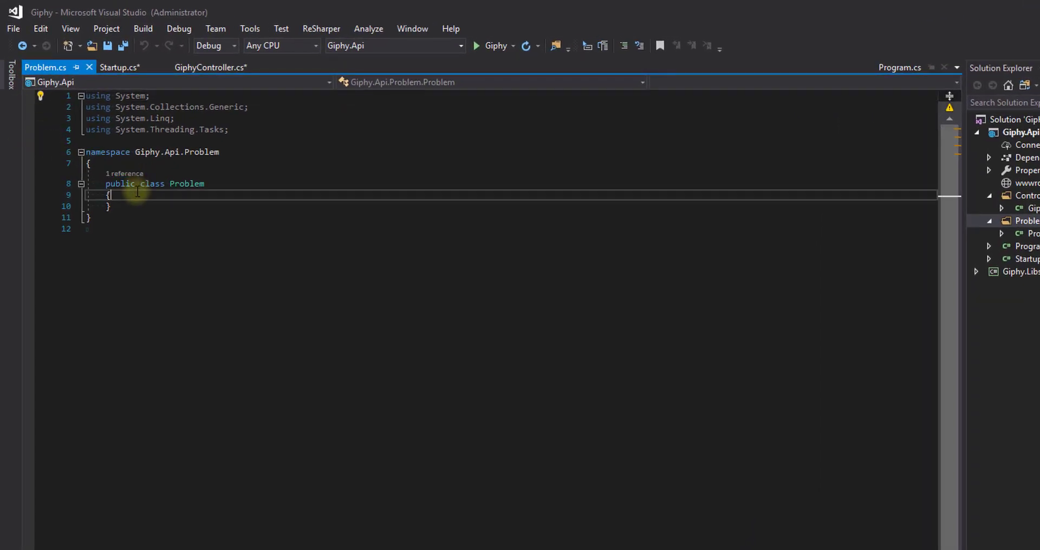
- Give Problem string Title, string Details and HttpStatusCode StatusCode properties via the prop snippet
text(prop)
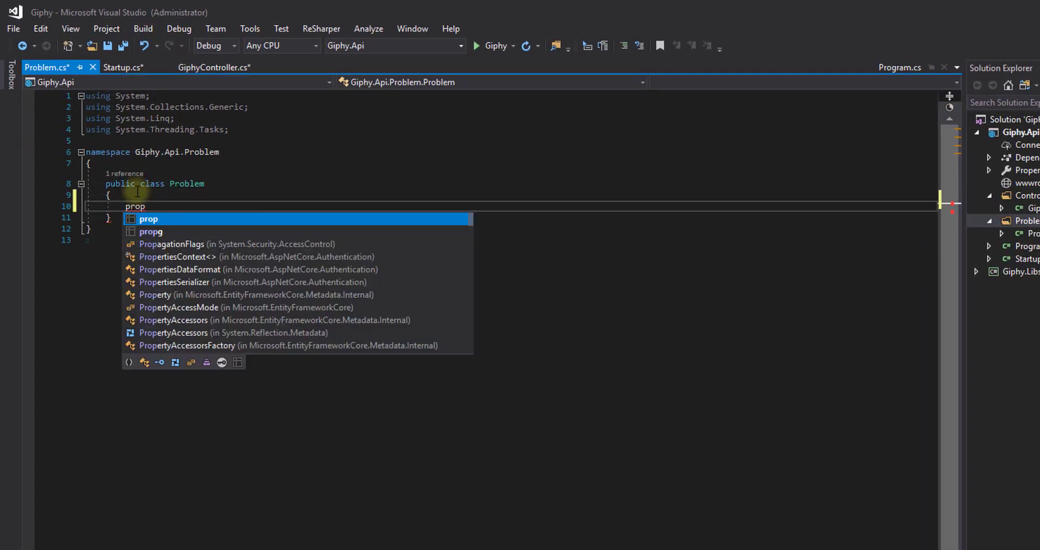
key(Escape)
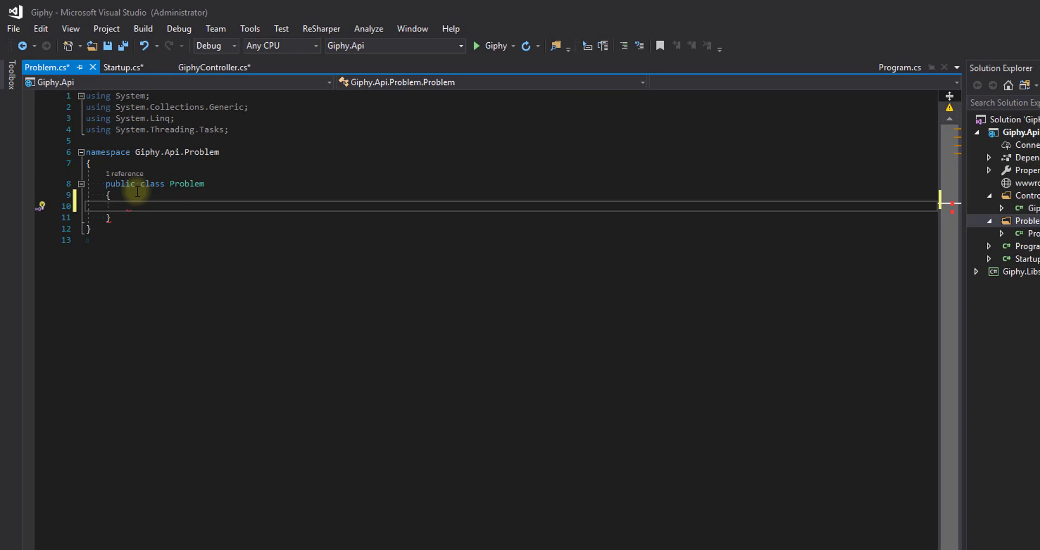
text(prop)
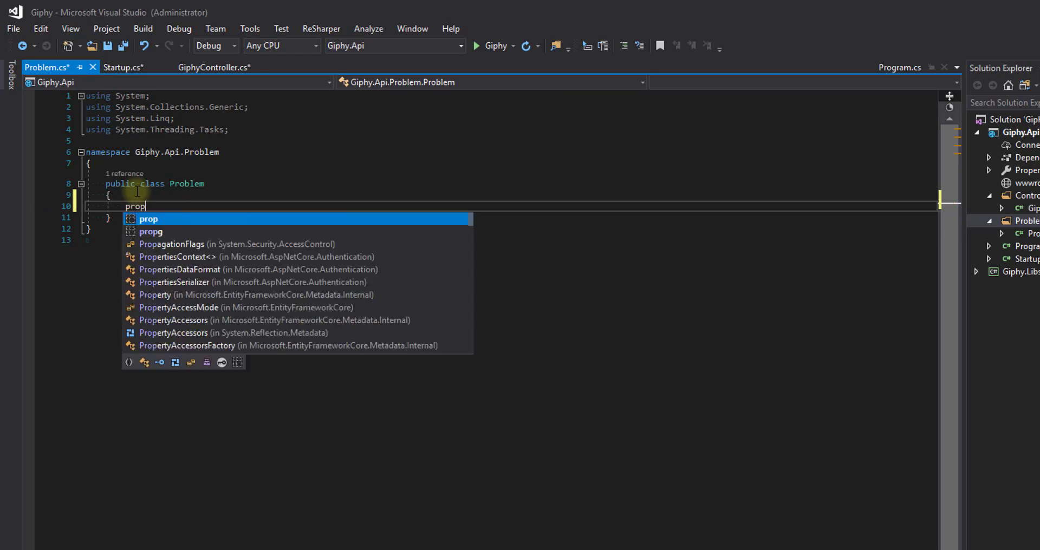
key(Tab)
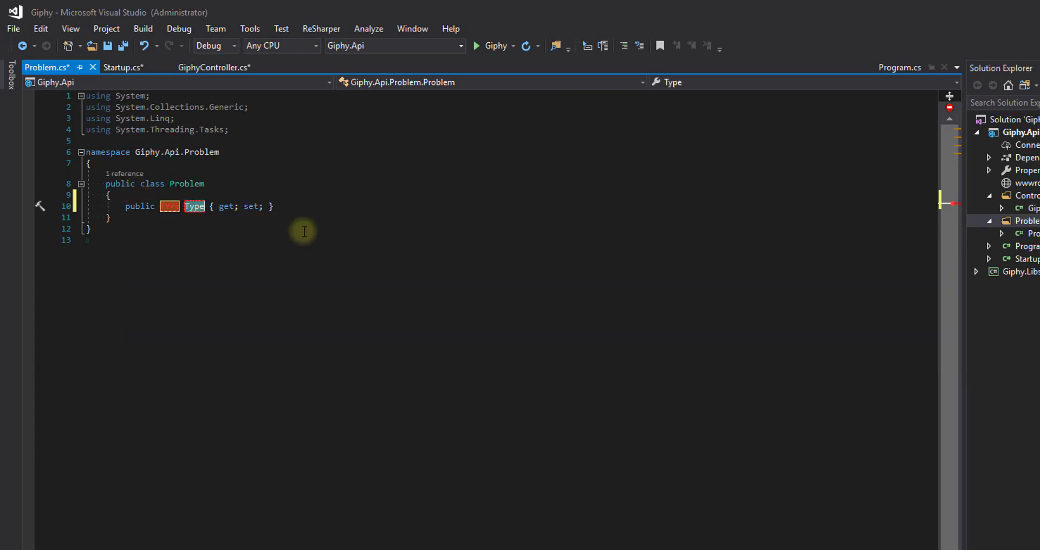
mouse_move(195, 207)
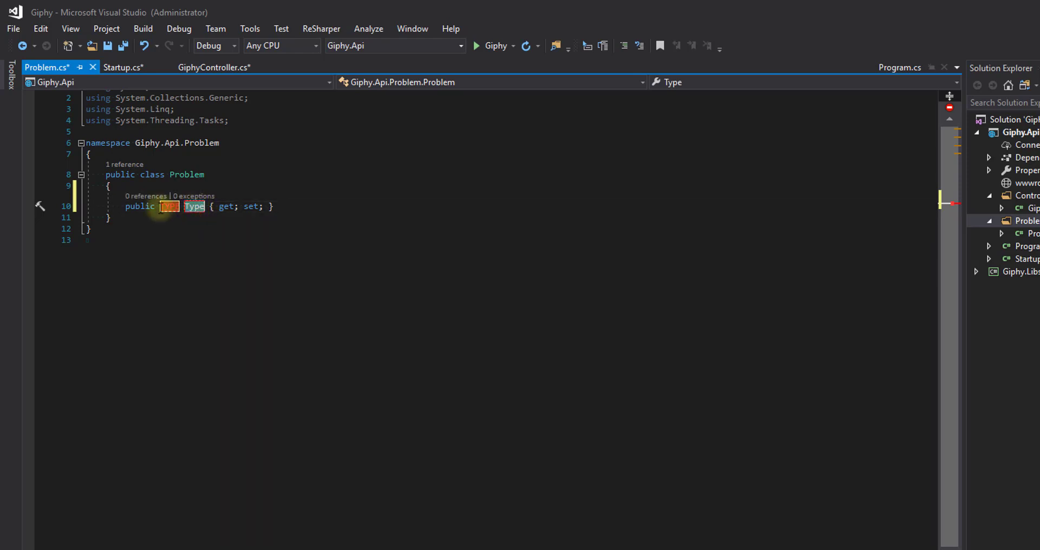
text(string)
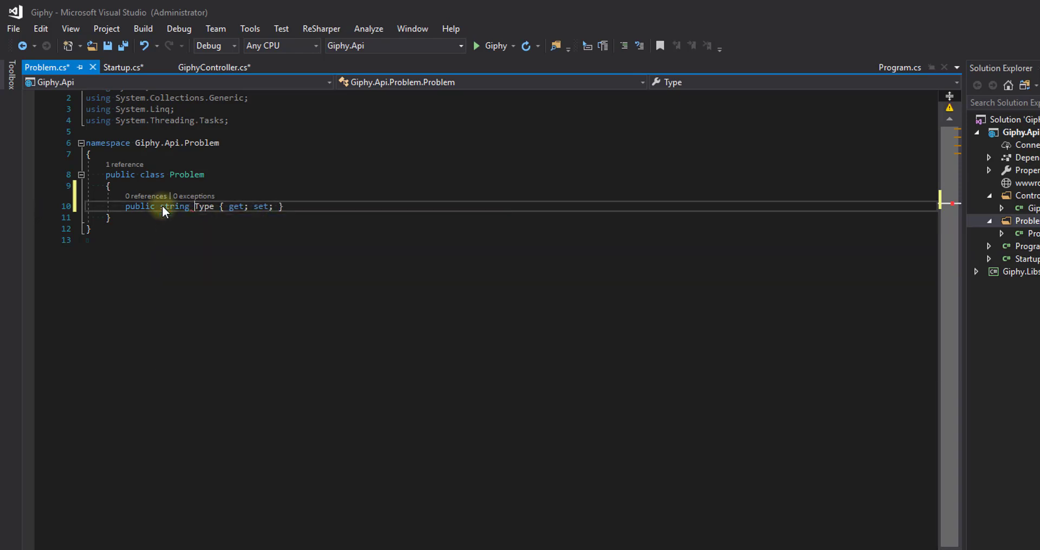
text(Title)
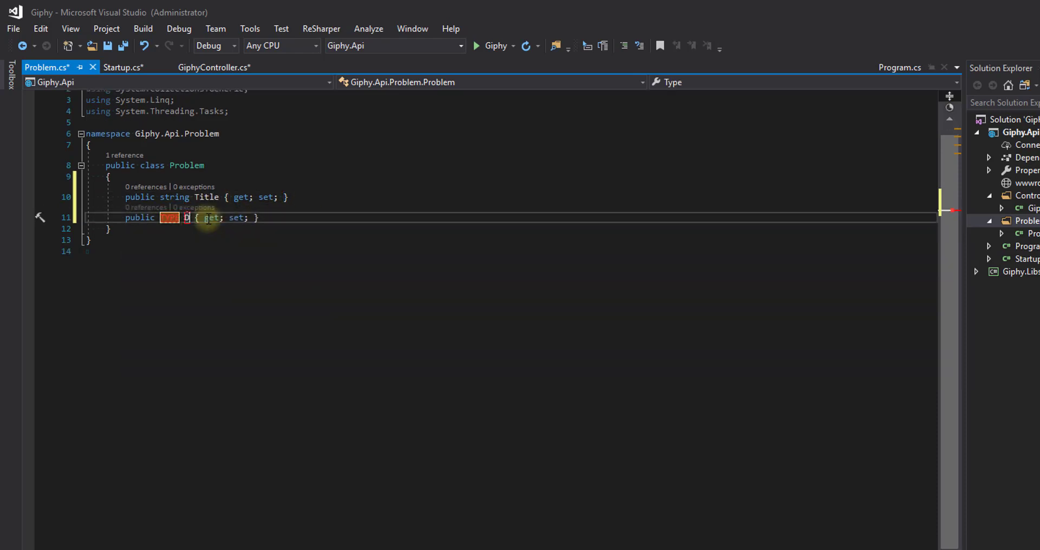
text(Details)
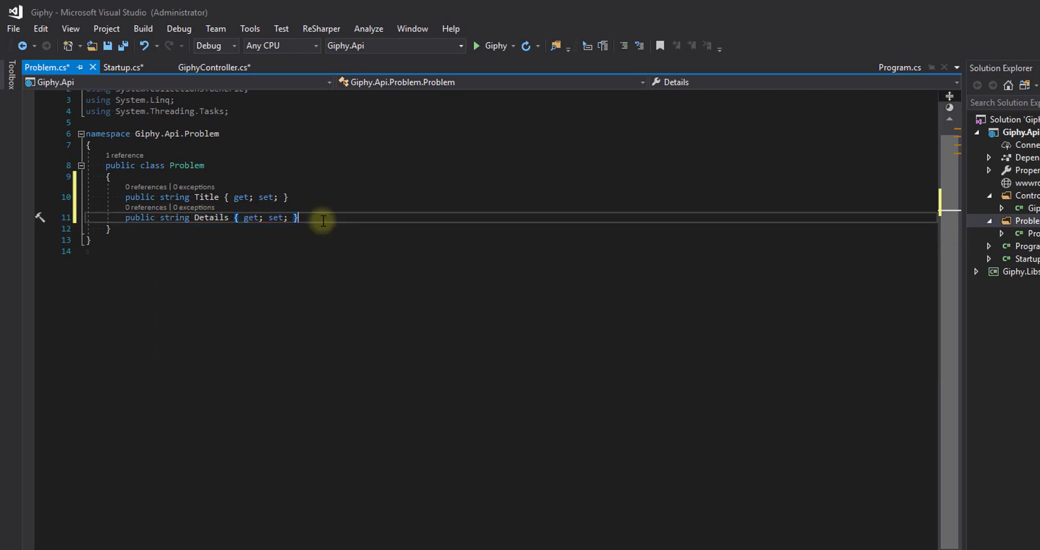
text(public TYPE Type { get; set; })
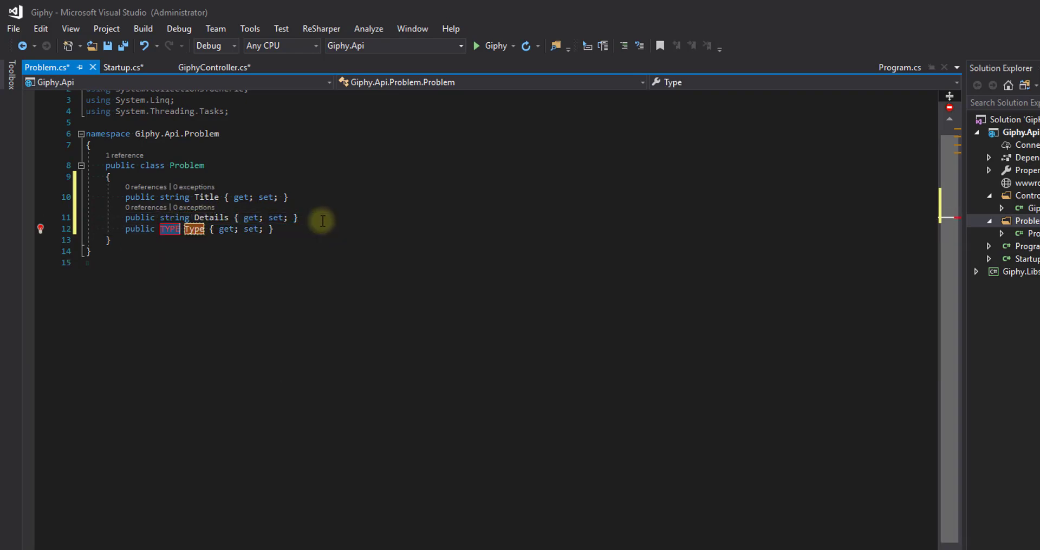
text(Http)
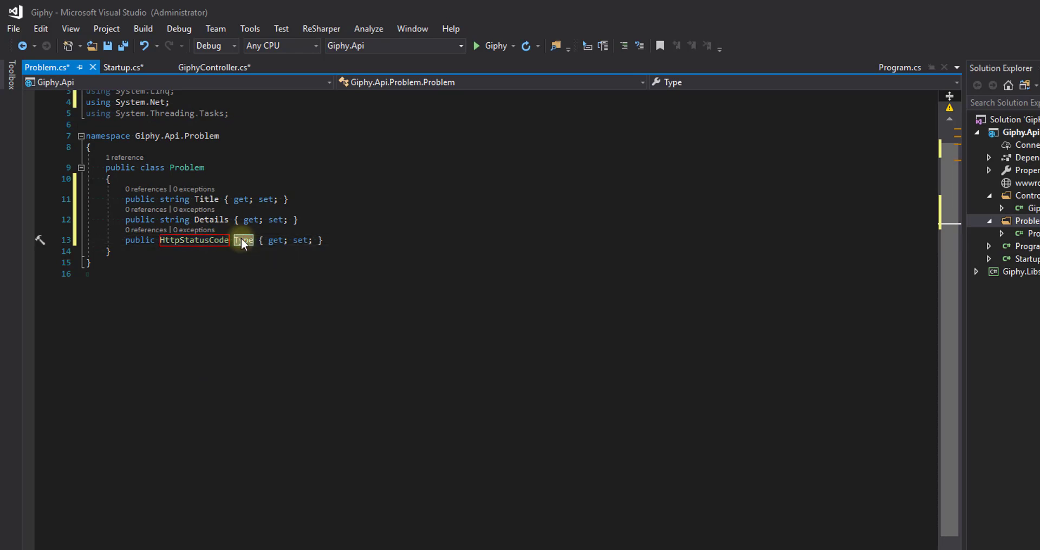
text(StatusCode)
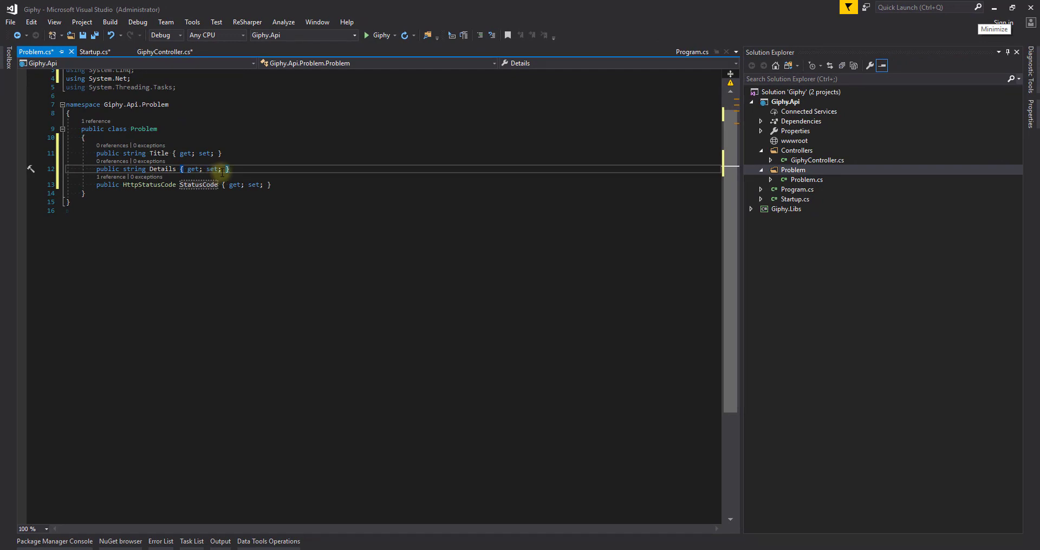
- Add an IProblemFactory.cs interface to the Problem folder and begin adding the ProblemFactory class
click(793, 170)
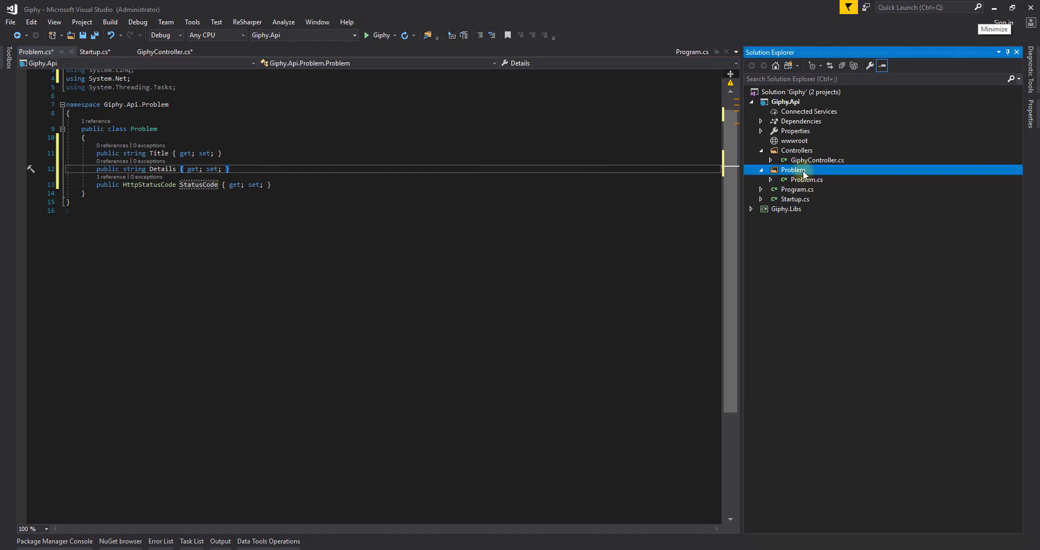
right_click(793, 169)
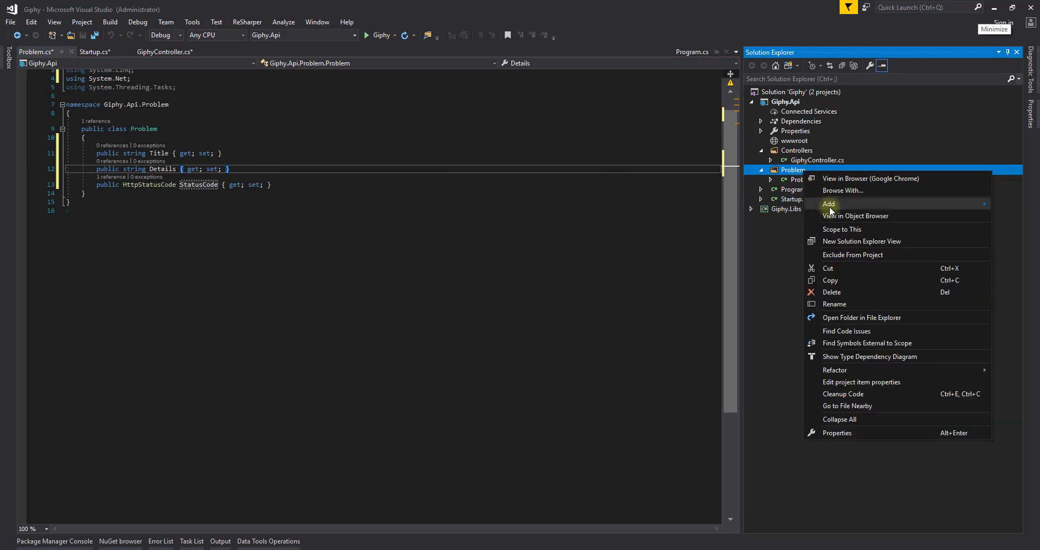
mouse_move(828, 203)
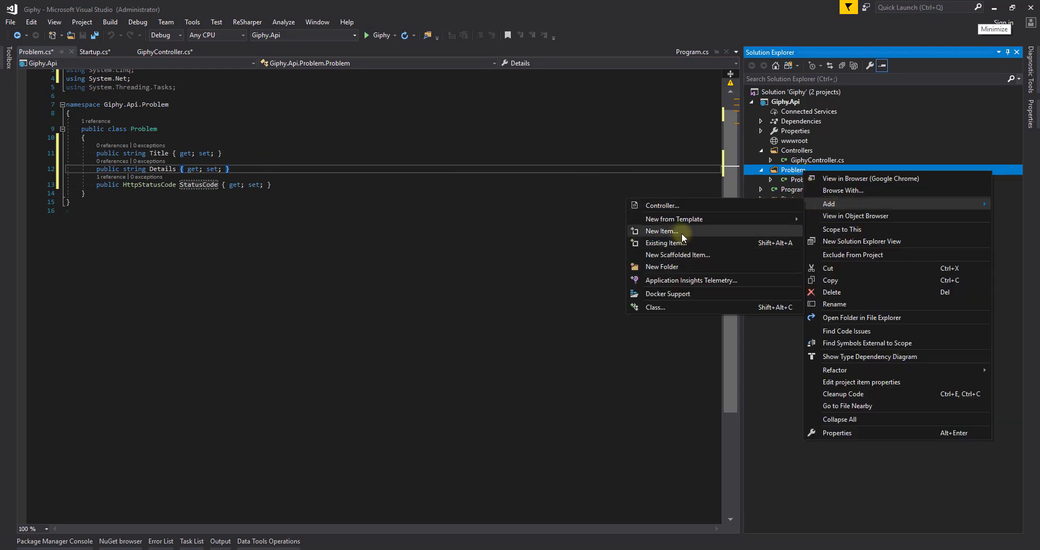
click(661, 230)
text(IProblemFactory.cs)
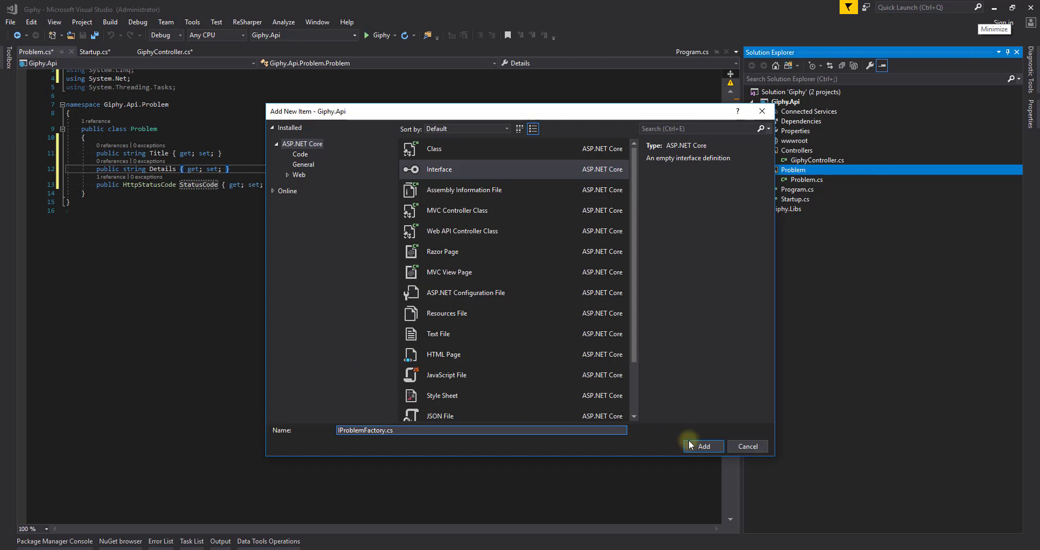
click(703, 447)
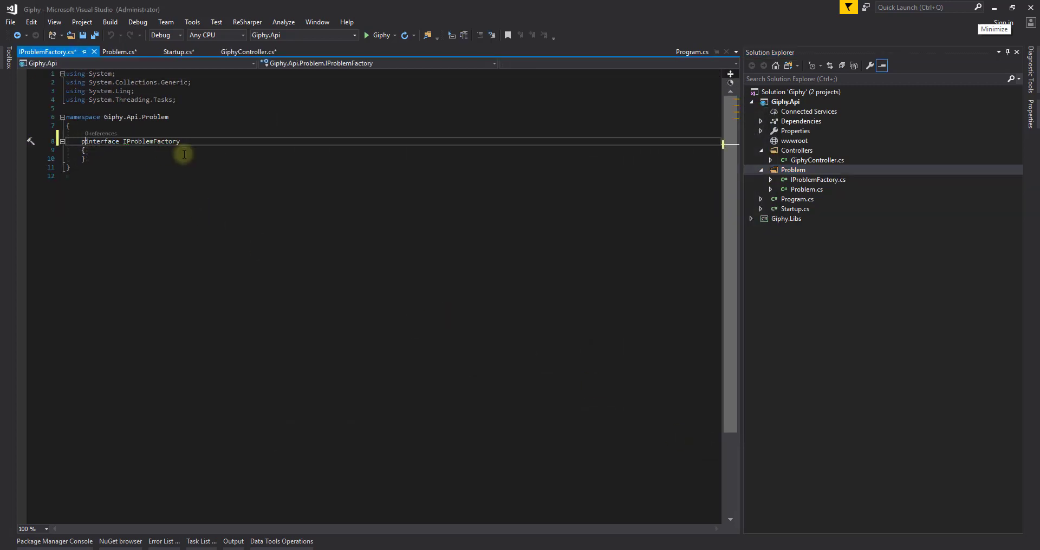
click(793, 170)
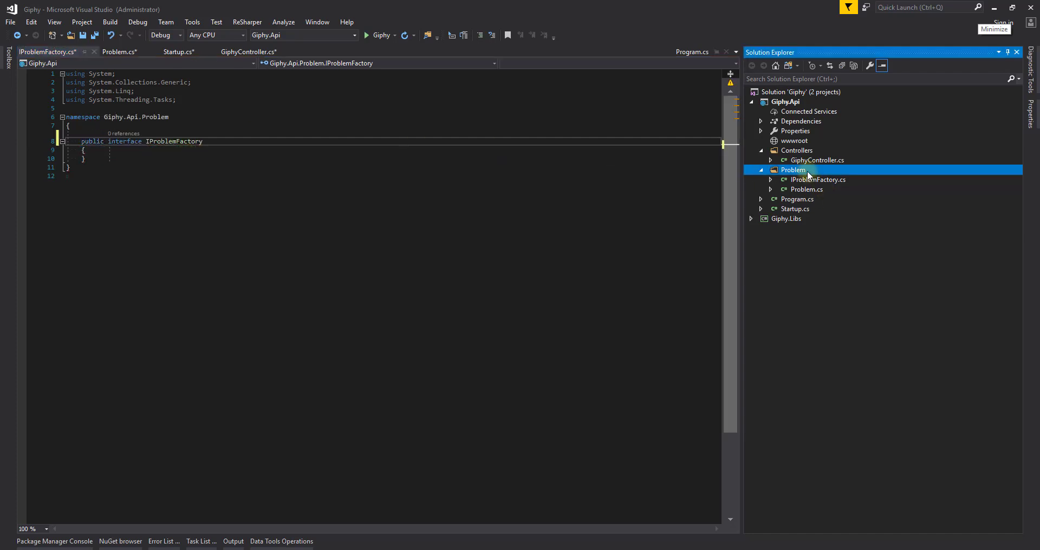
right_click(793, 170)
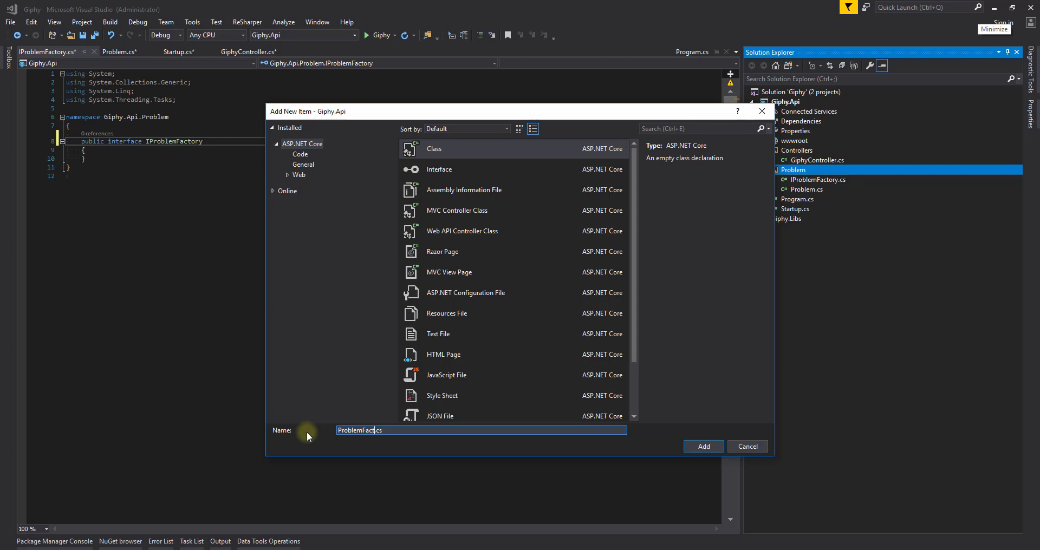
- Create ProblemFactory.cs and declare the ProblemFactory class as implementing IProblemFactory
click(704, 447)
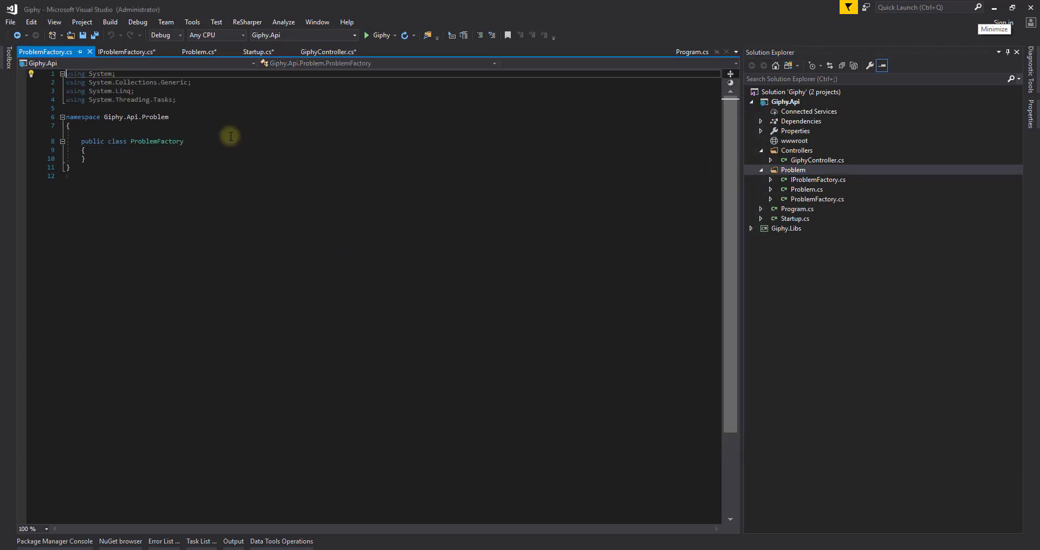
text(: IProblemFactory)
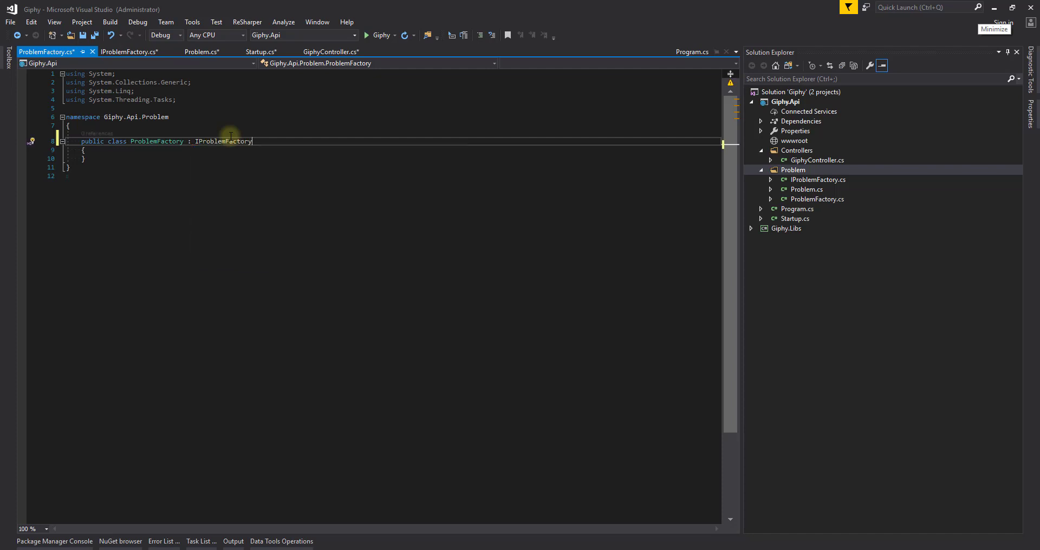
double_click(223, 142)
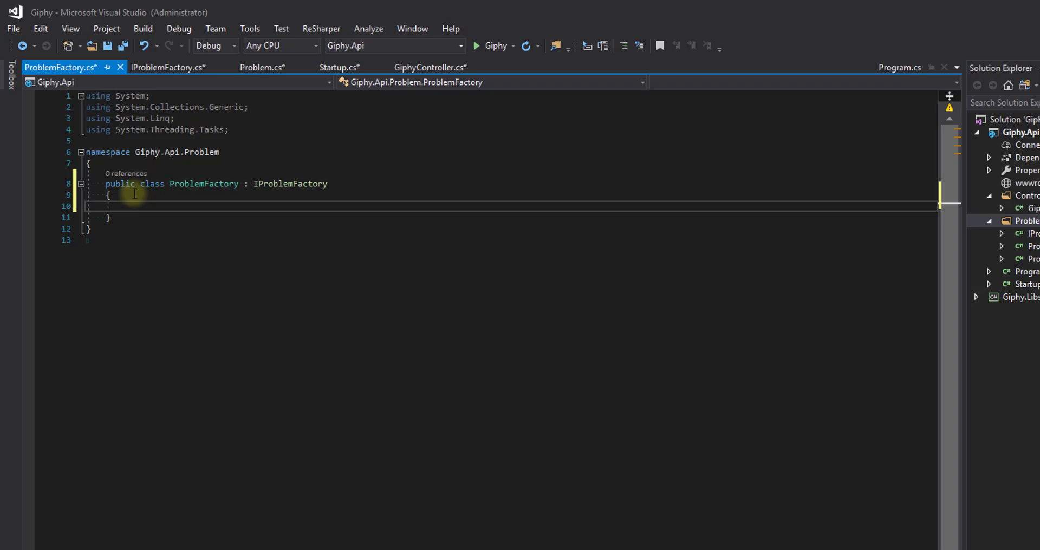
- Declare public Problem MissingPayLoad(string value) in ProblemFactory
text(public)
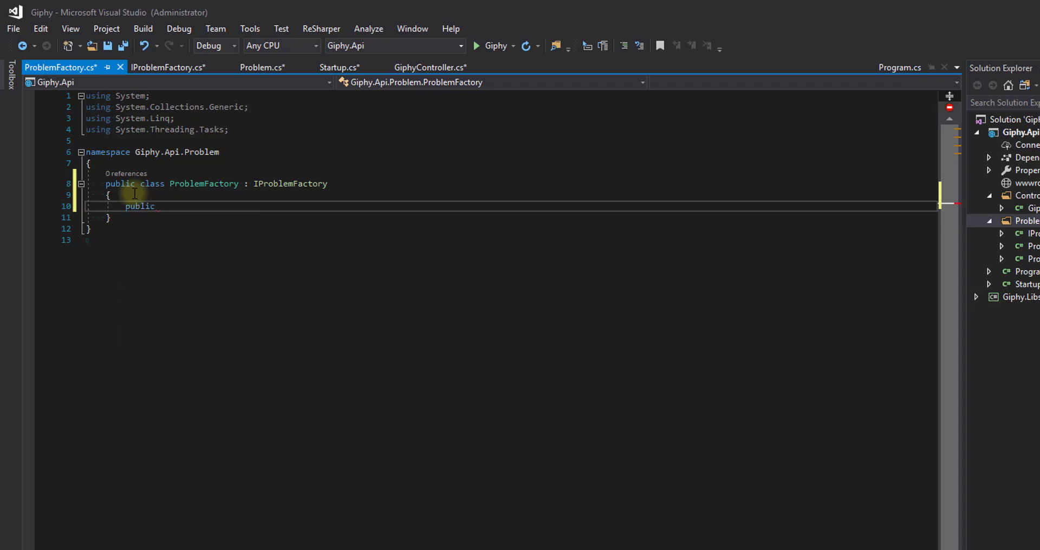
text(Prob)
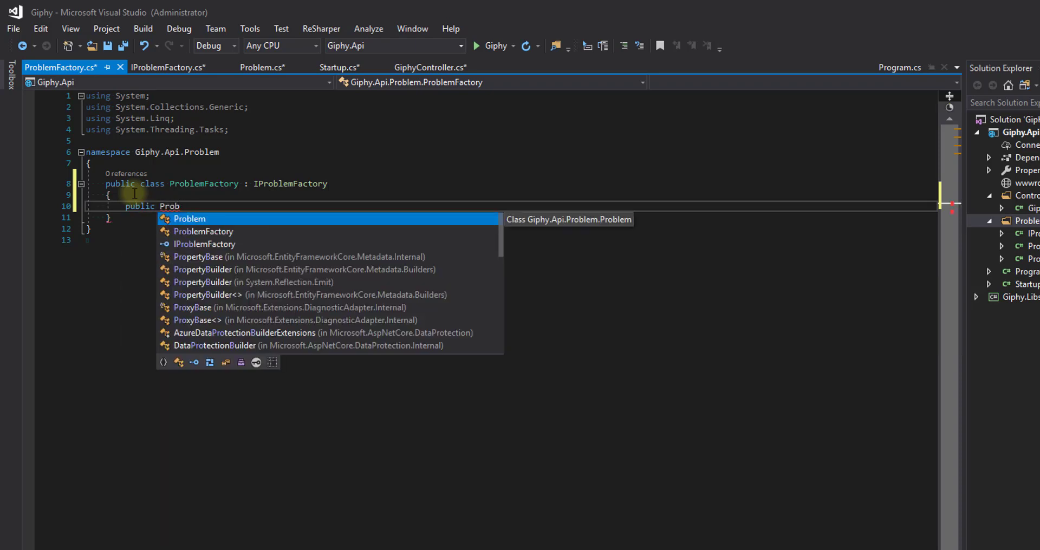
text(lem)
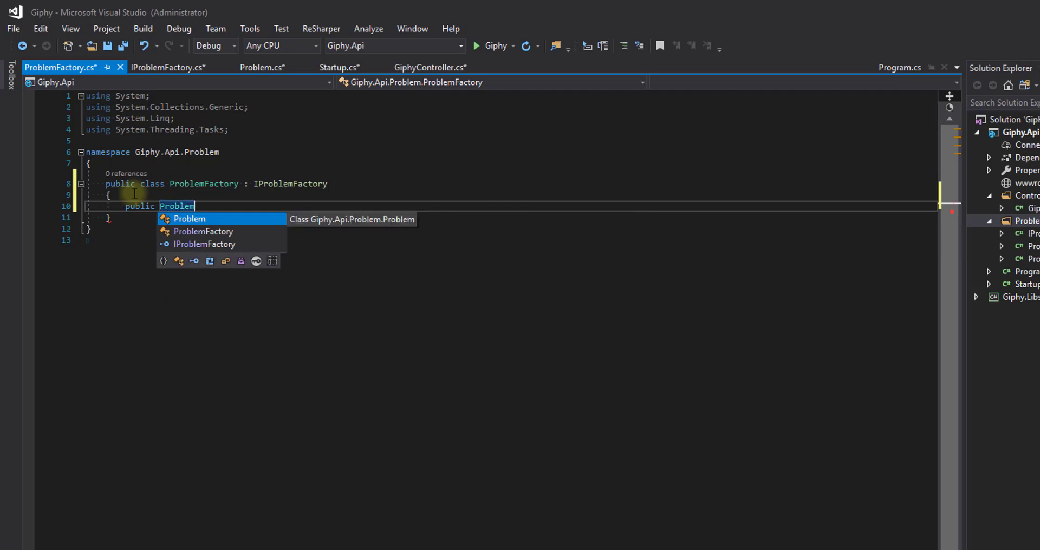
text(Miss)
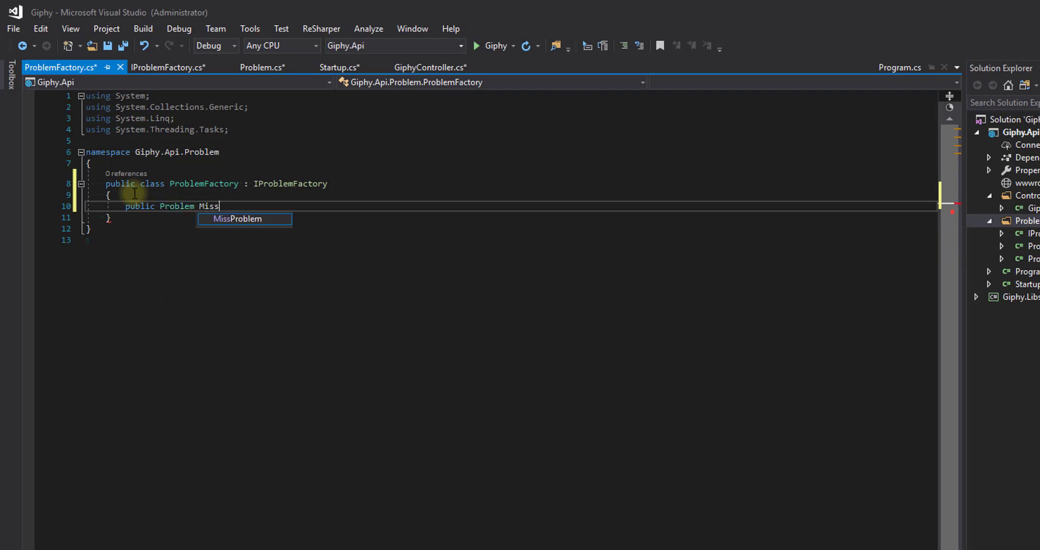
text(ingPayload)
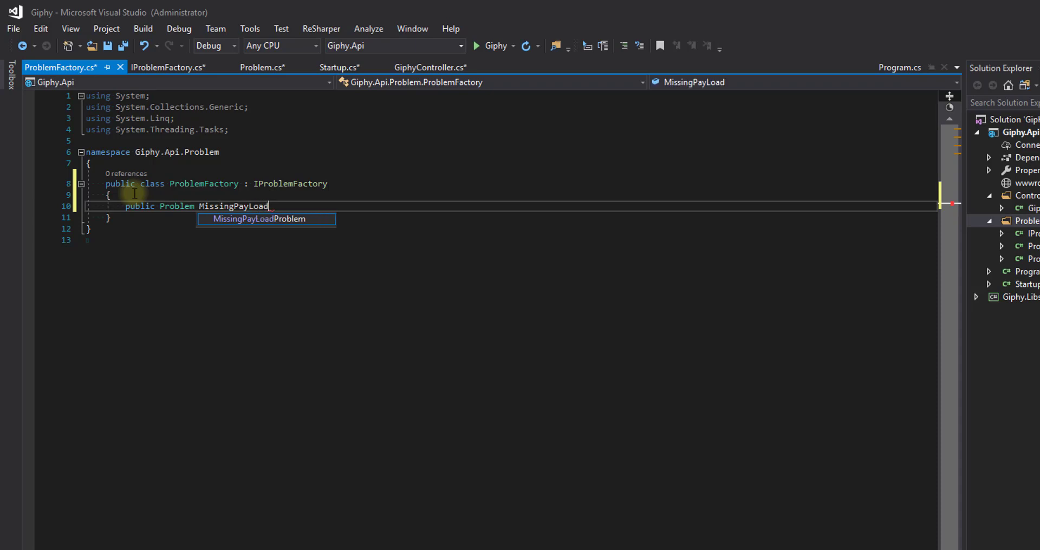
text((string vba)
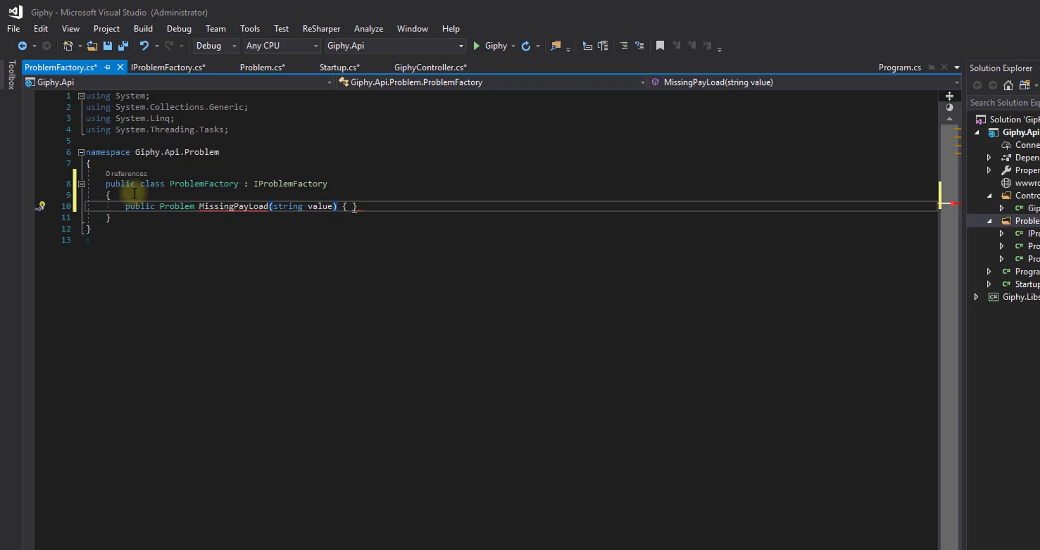
- Return a new Problem with a Title describing the payload issue
text(ret)
text(Title =)
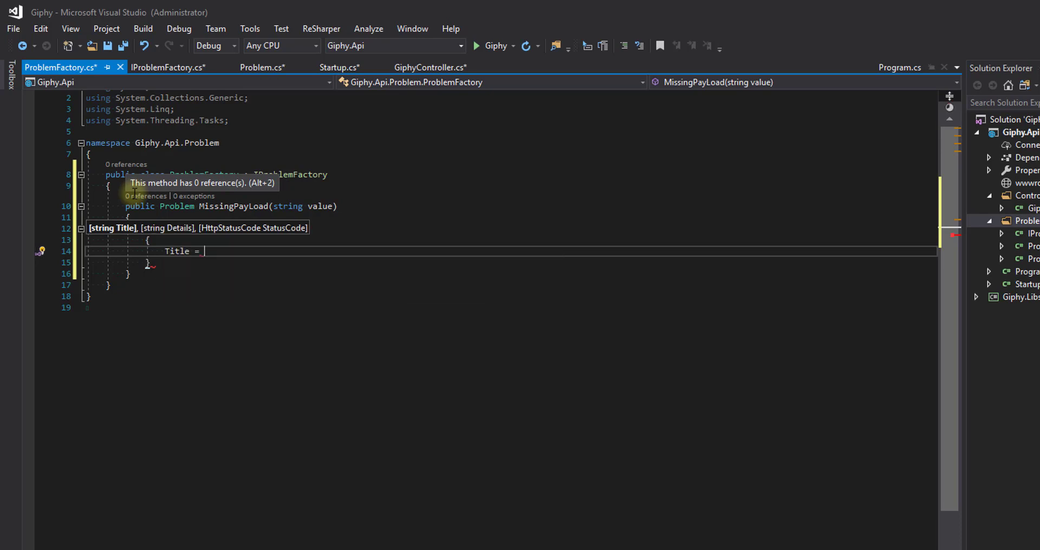
text("Mi)
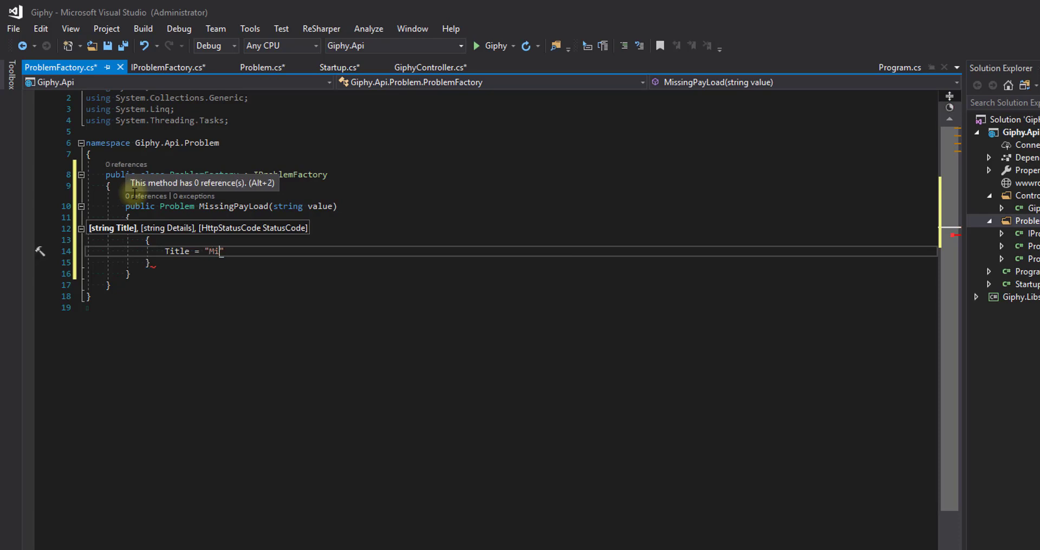
text(Payload)
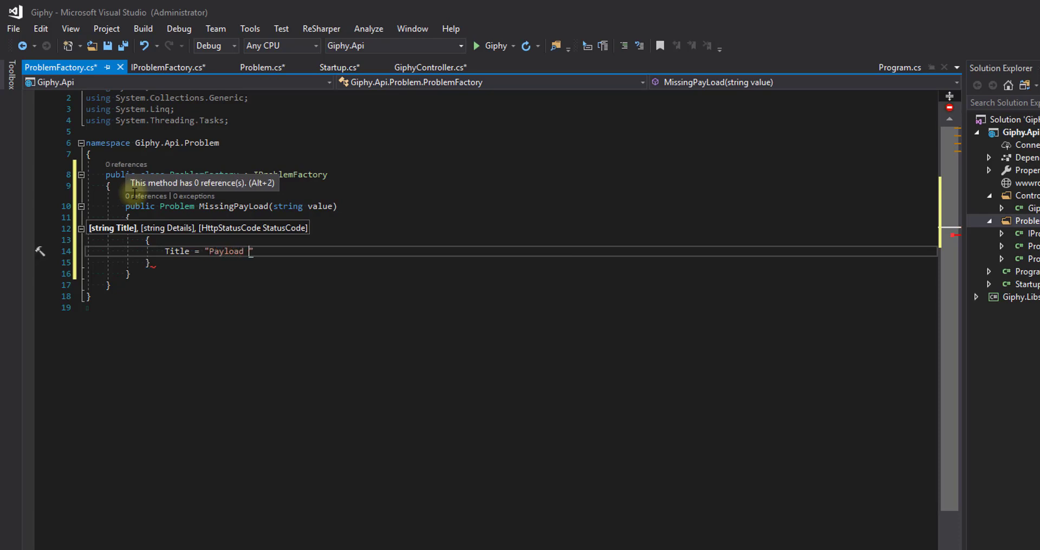
text(is not well fo)
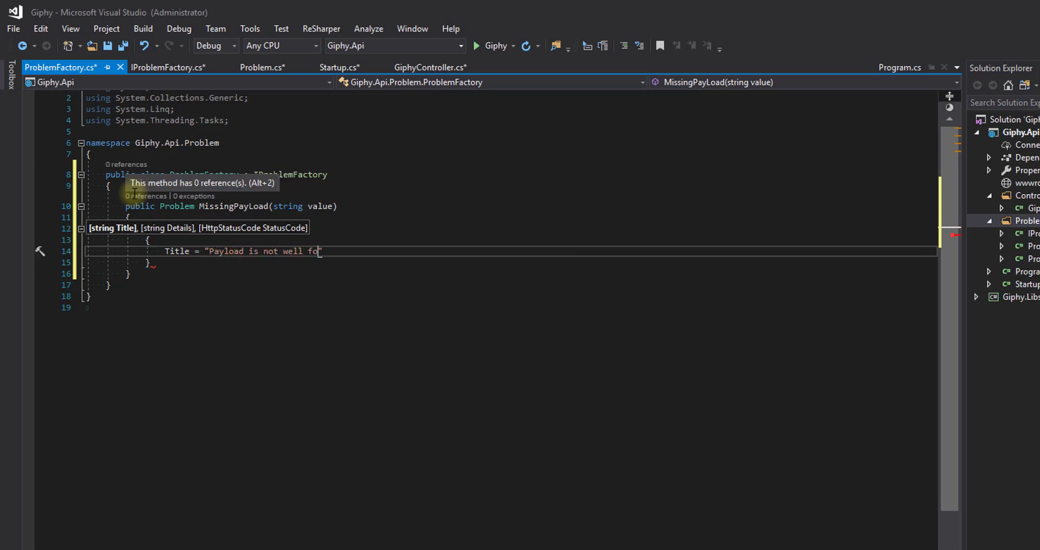
text(rmed or was no)
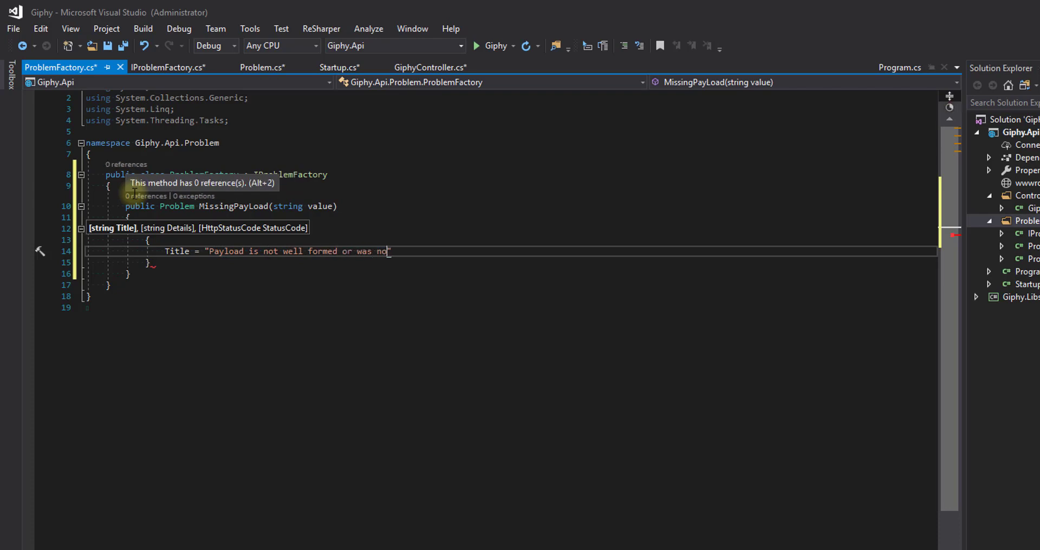
text(t provided)
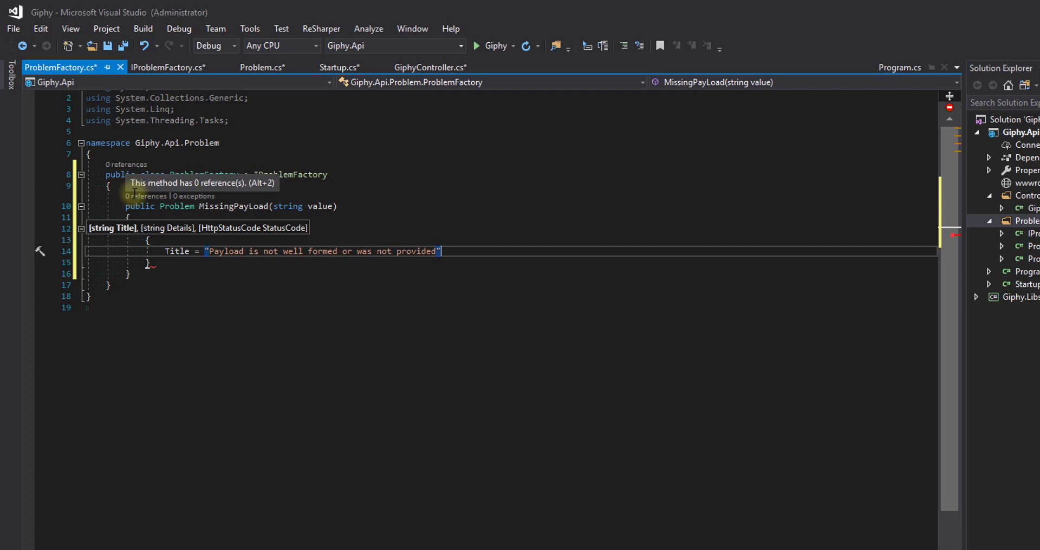
text(,)
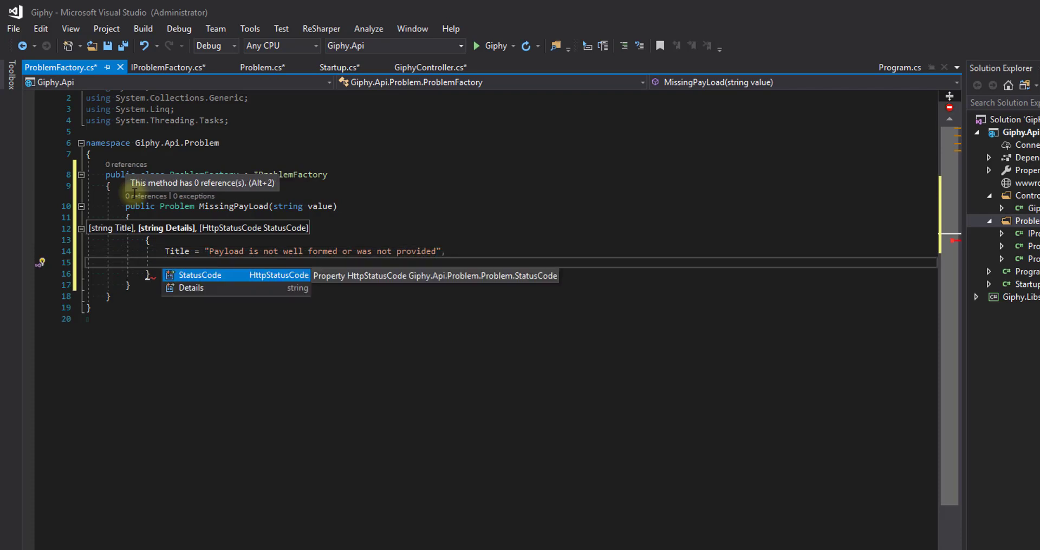
- Set the problem's StatusCode to HttpStatusCode.BadRequest and Details to $"Missing Data {value}"
click(200, 275)
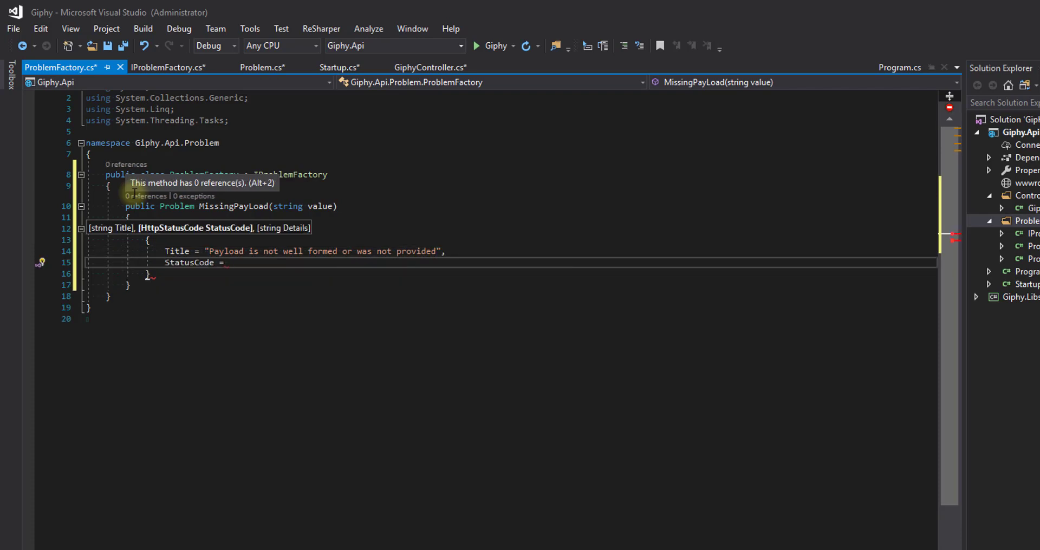
text(HttpStatusCode.BadRequest,)
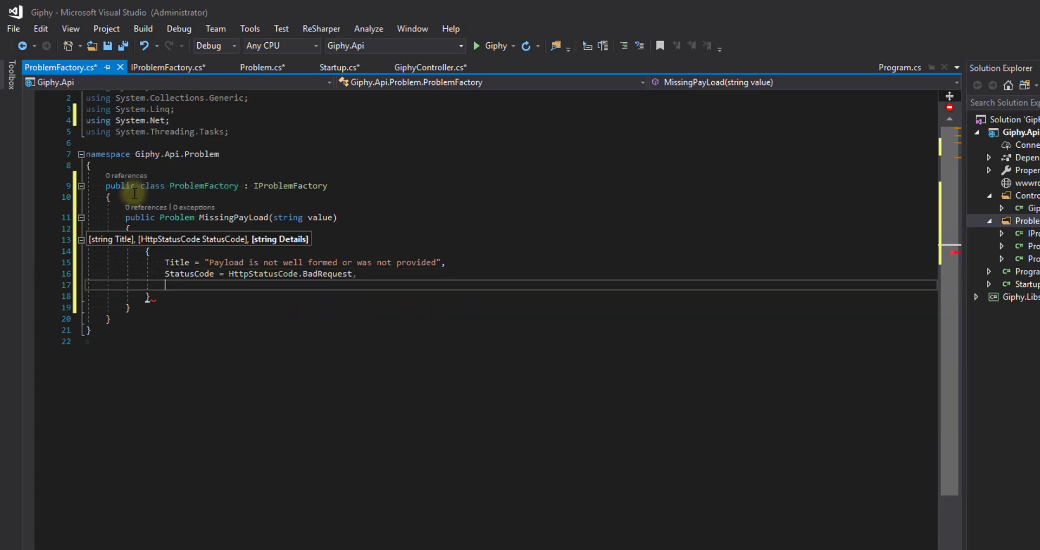
text(Details =)
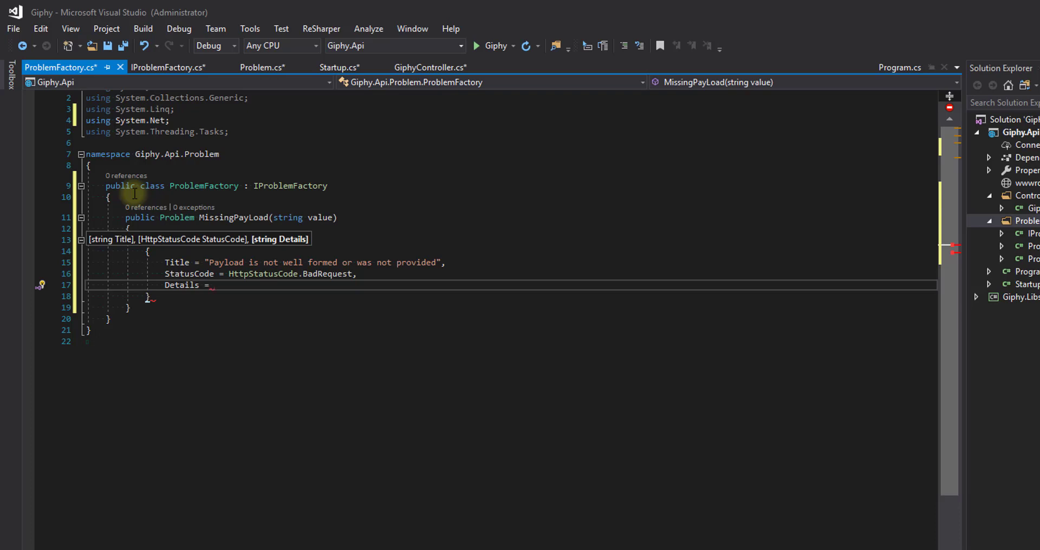
text($")
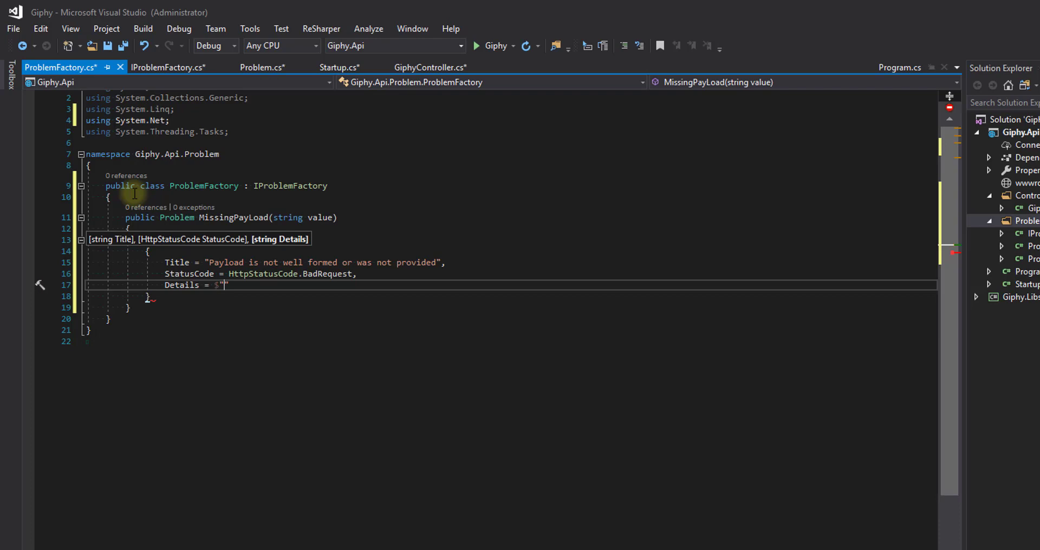
text(Missing Data)
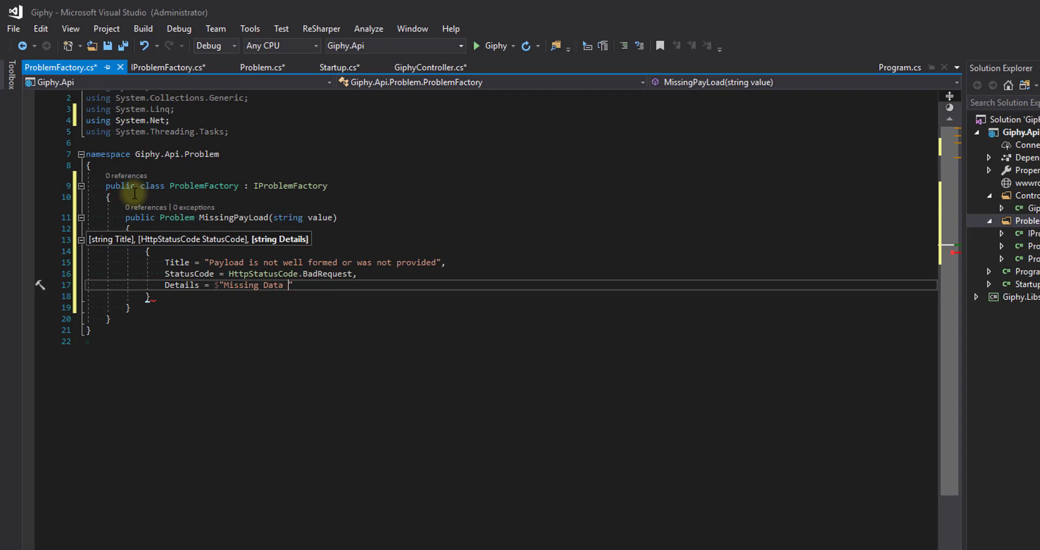
text({value})
click(509, 296)
text(;)
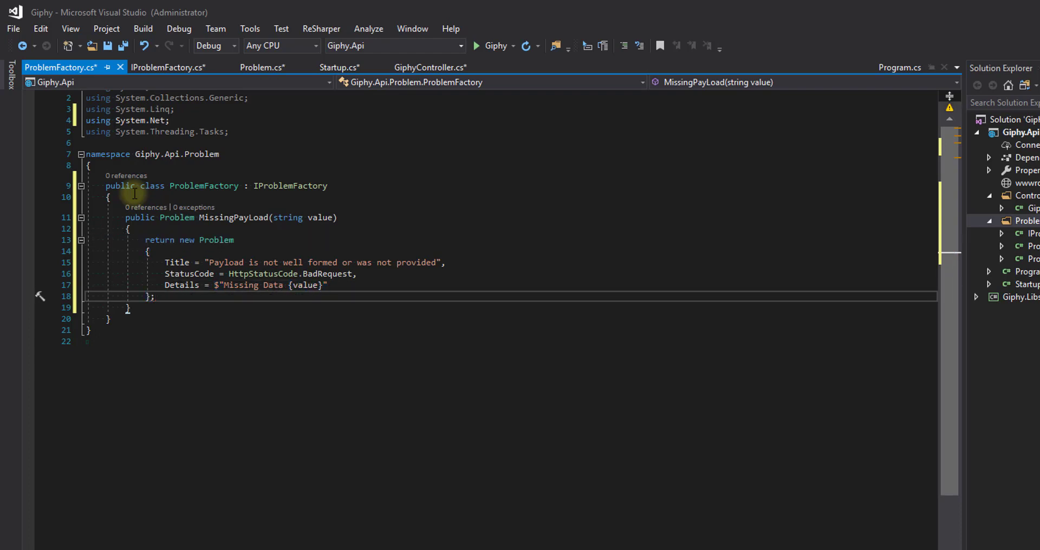
double_click(160, 240)
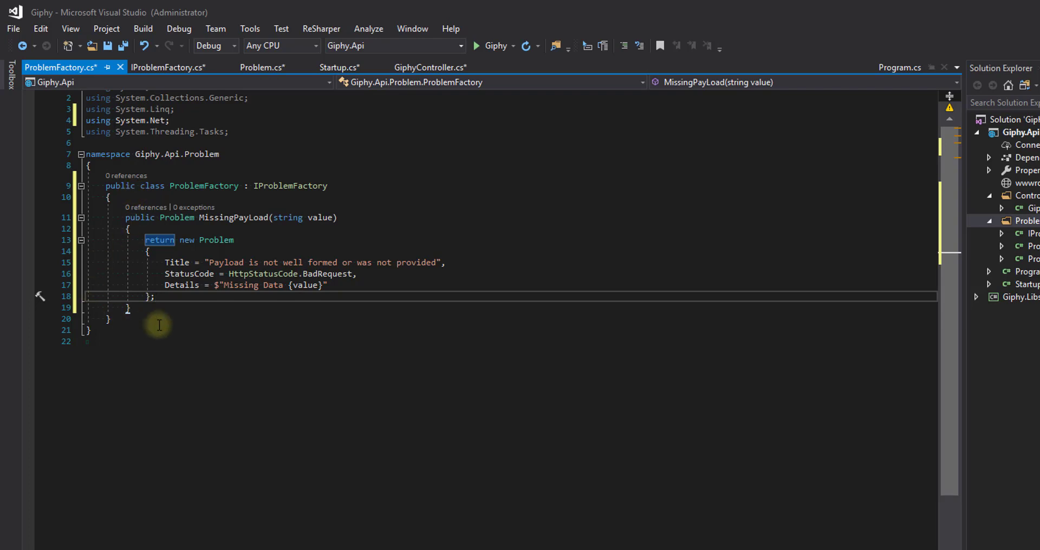
- Add a public Problem UnexpectedError(string value) method below MissingPayLoad
click(130, 307)
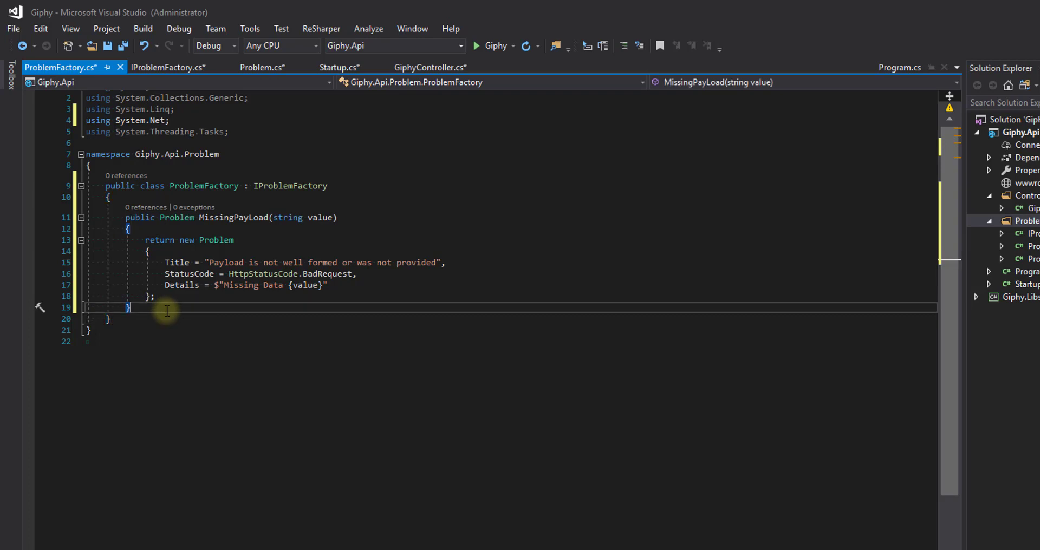
key(Enter)
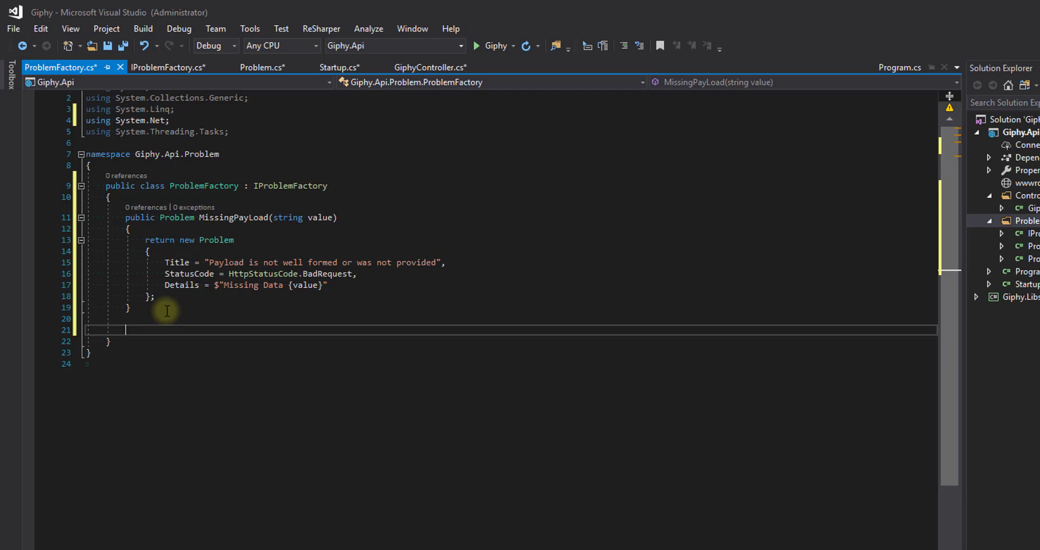
text(public)
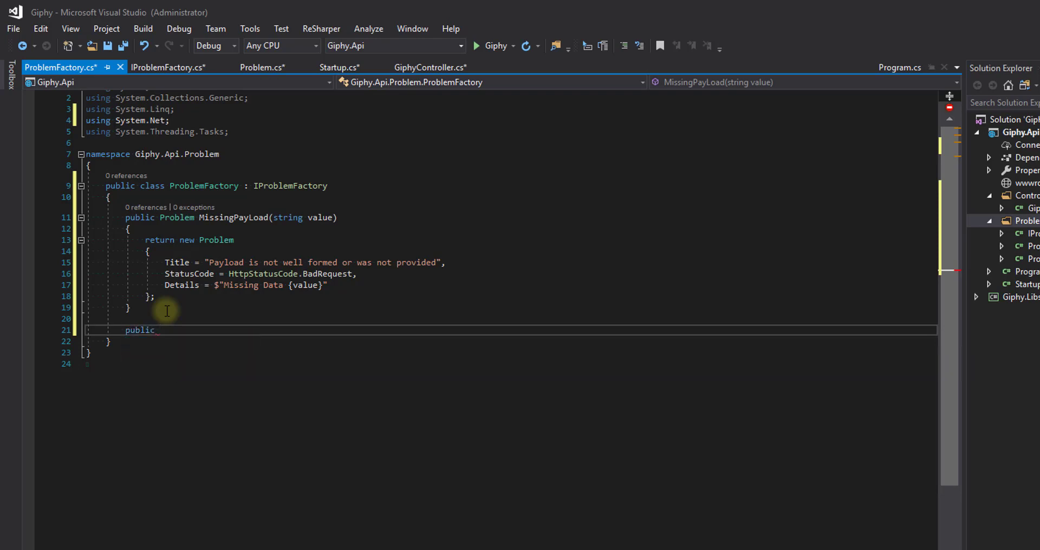
text(Prob)
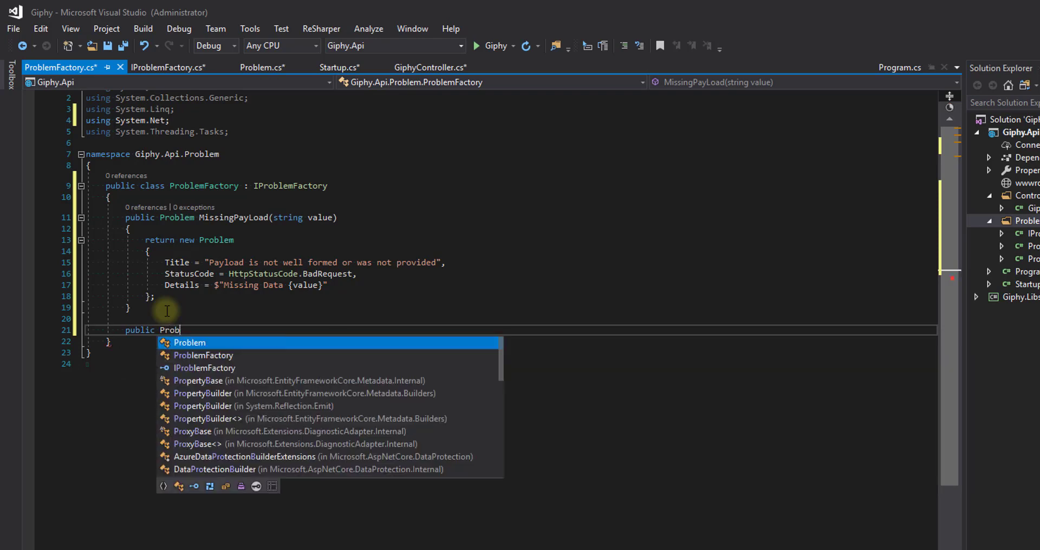
key(Tab)
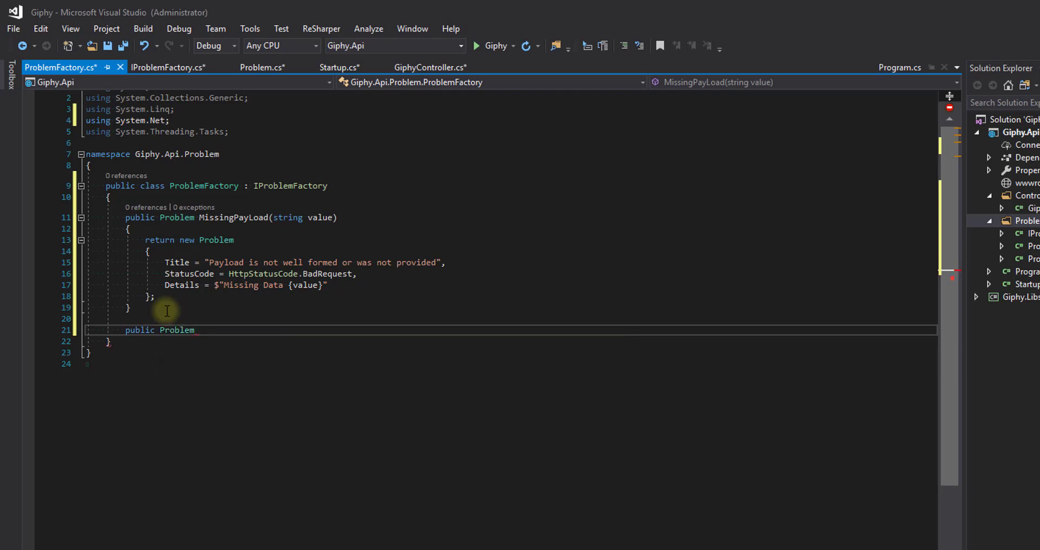
text(UnexpectedError()
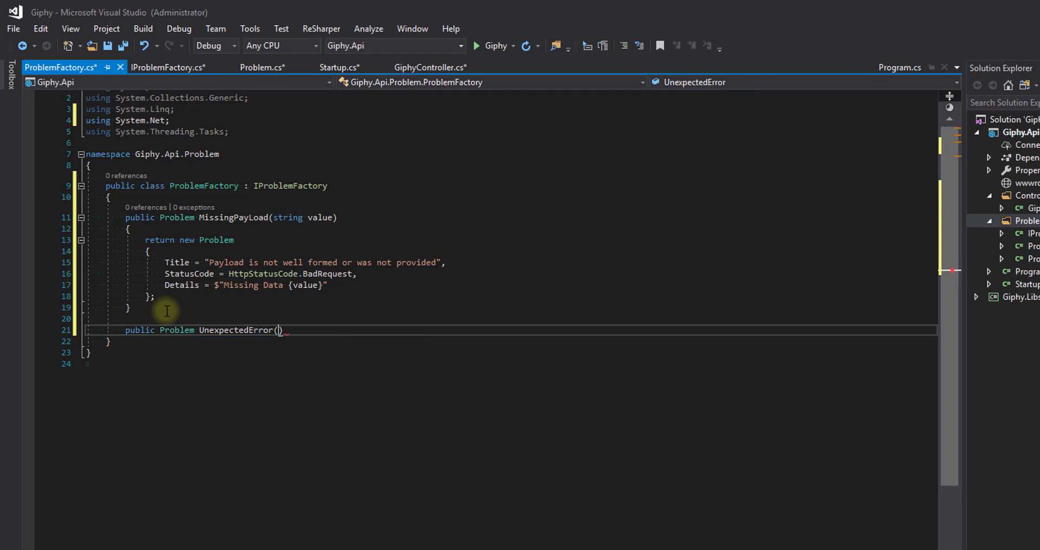
text(string value)
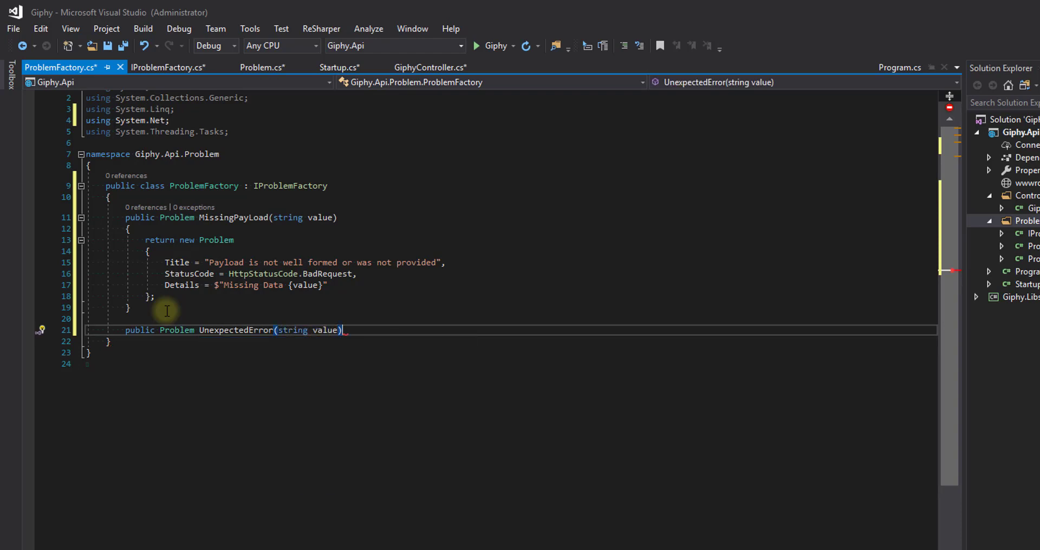
key(Enter)
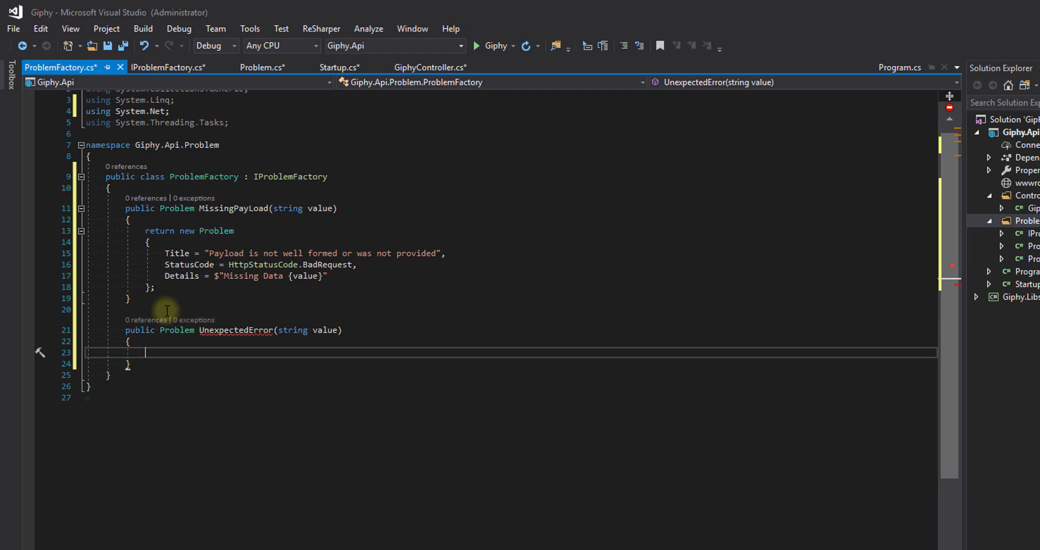
- Return a new Problem with an error-processing Title about the request
text(return)
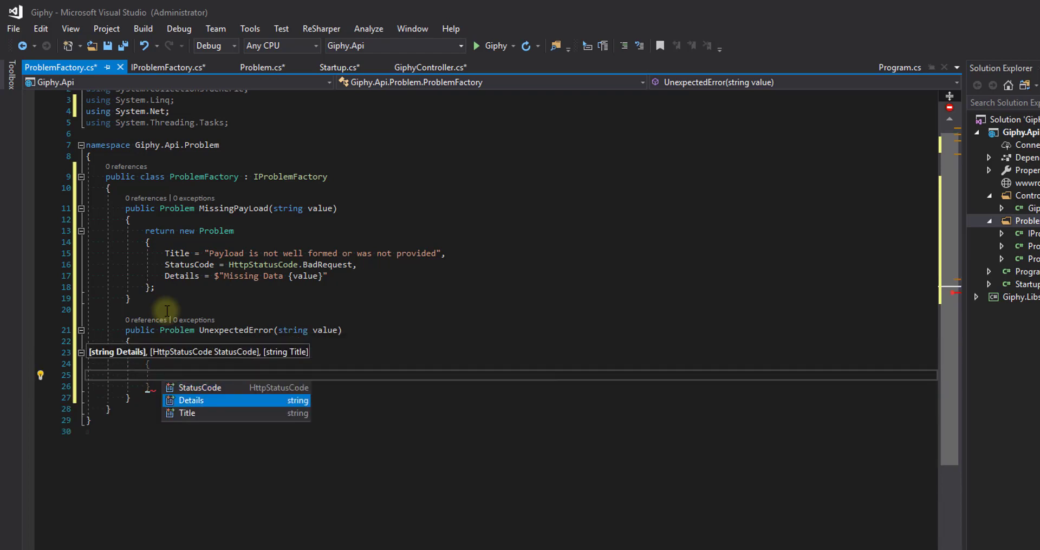
text(Title = There was an error processing)
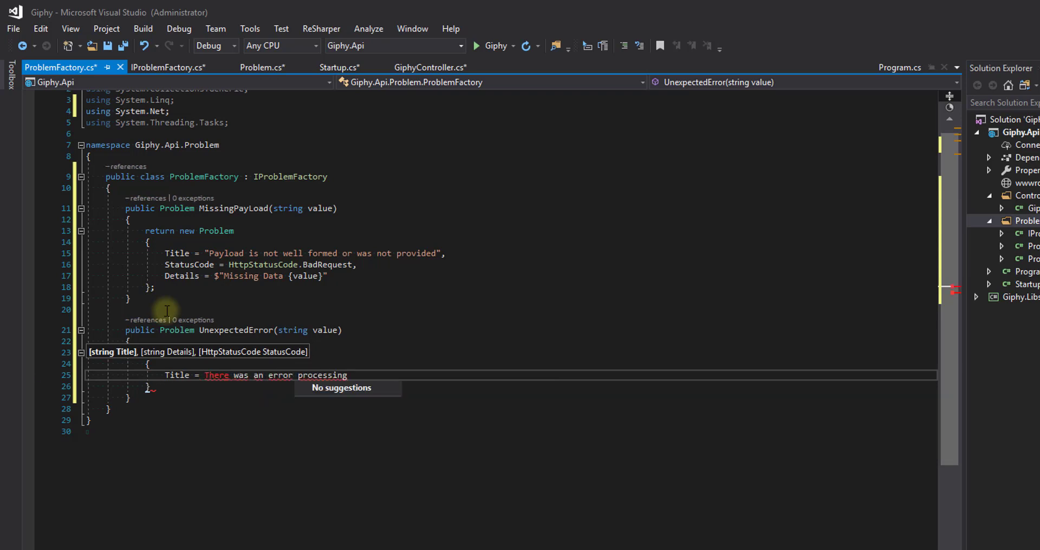
text(you reques)
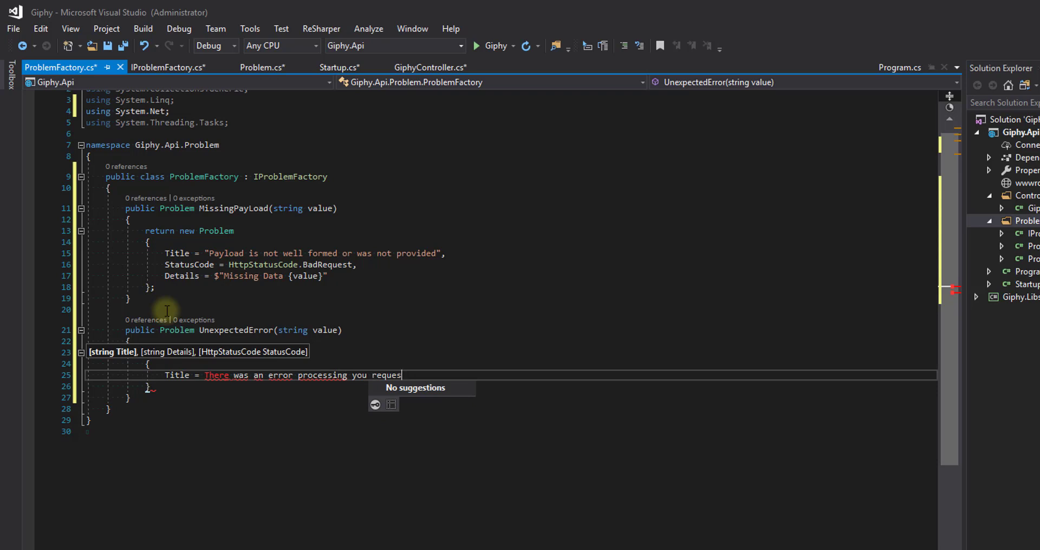
text(t",)
text(StatusCode =)
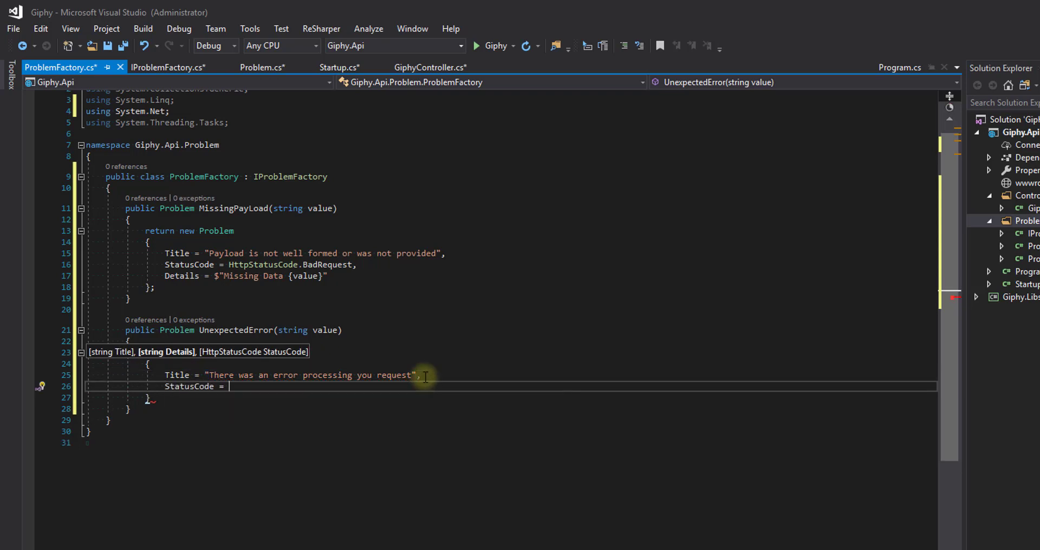
- Set StatusCode to HttpStatusCode.InternalServerError and Details to 'An internal error occurred. Please retry.'
text(Http)
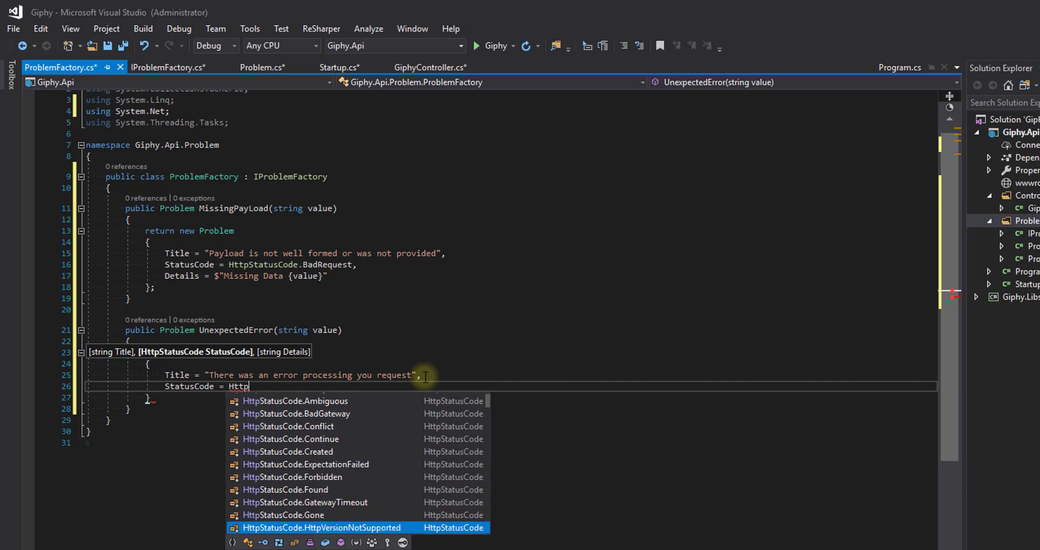
text(InternalServerError,)
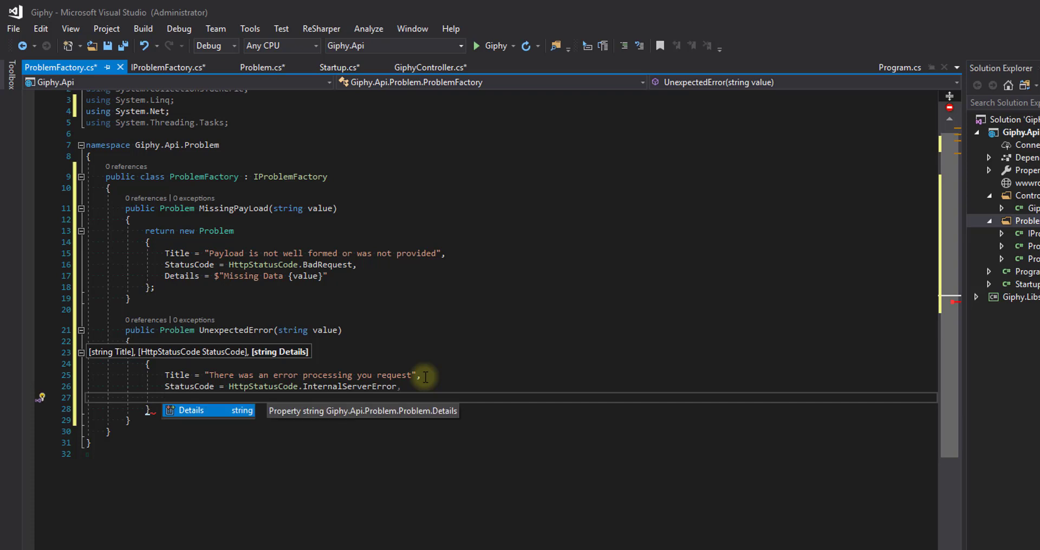
text(Details = "An")
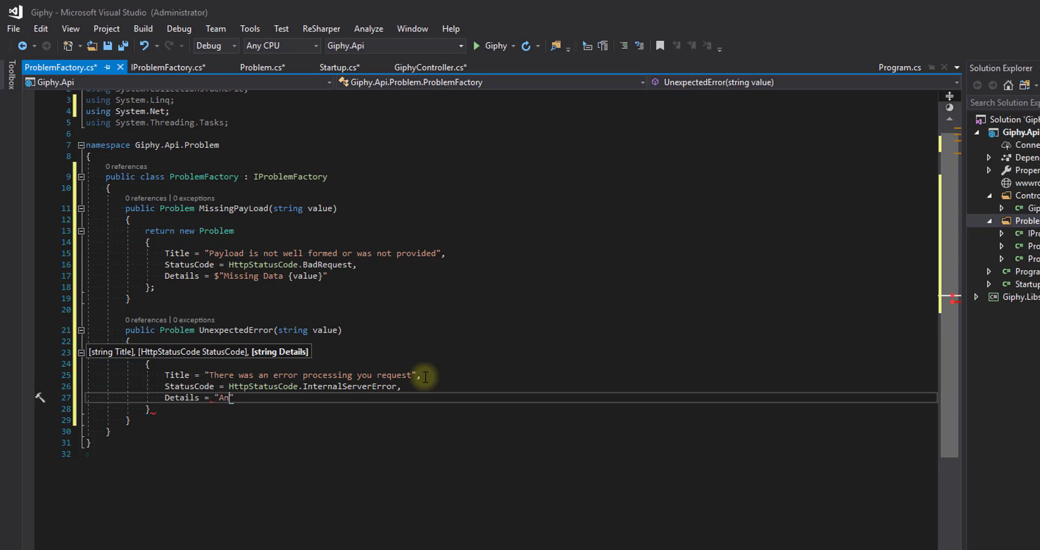
text(internal)
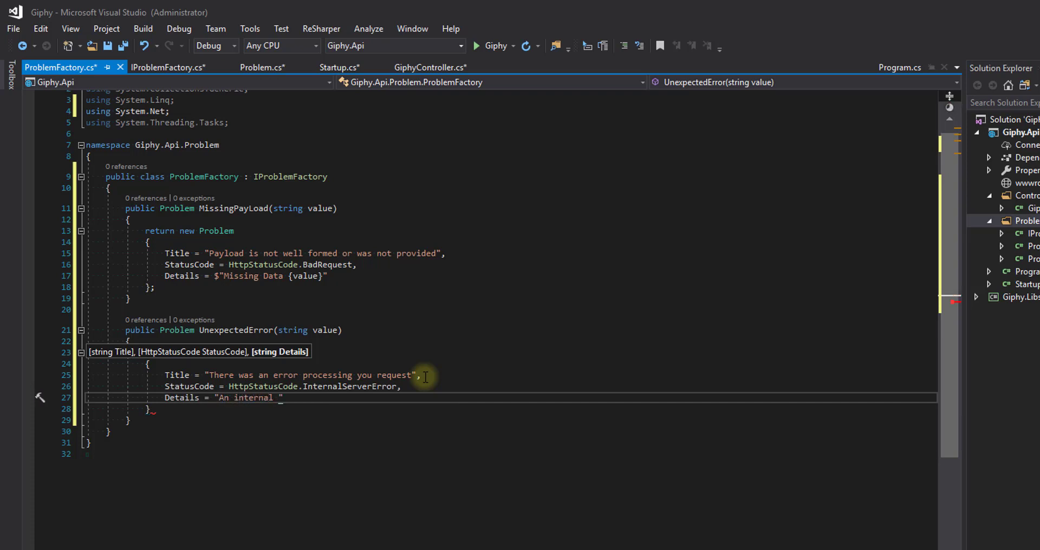
text(error oc)
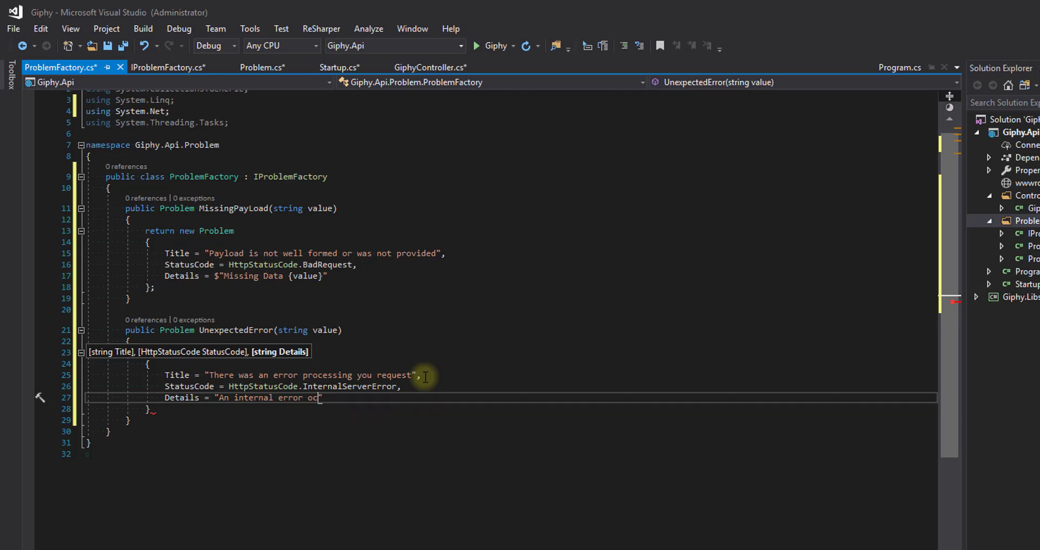
text(cured)
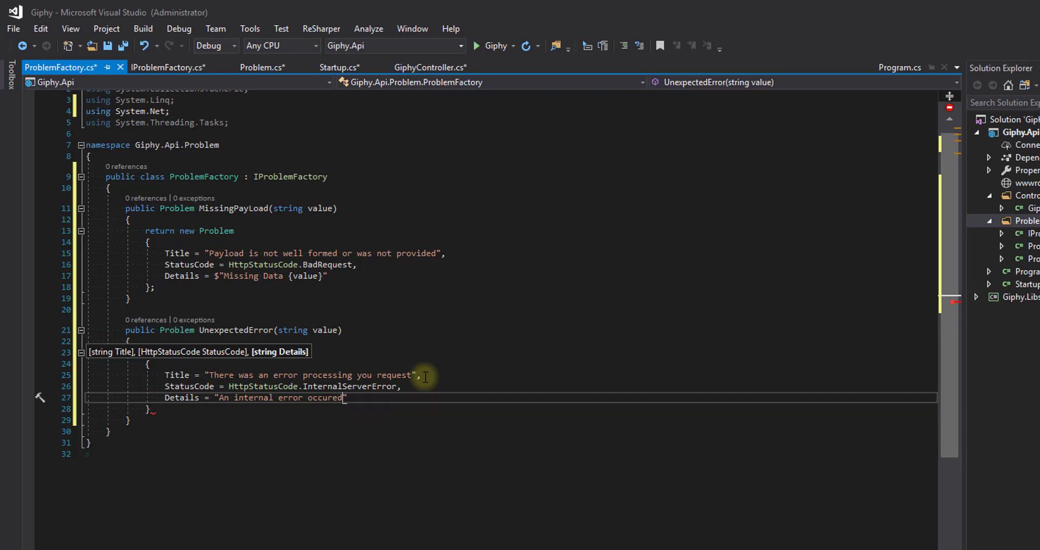
text(. Please retry your request)
click(511, 410)
text(;)
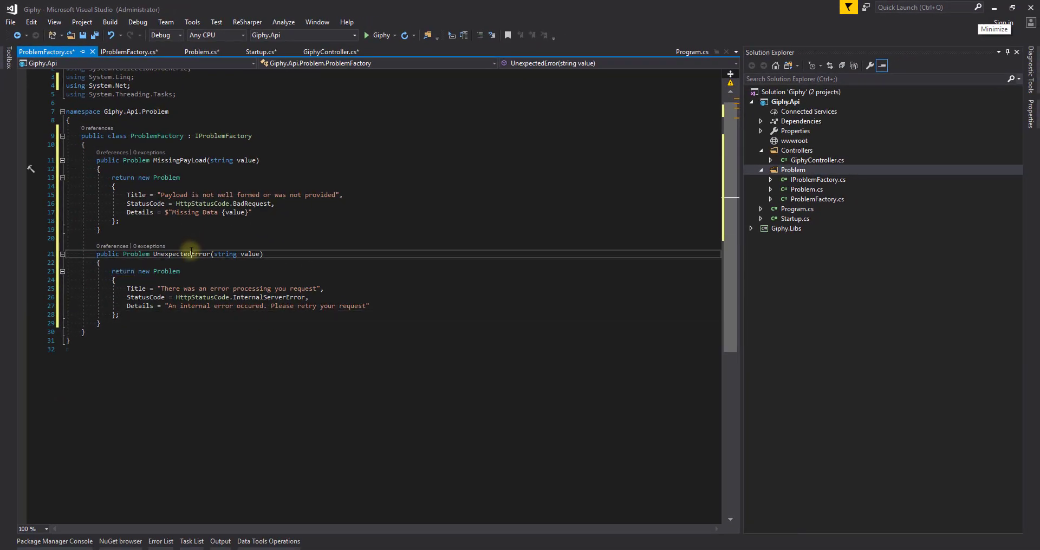
- Declare 'Problem MissingPayLoad(string value);' and 'Problem UnexpectedError(string value);' in IProblemFactory
double_click(182, 254)
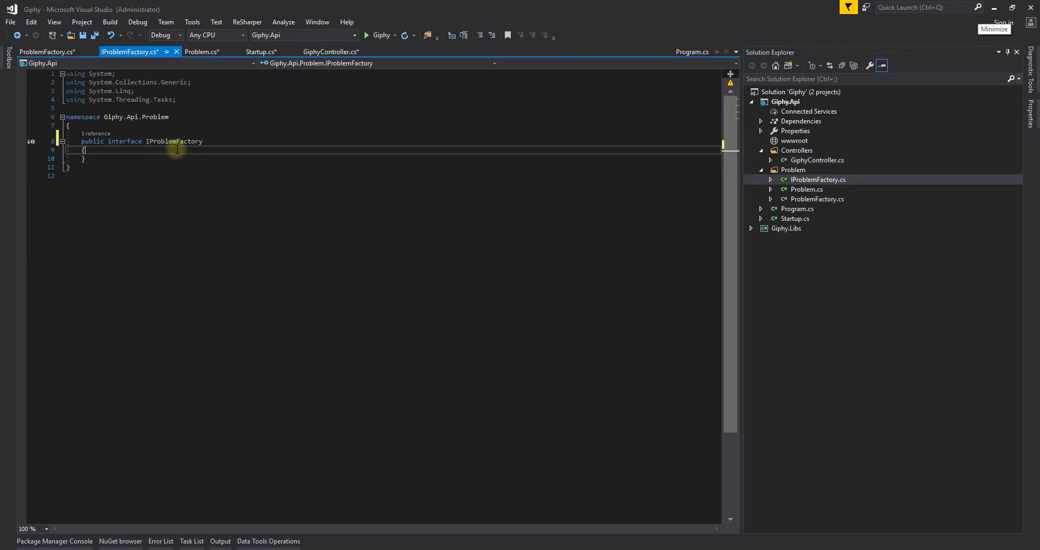
key(Enter)
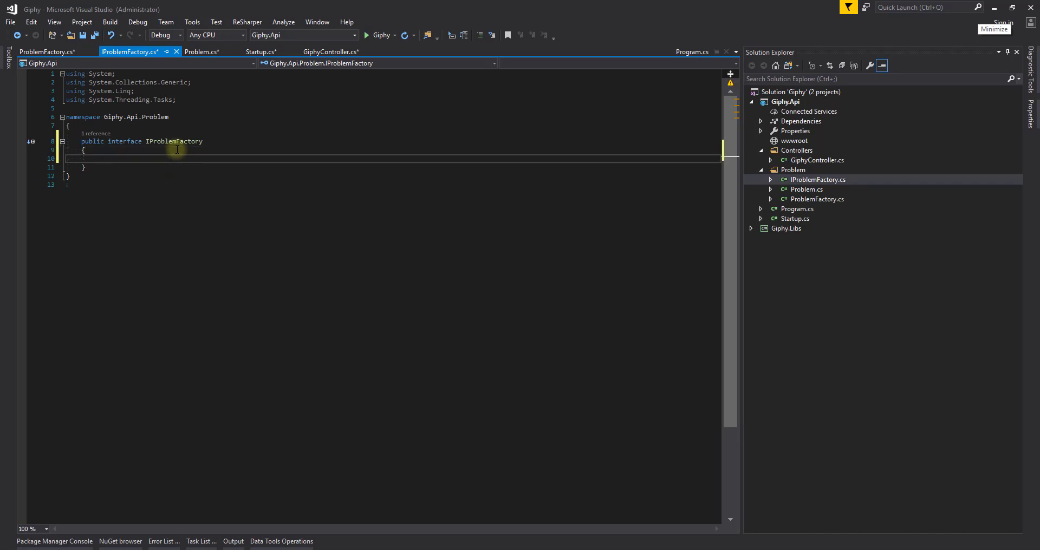
text(Problem)
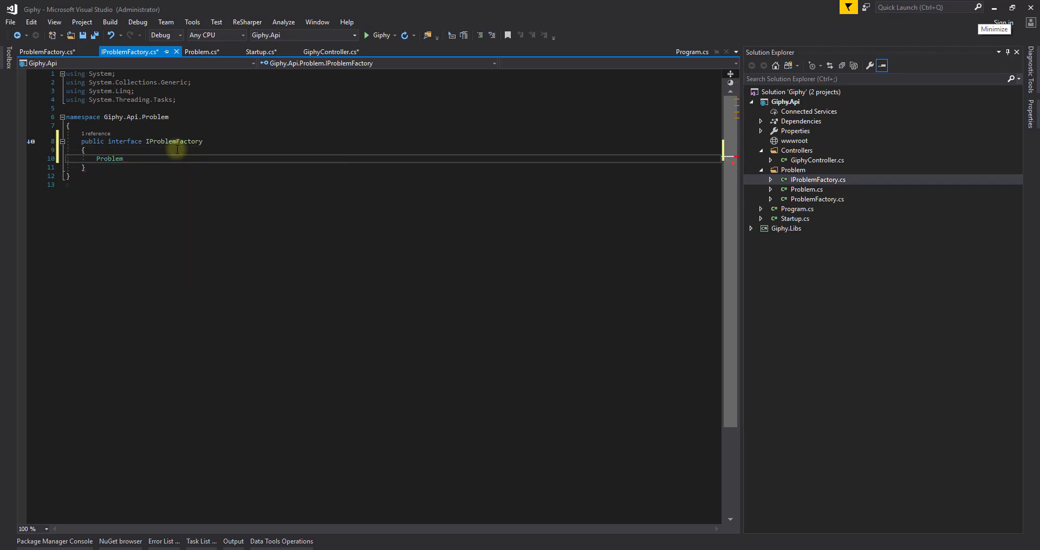
text(MissingP)
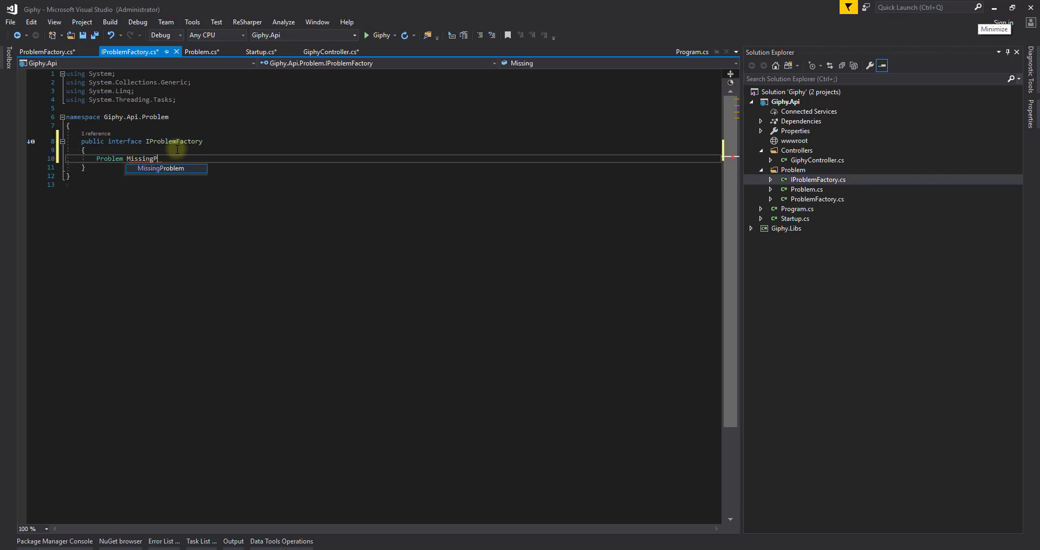
text(ayLoad())
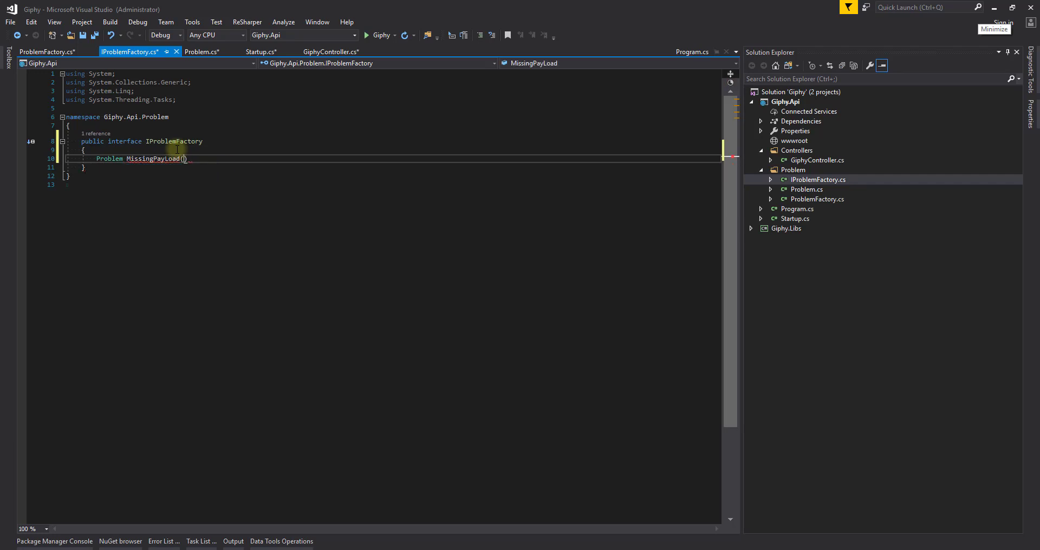
text(string value)
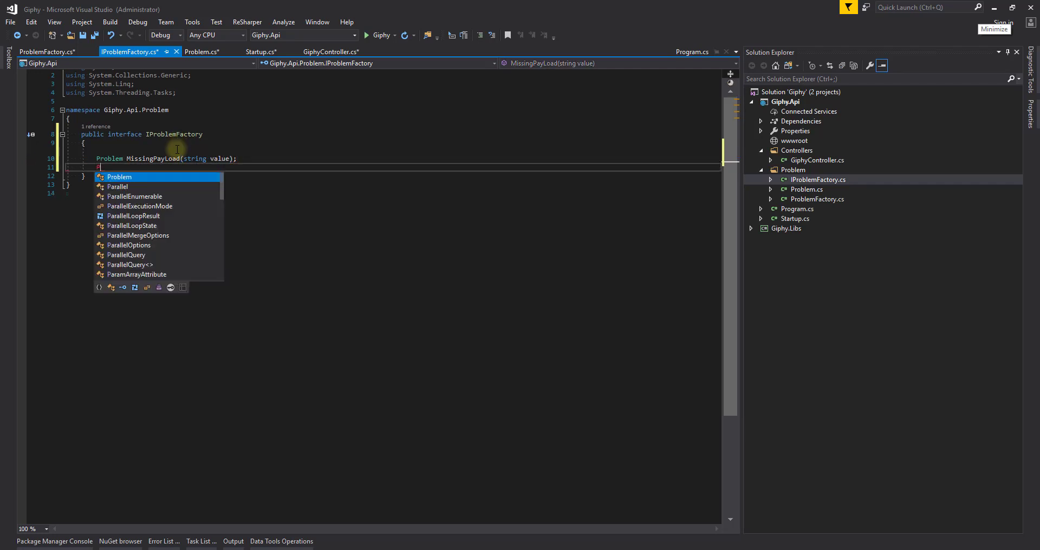
text(Problem)
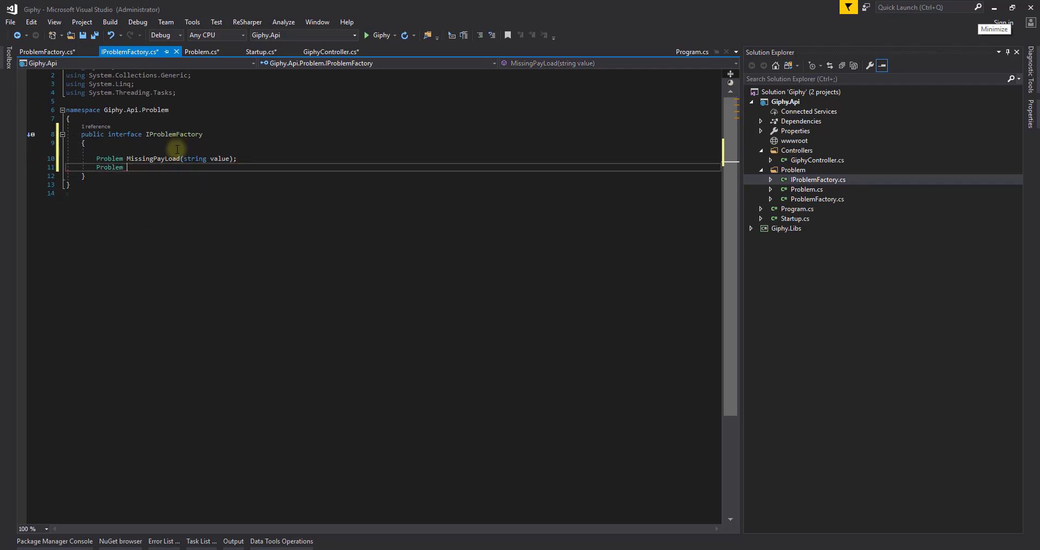
text(Unexpected)
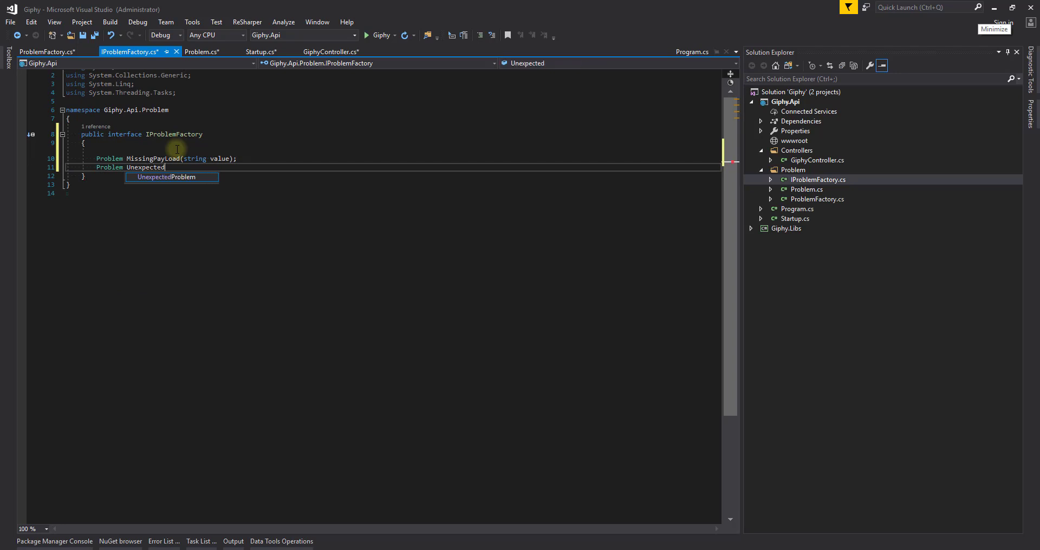
text(Error()
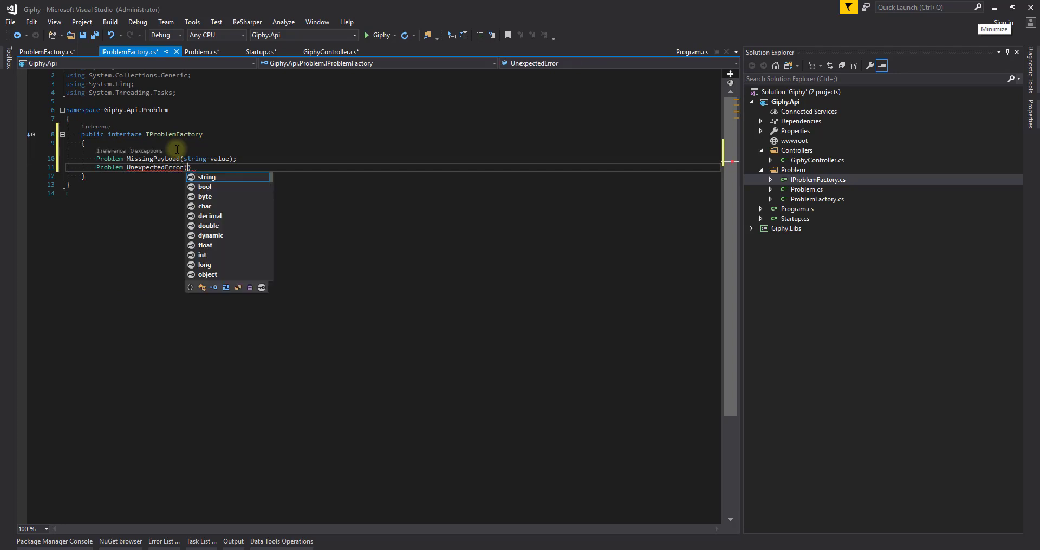
text(string value)
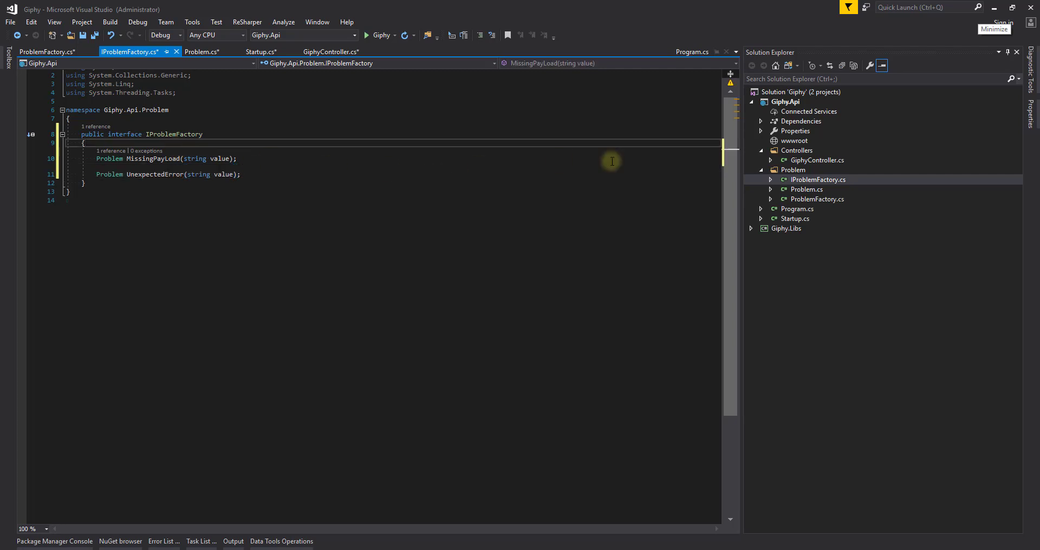
click(817, 160)
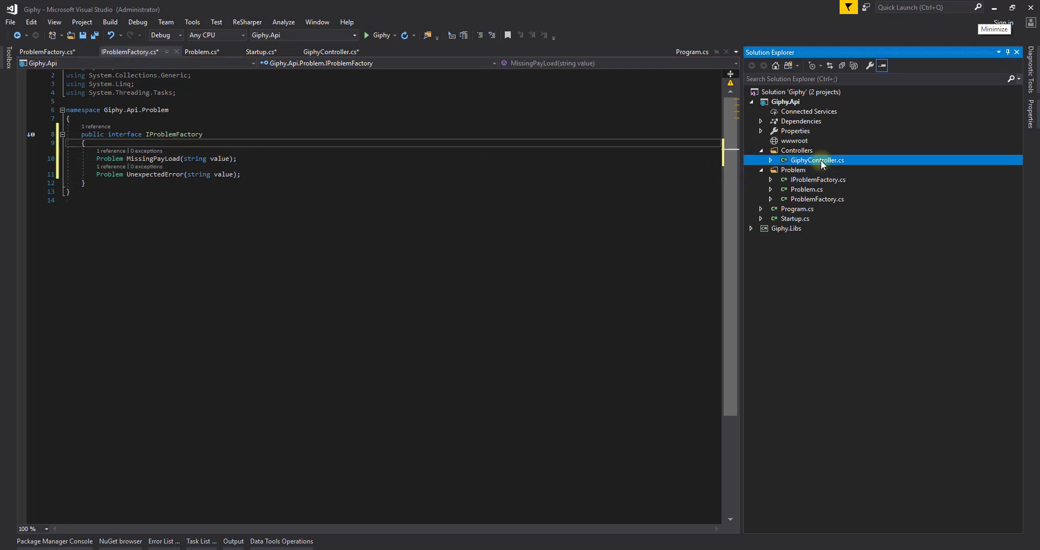
- Import the Giphy.Api.Problem namespace into GiphyController via the quick-fix
double_click(818, 160)
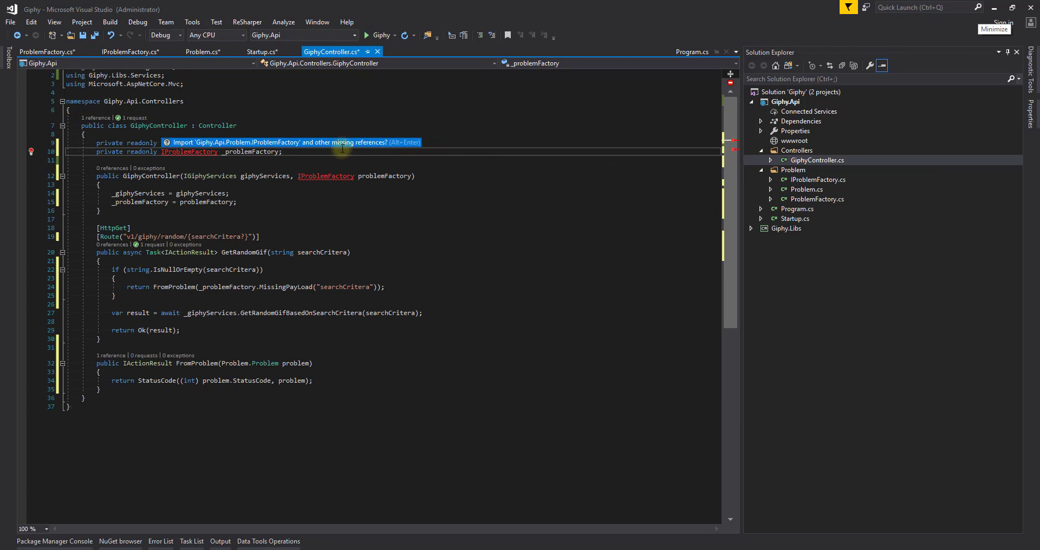
click(342, 145)
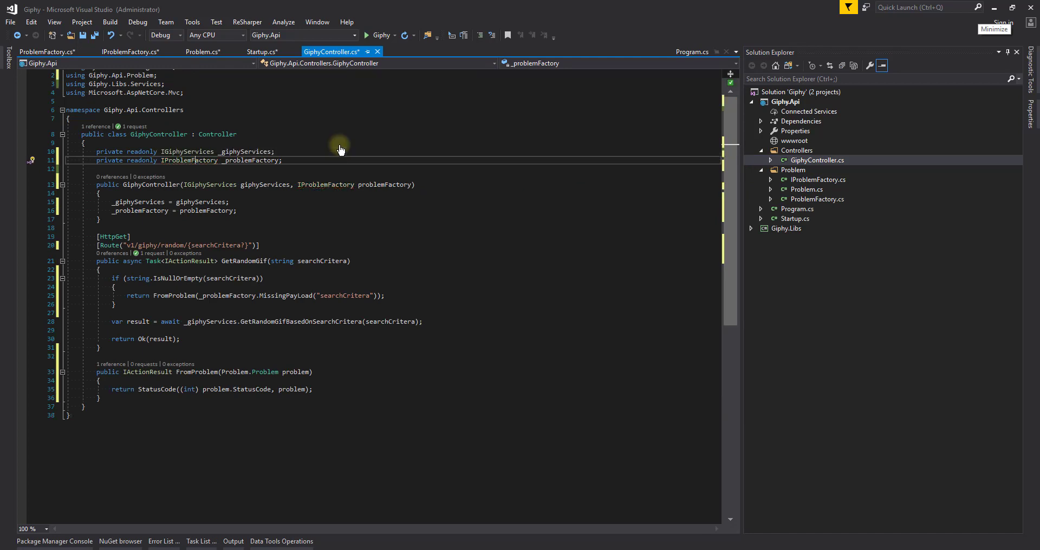
mouse_move(248, 163)
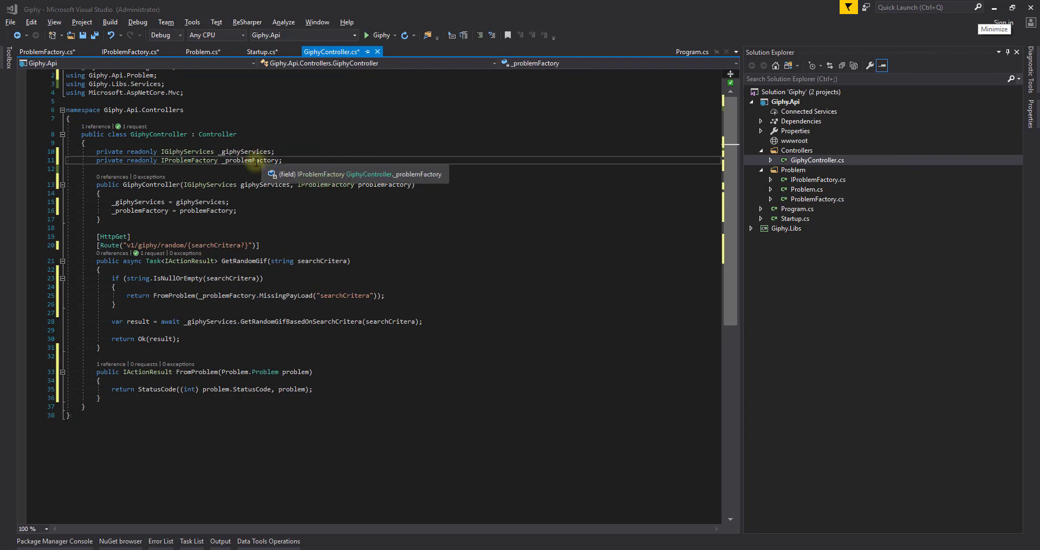
mouse_move(274, 175)
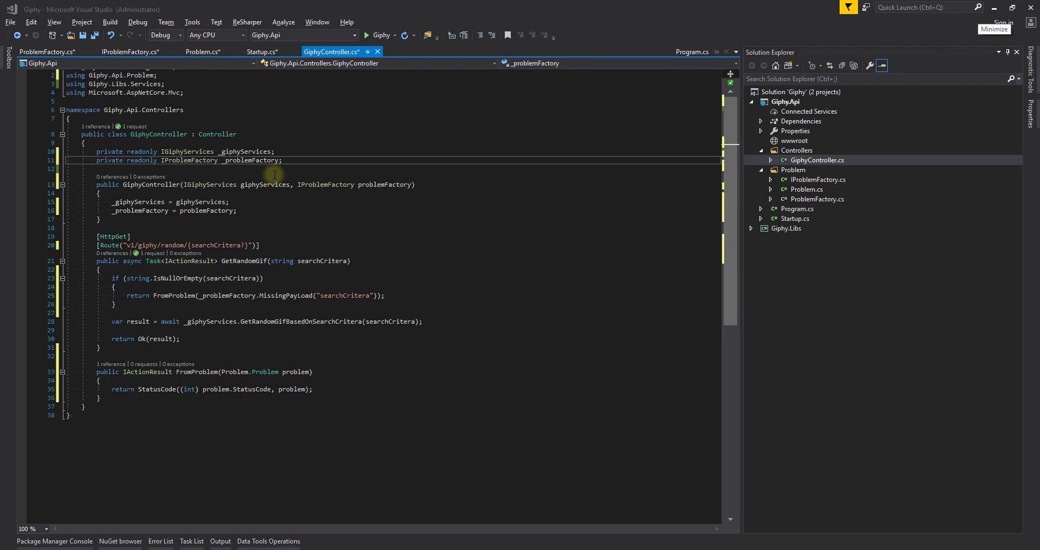
mouse_move(858, 248)
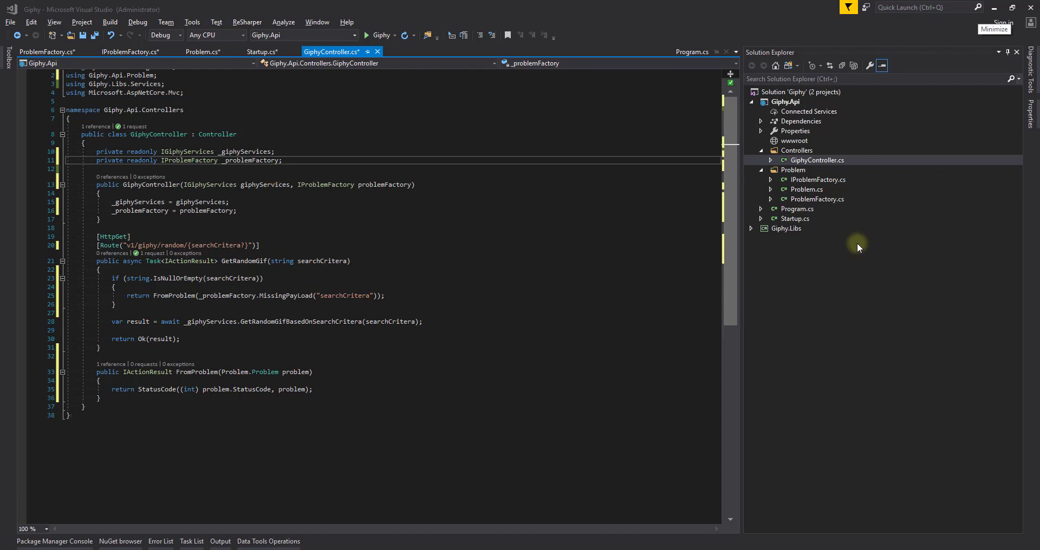
- Add services.AddSingleton<IProblemFactory, ProblemFactory>() to Startup, then build and run the Giphy API
click(260, 52)
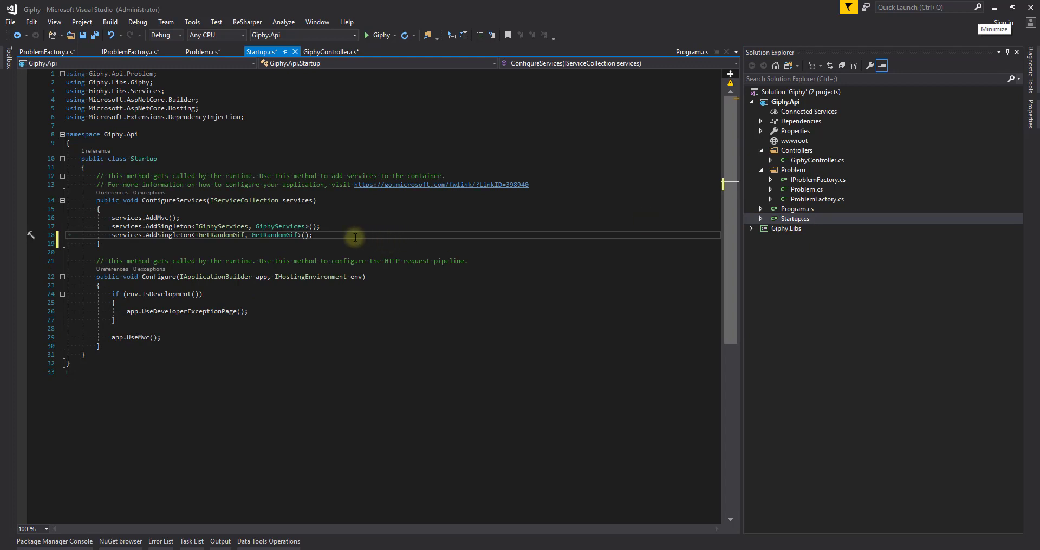
text(services.AddSingleton<>()
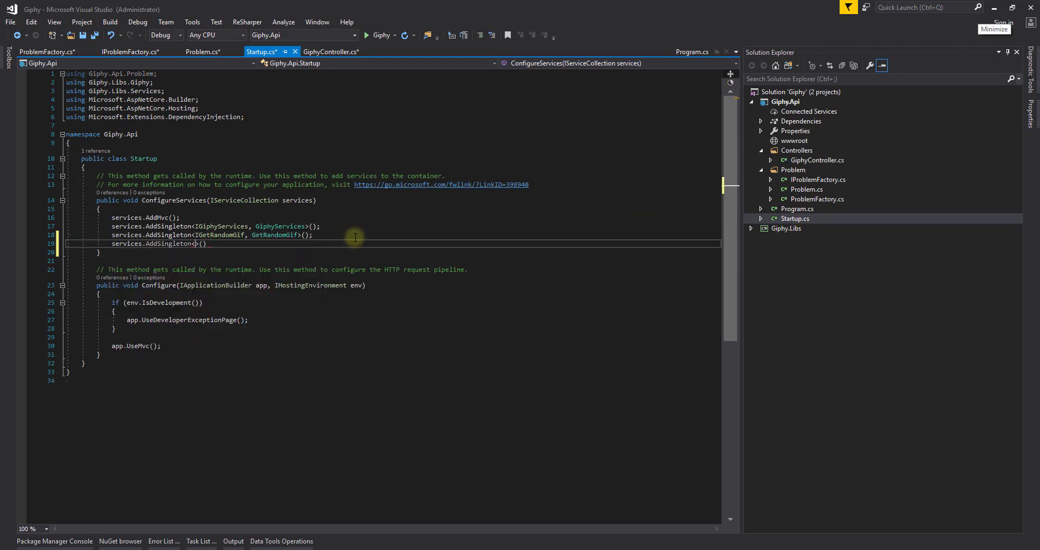
text(IProblemFactory, ProblemFactory)
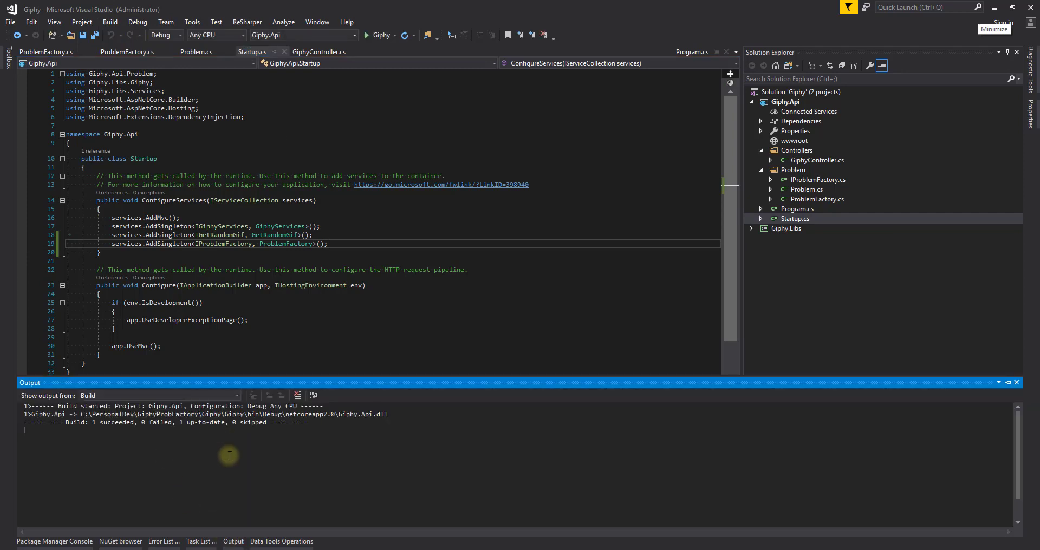
click(368, 35)
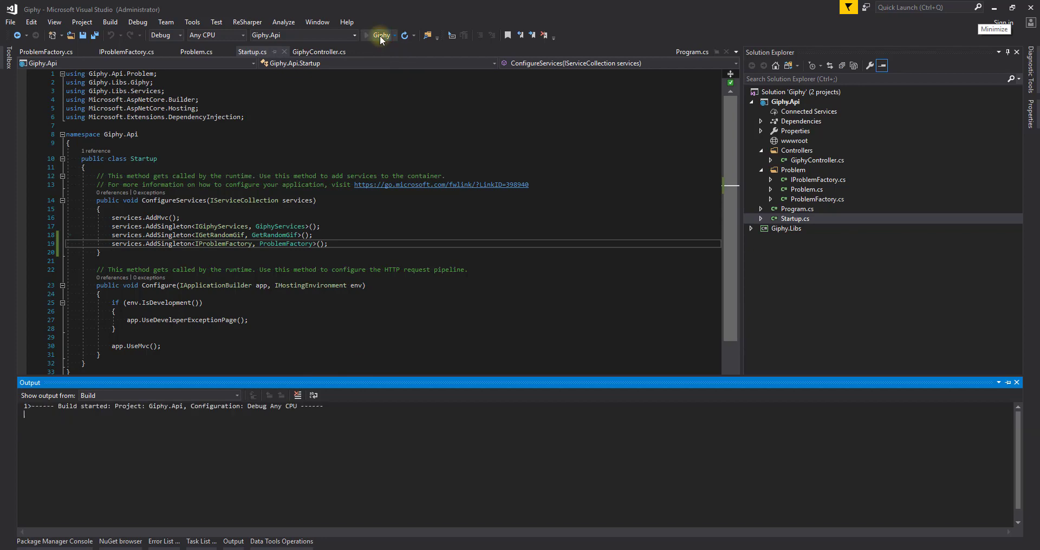
click(365, 35)
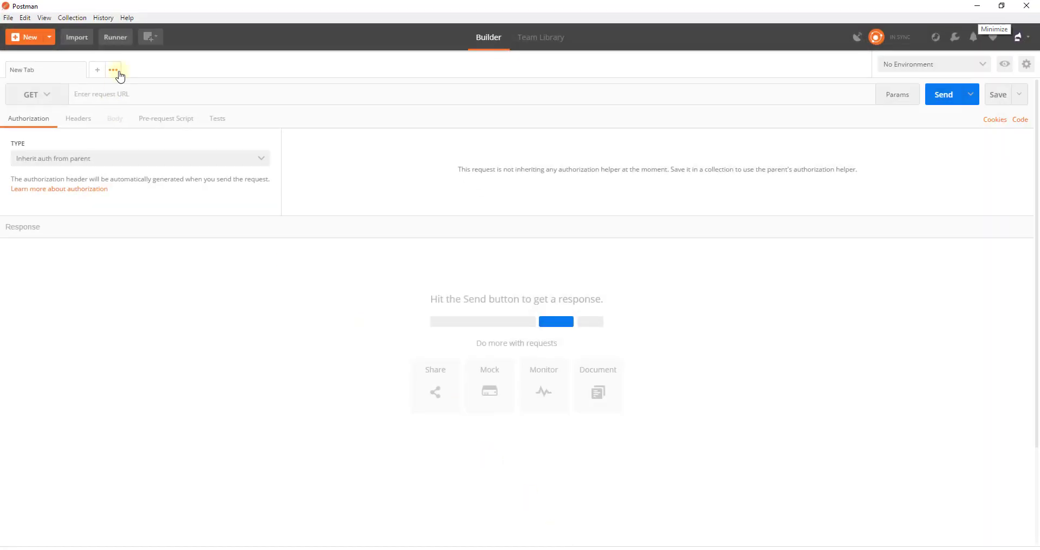
- GET localhost:54848/v1/giphy/random/test, then resend without 'test' to get the 400 problem
text(http://localhost:54848/v1)
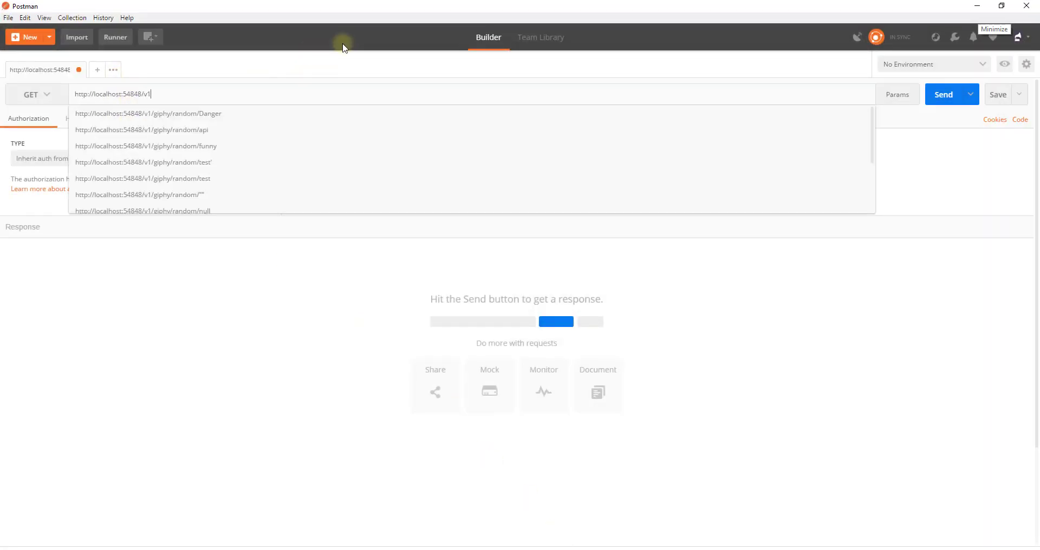
text(/giphy)
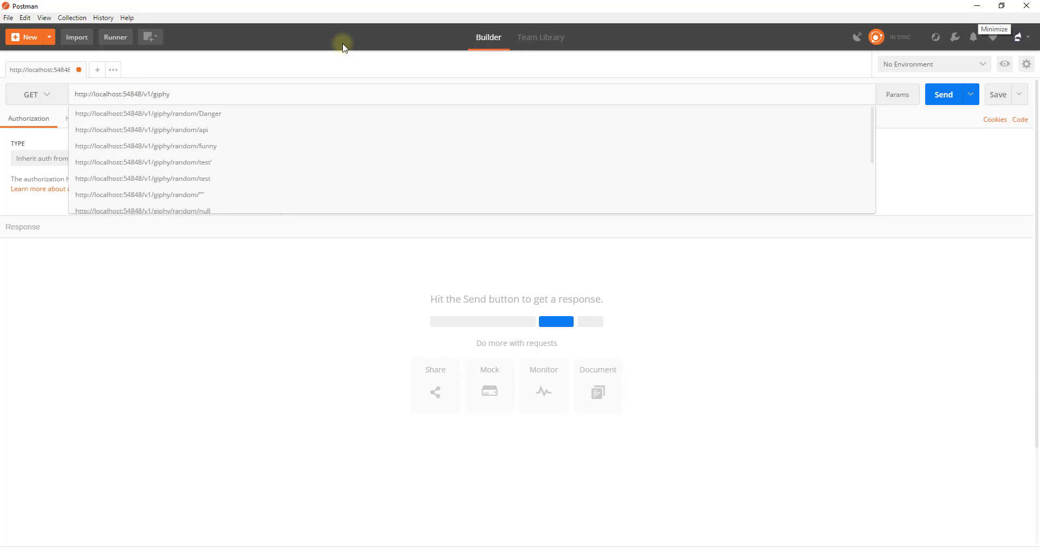
text(/random)
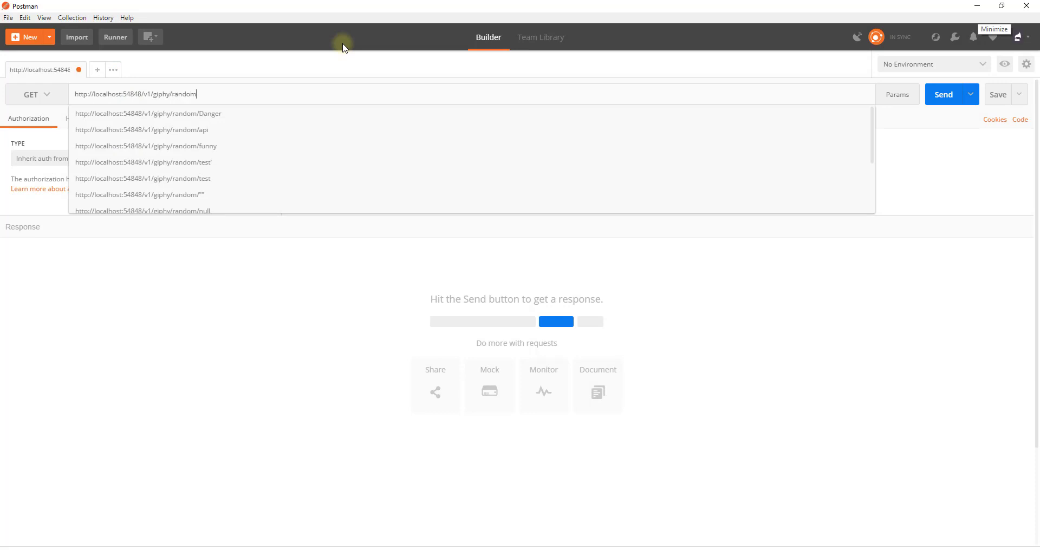
click(144, 179)
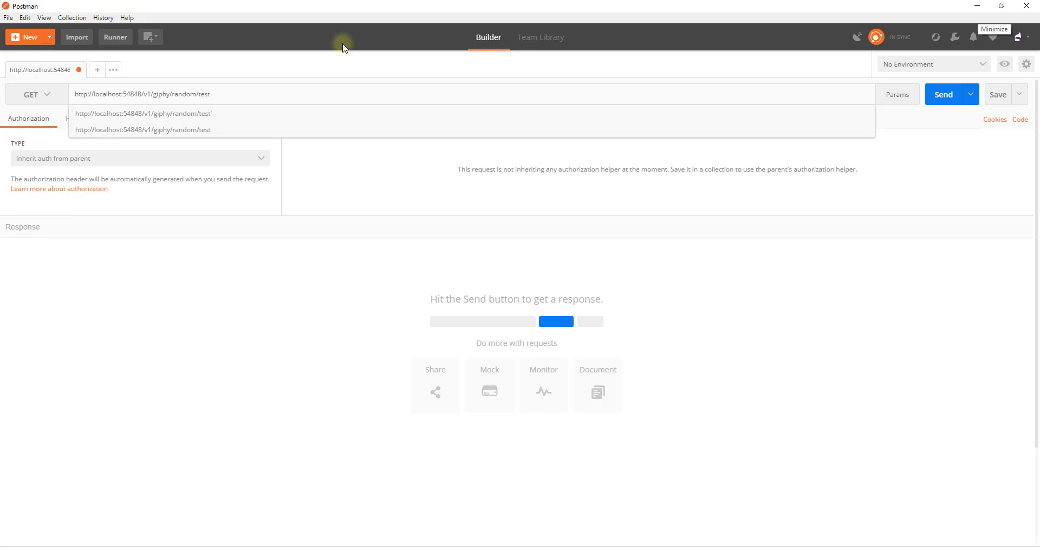
click(943, 94)
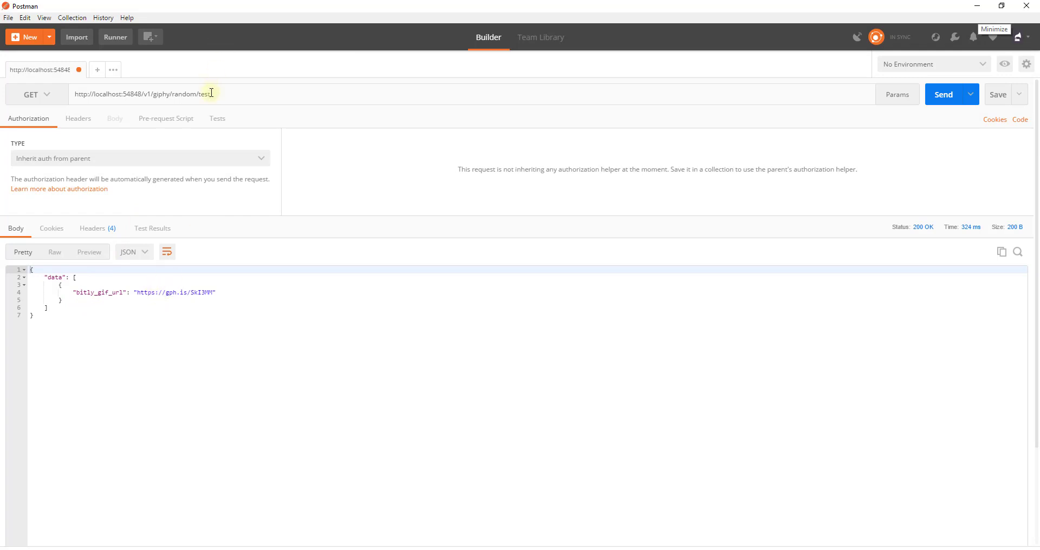
key(Backspace)
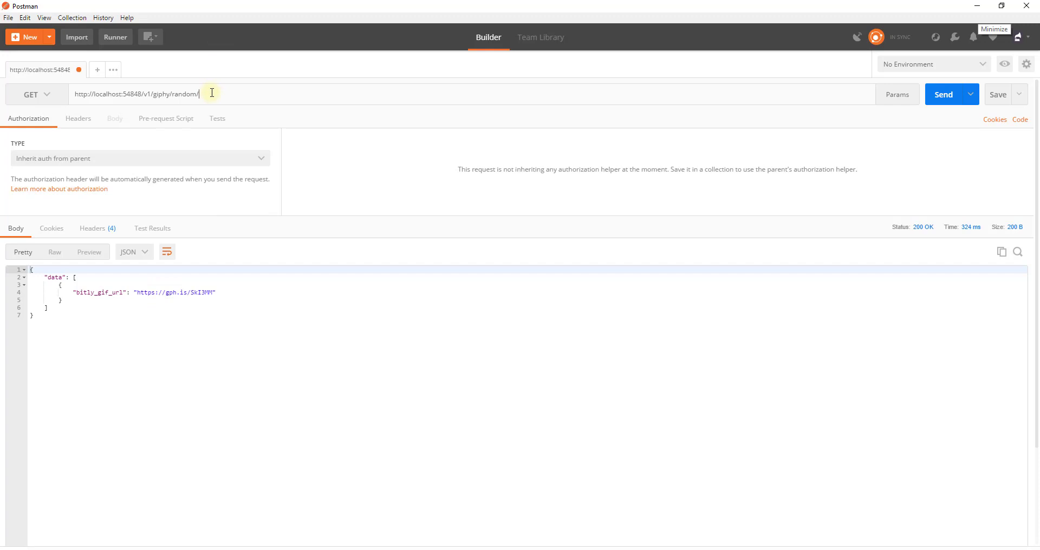
click(944, 94)
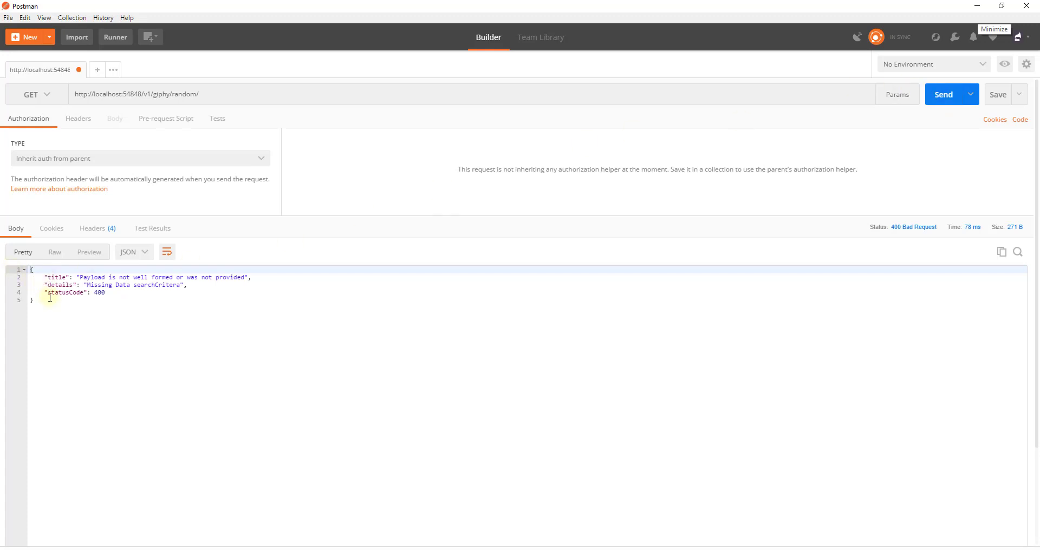
mouse_move(86, 308)
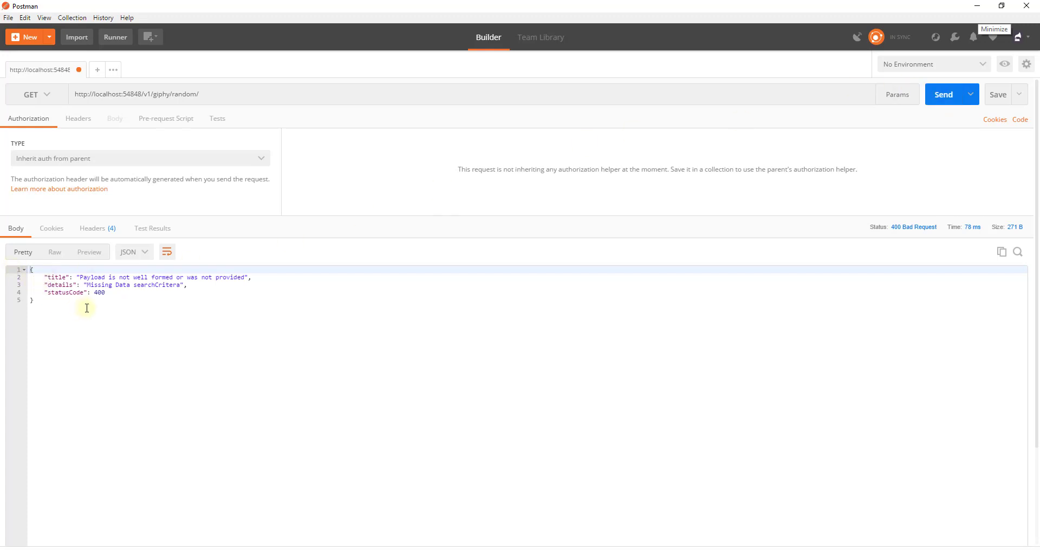